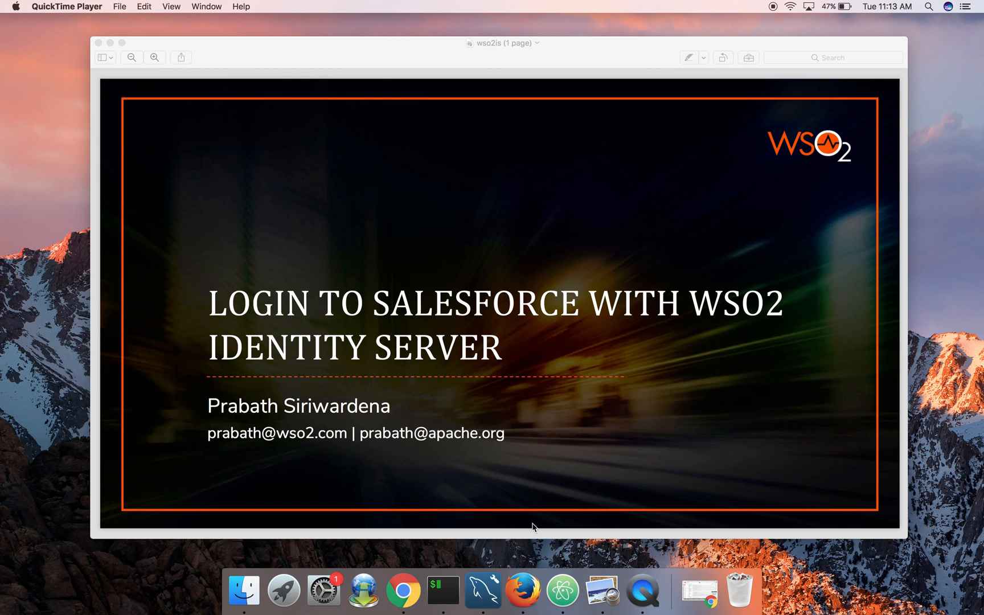
- Browse to wso2.com and view the Identity & Access Management product page
left_click(522, 590)
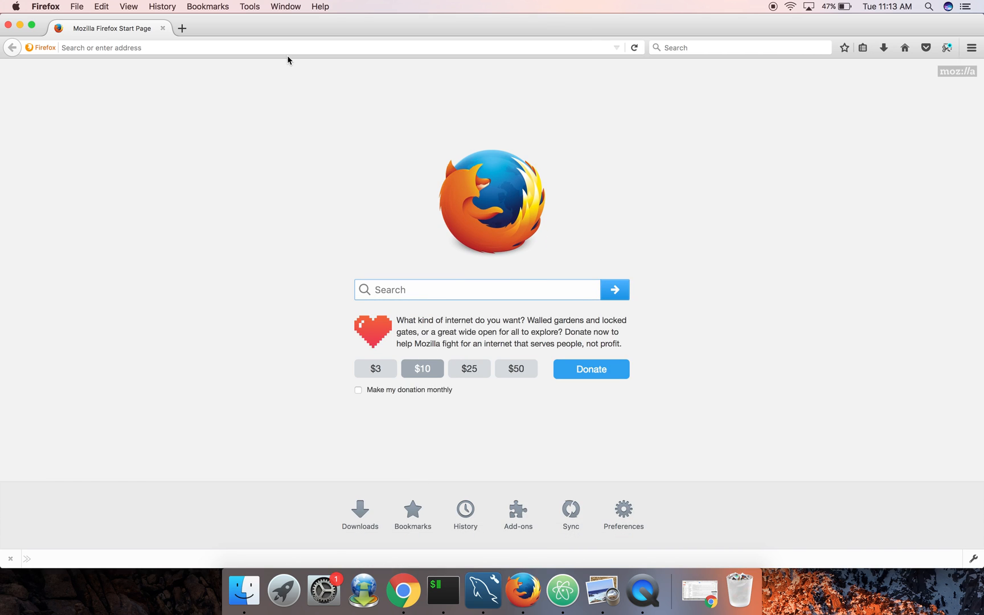
type("wso2.com")
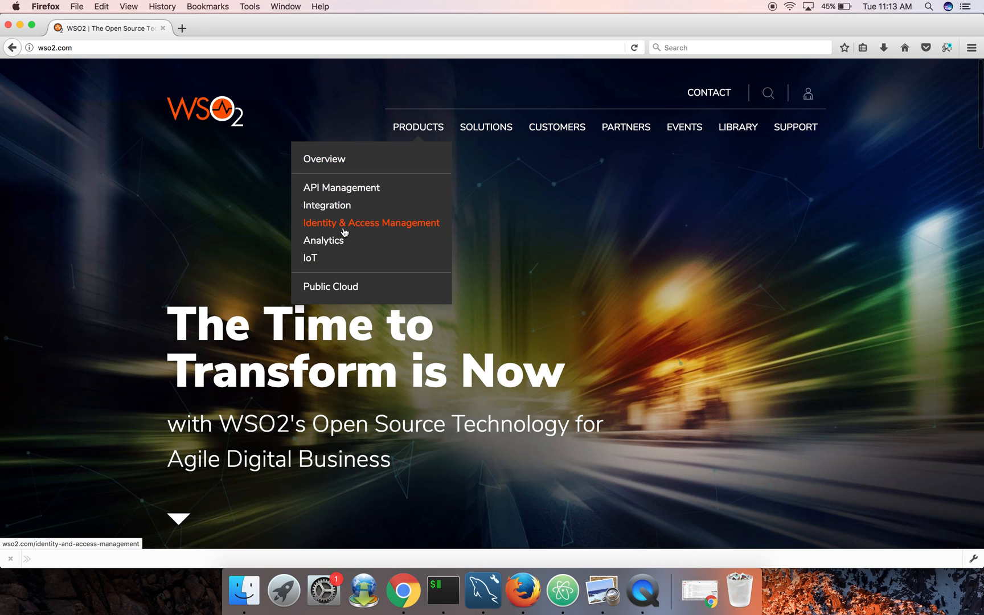
left_click(370, 223)
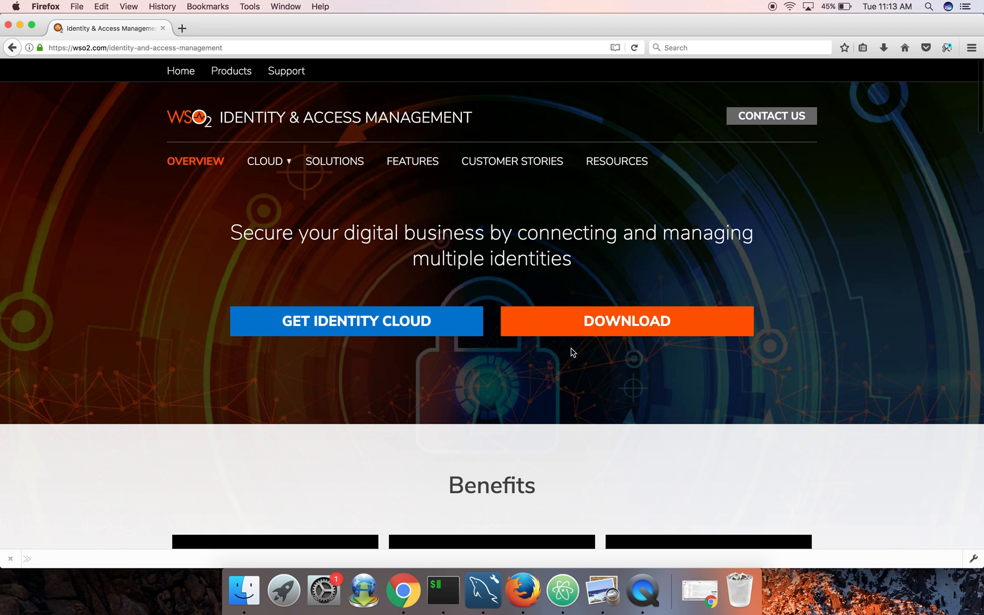
scroll("down", 3)
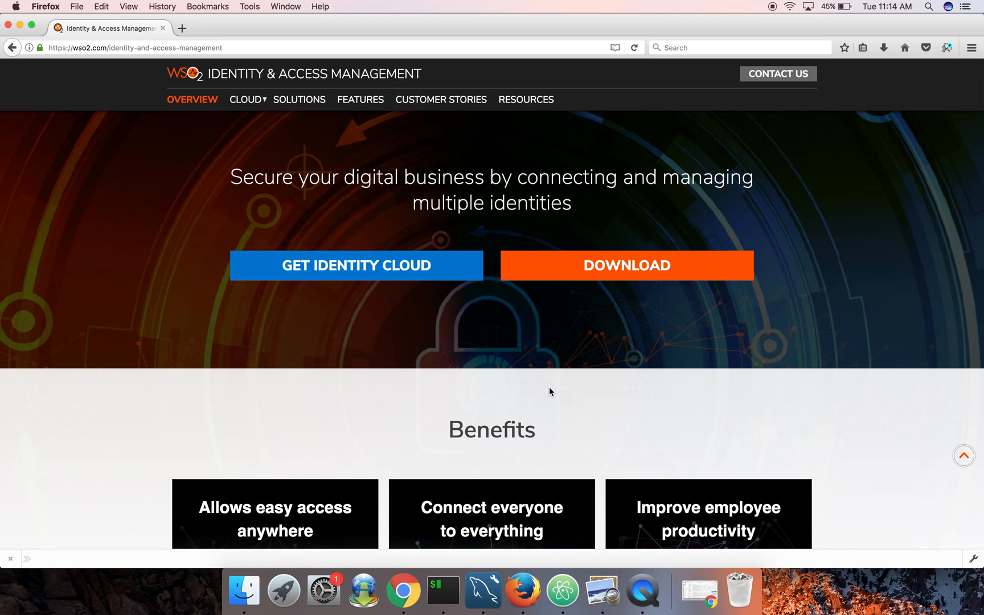
scroll("down", 3)
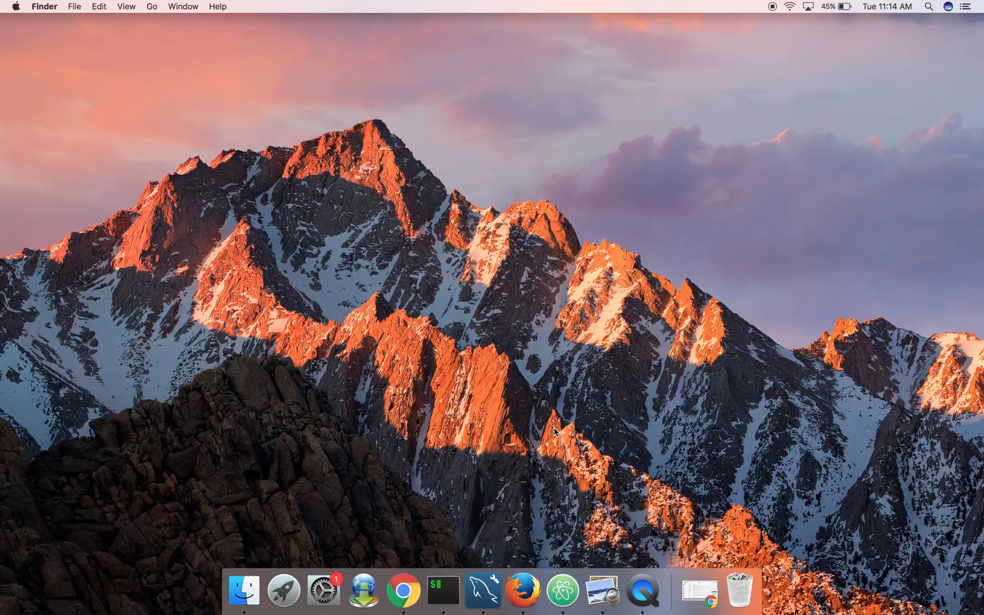
- Run wso2server.sh from wso2is-5.3.0/bin in iTerm2 and watch the startup log
left_click(444, 591)
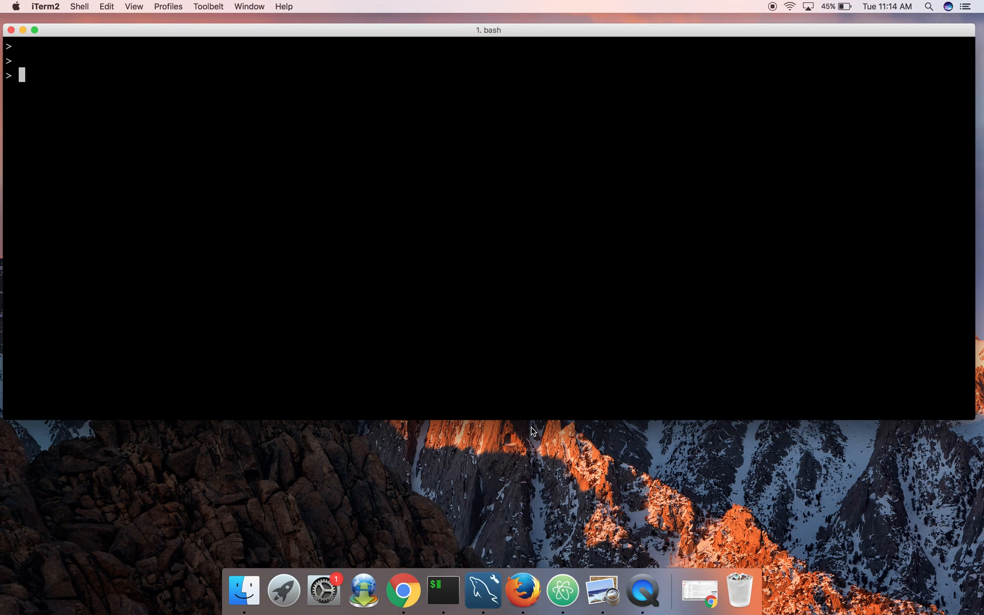
type("ls")
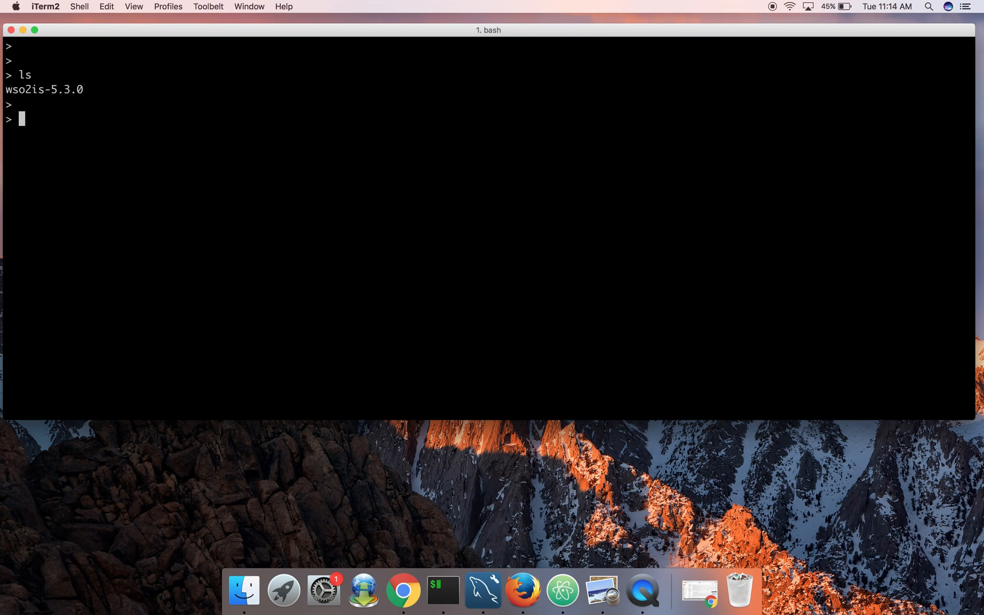
type("c")
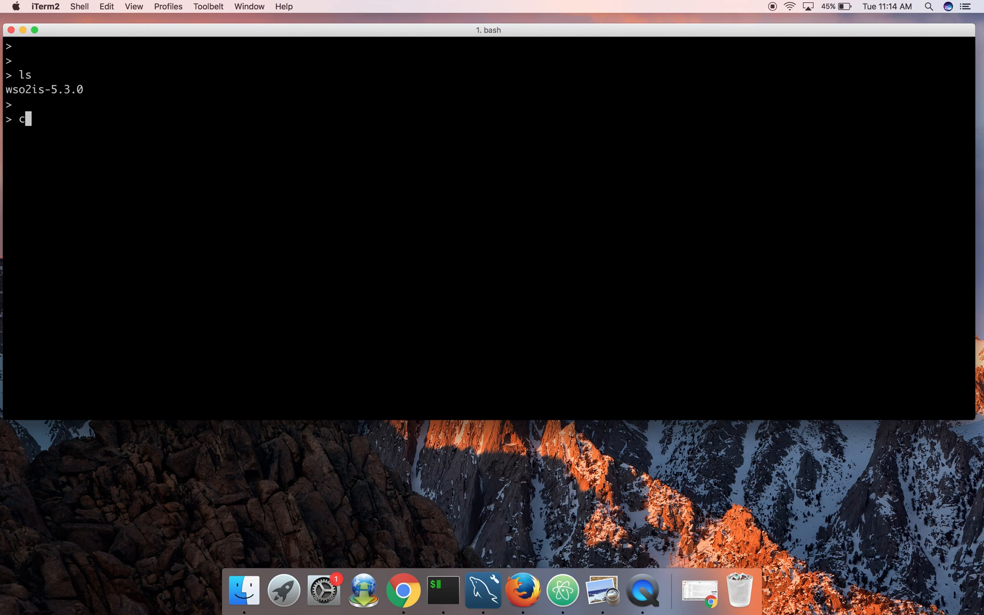
type("d wso2is-5.3.0/")
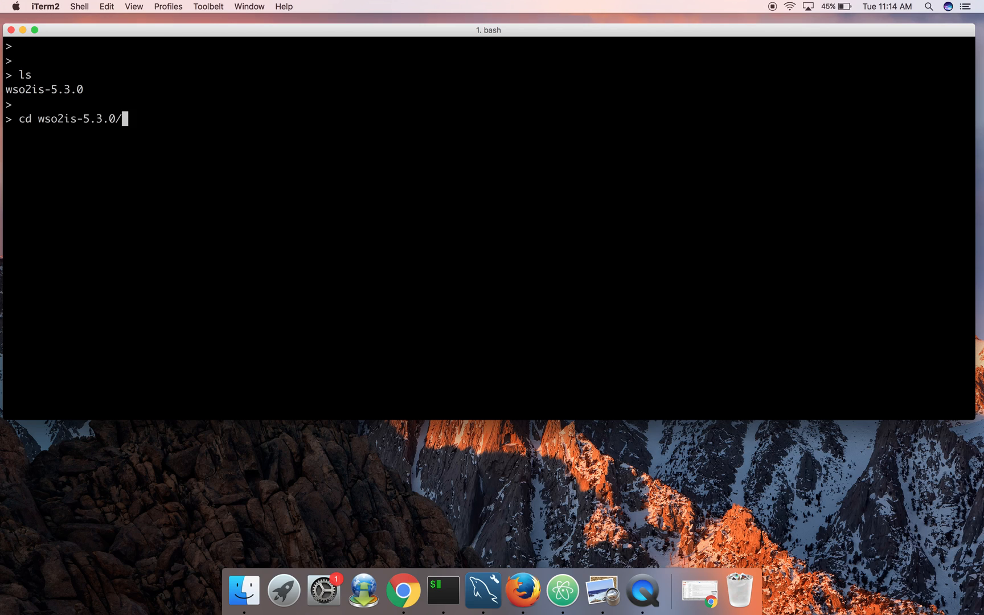
type("cd bin/")
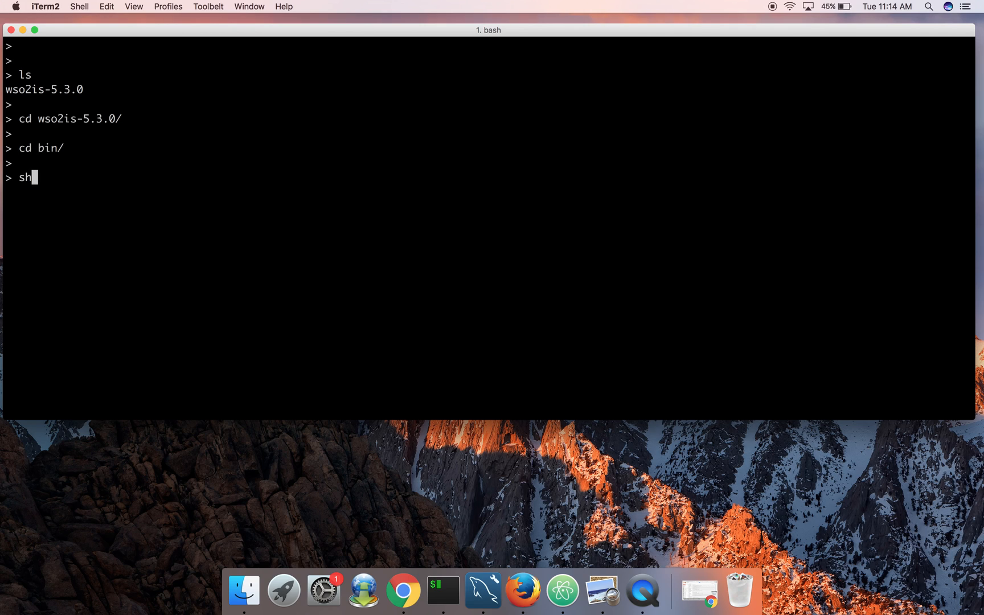
type("wso2server.")
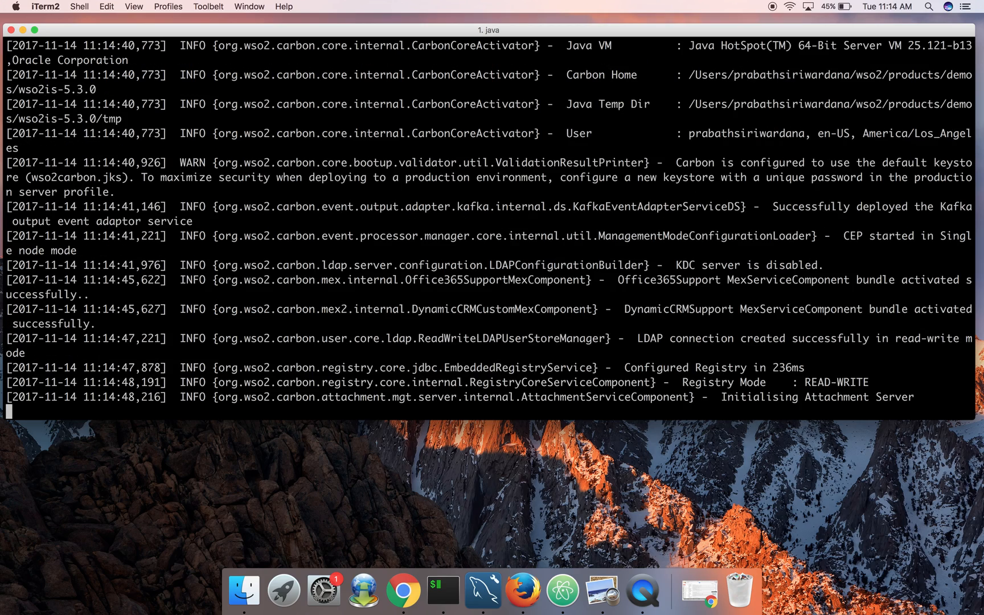
scroll("down", 3)
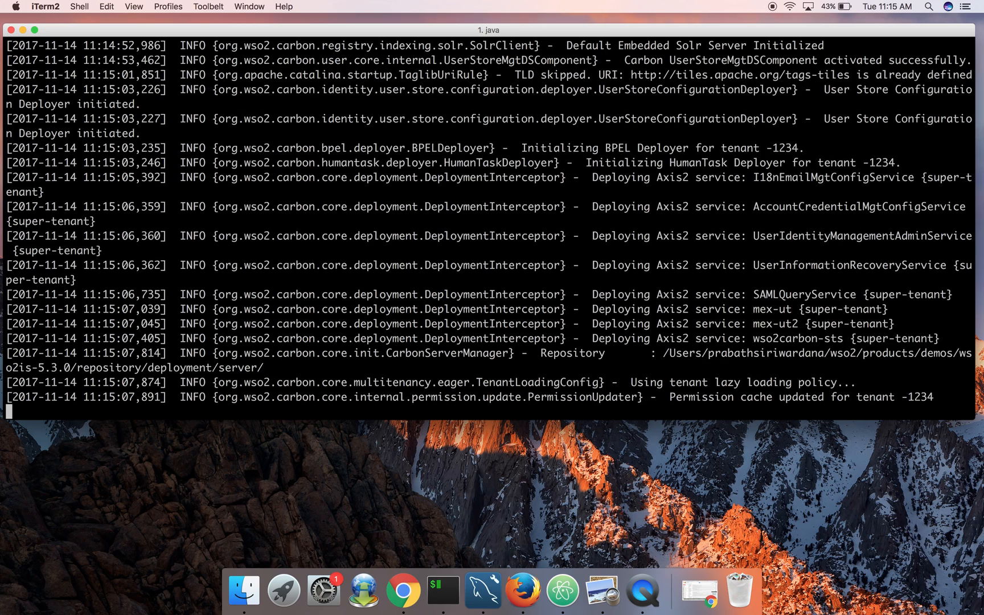
scroll("down", 3)
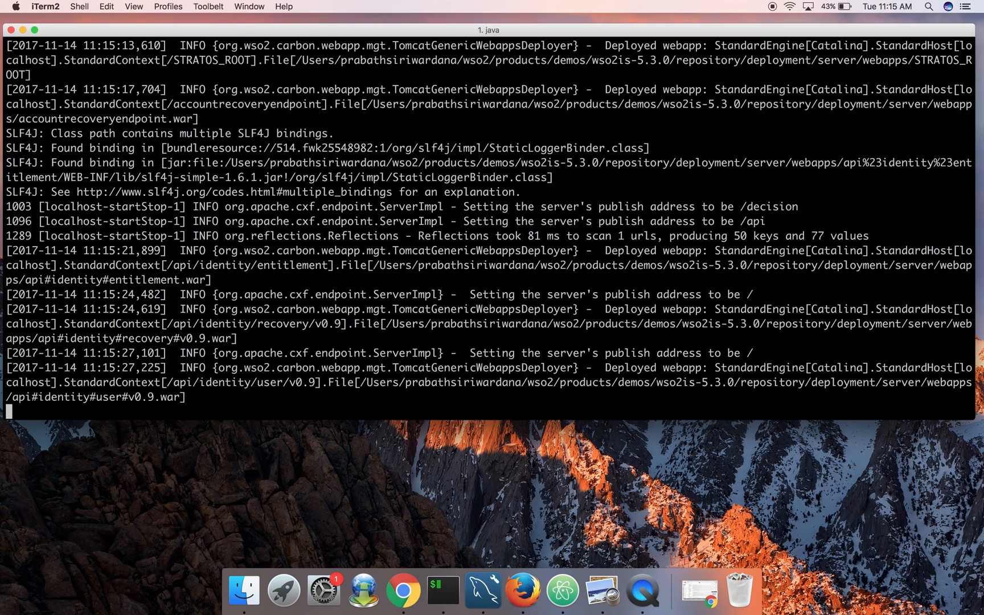
scroll("down", 3)
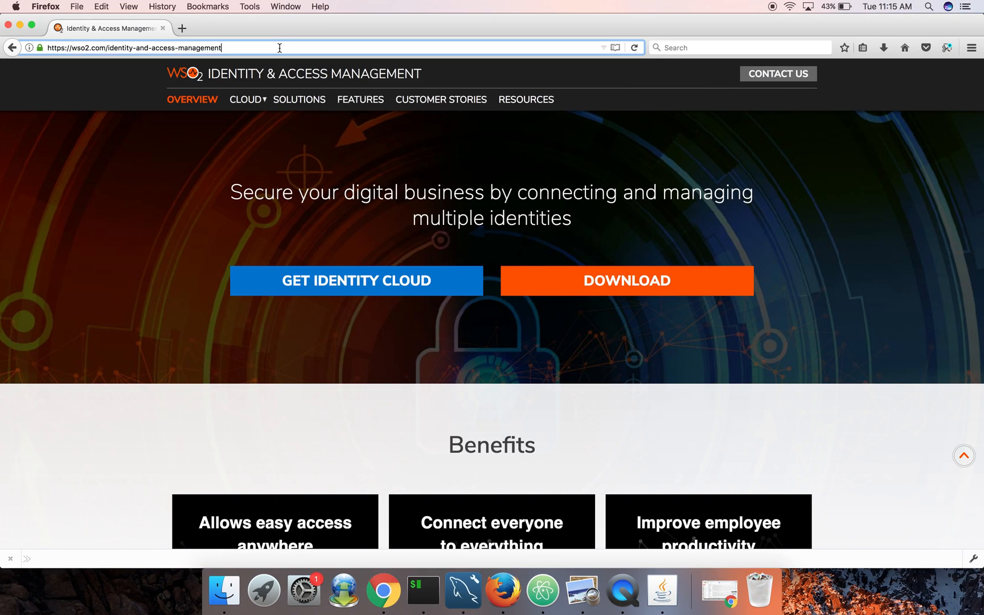
type("localhost:5000")
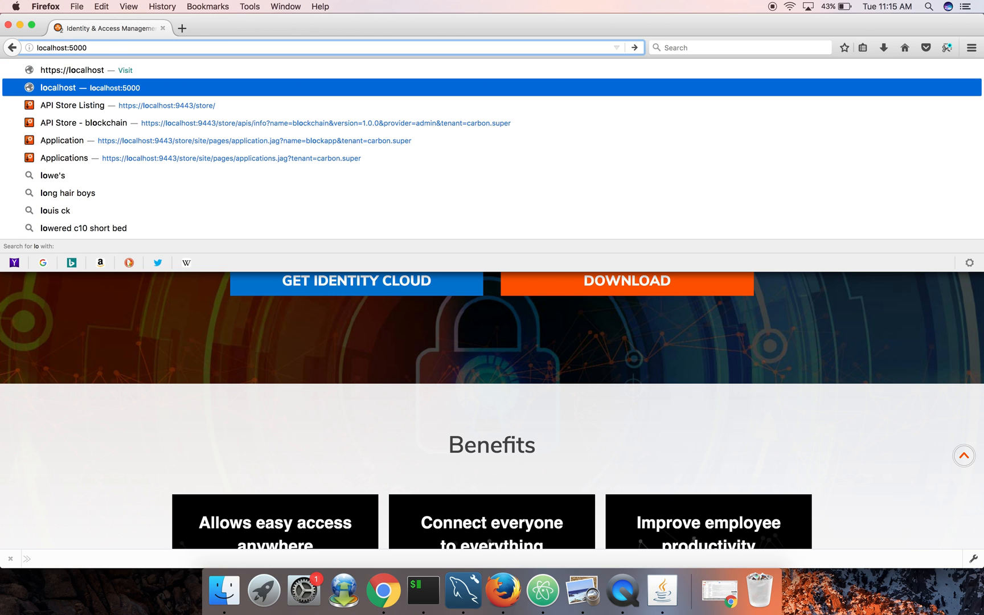
type("https://localhost:9443/carbon/admin/login.jsp")
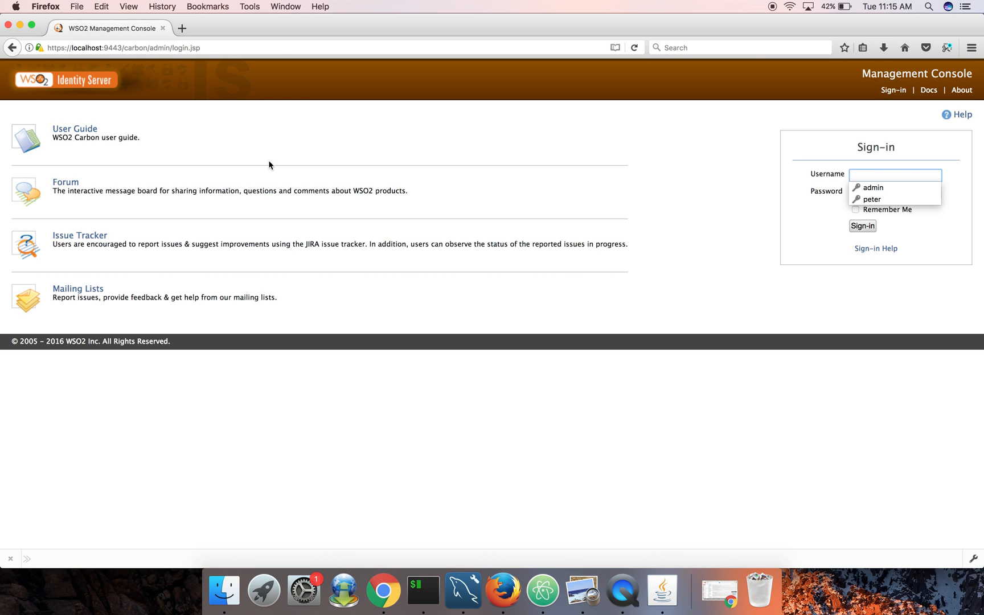
left_click(895, 176)
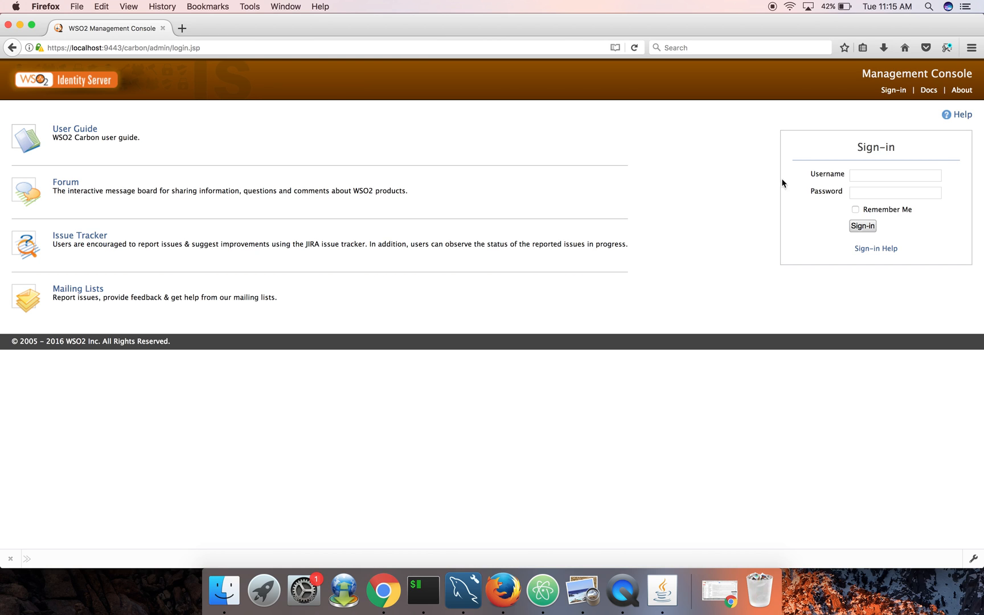
type("admin")
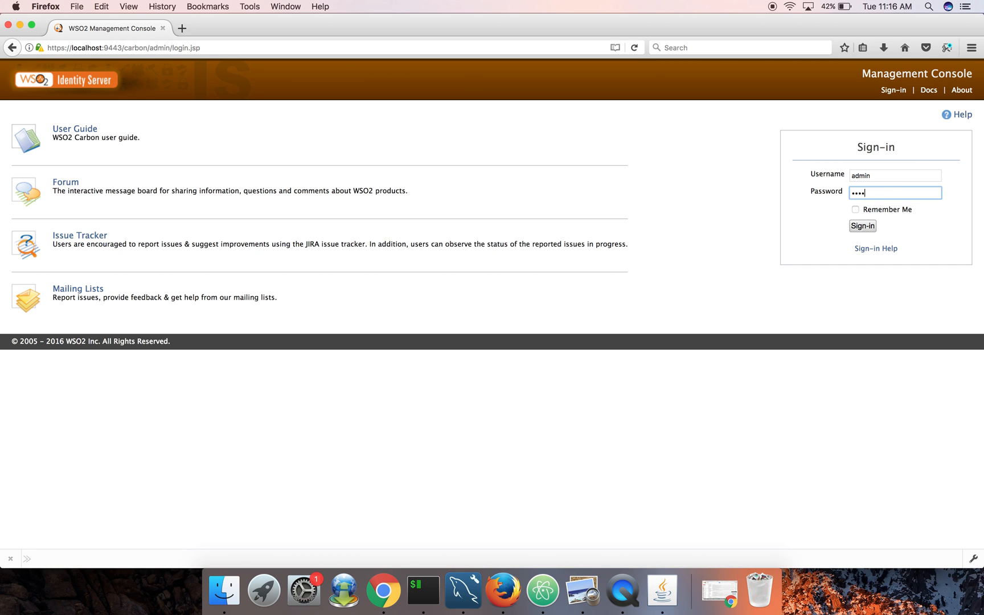
type("*")
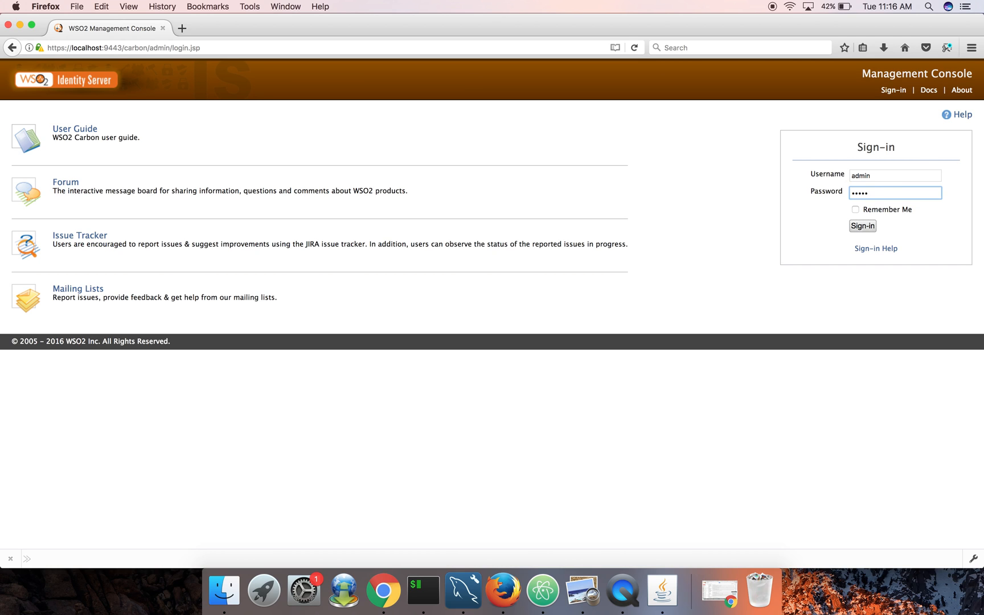
left_click(862, 226)
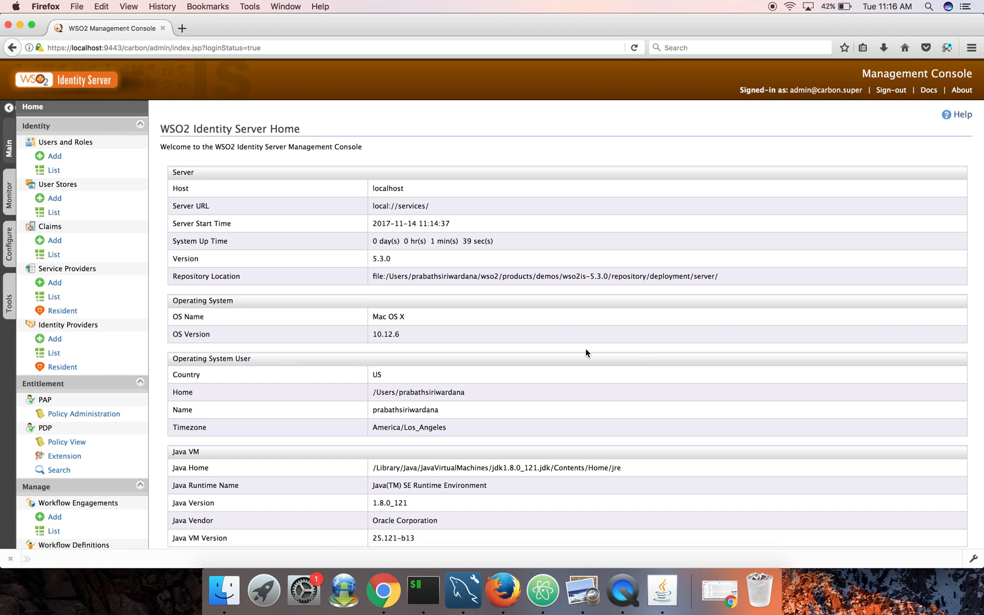
mouse_move(353, 331)
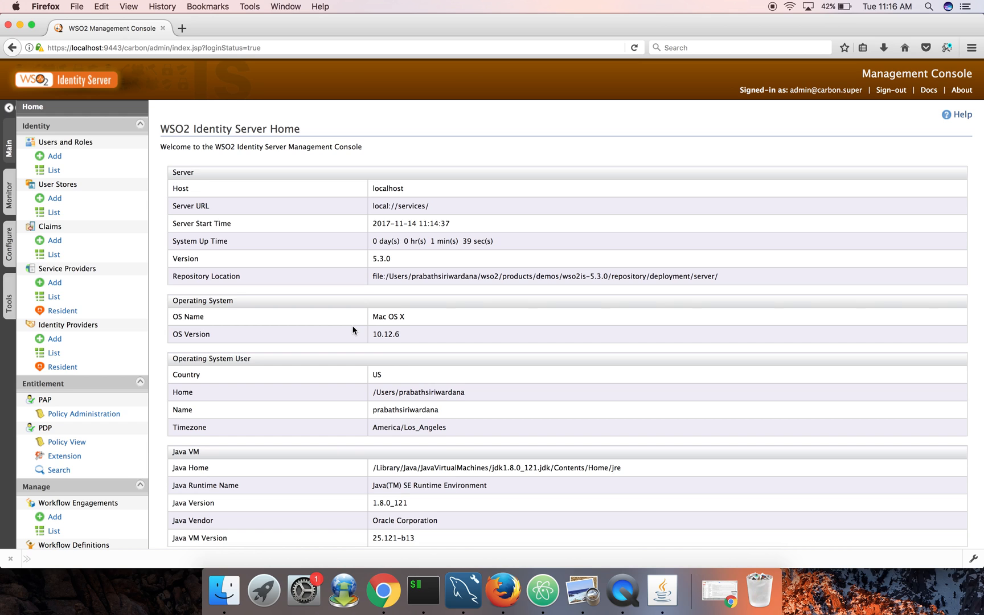
mouse_move(53, 354)
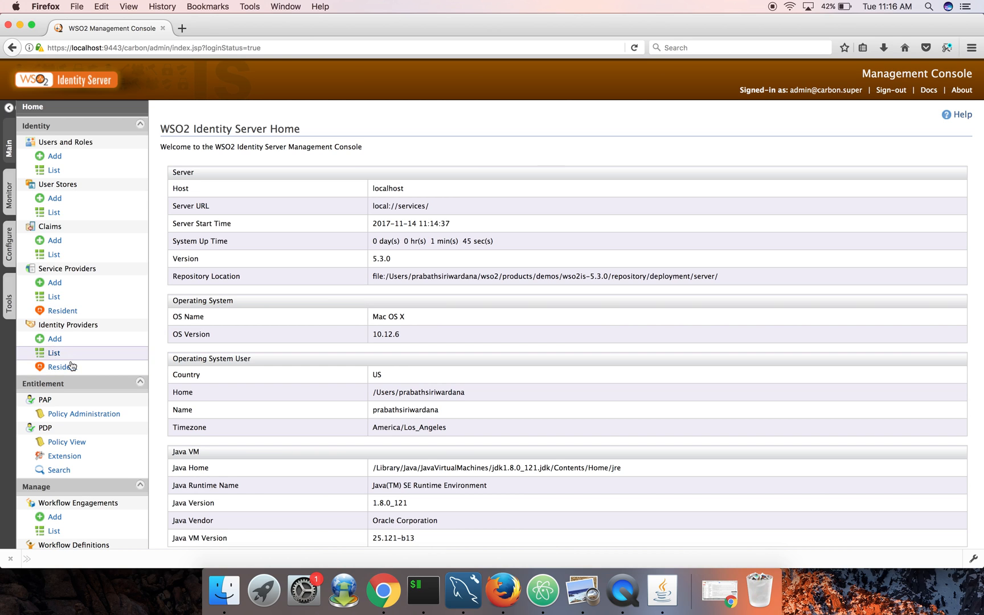
- Check the identity provider list is empty and return to the Resident identity provider settings
left_click(61, 367)
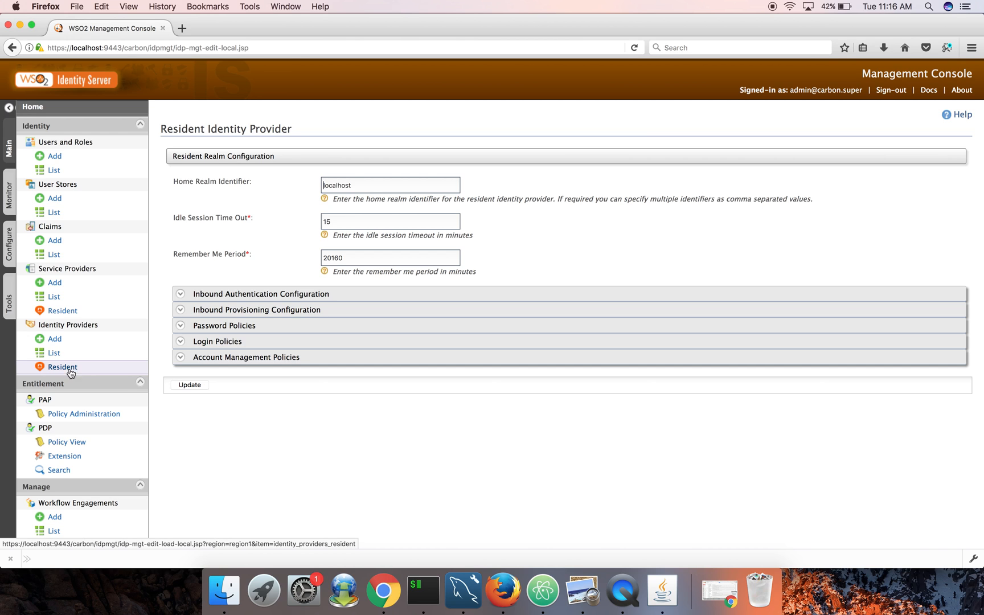
left_click(54, 353)
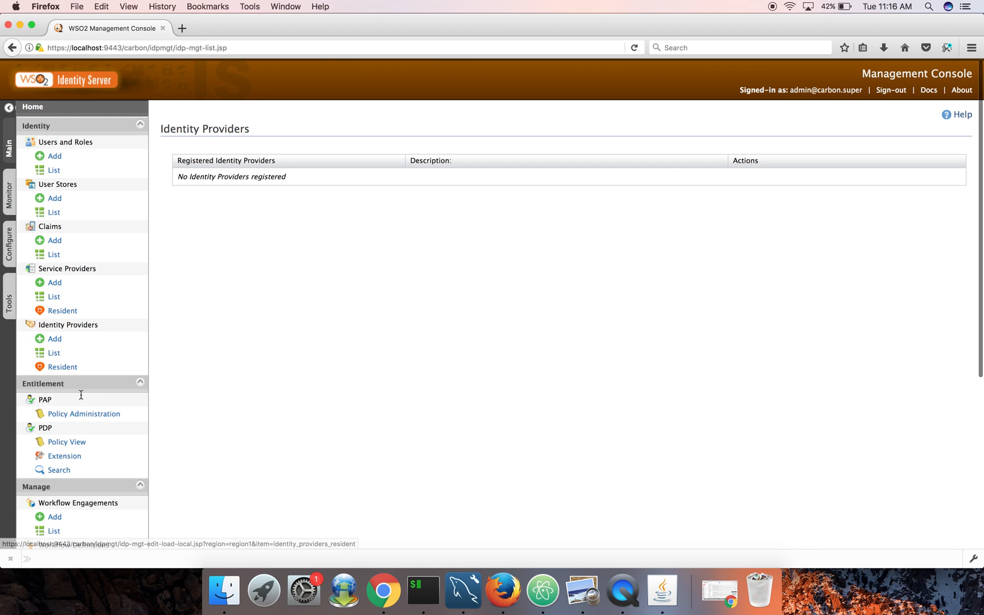
left_click(63, 367)
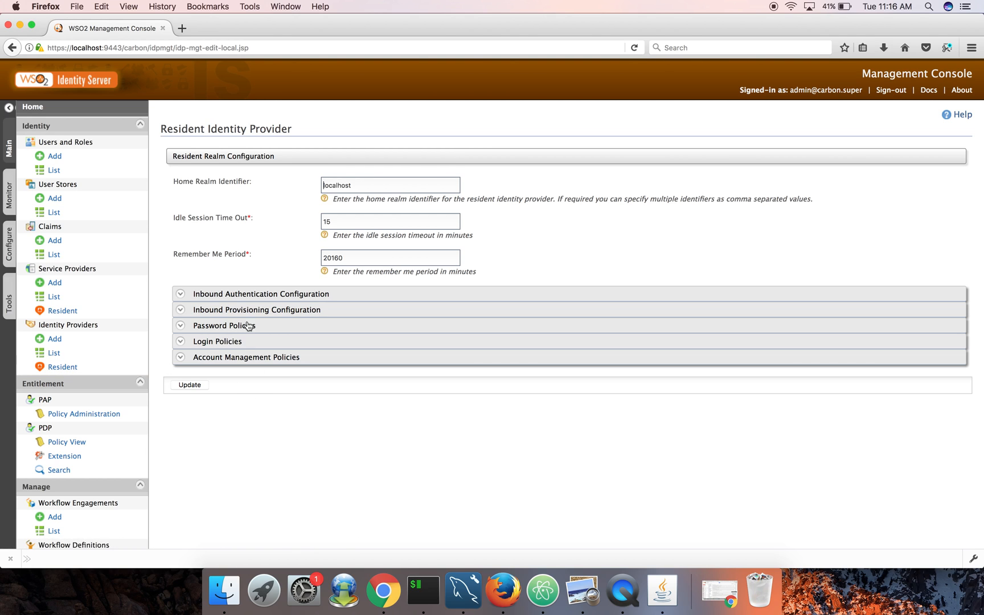
mouse_move(263, 381)
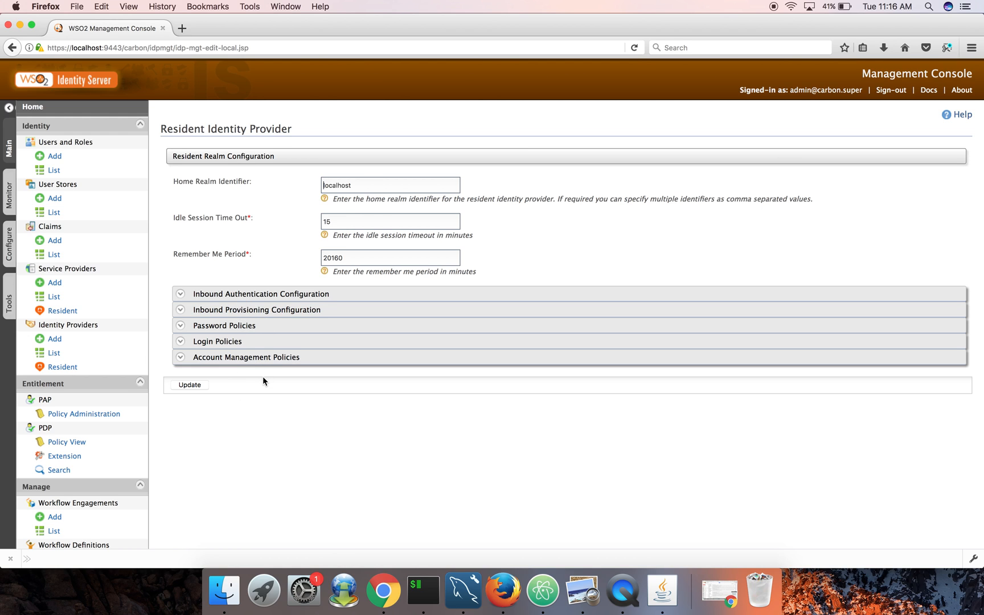
mouse_move(200, 295)
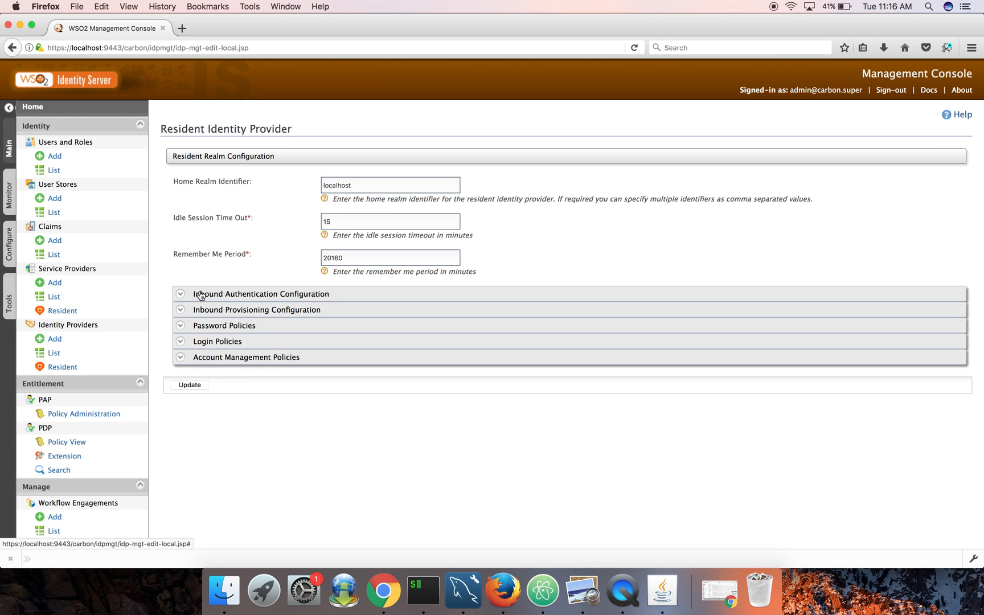
- Download the SAML2 Web SSO metadata.xml from Inbound Authentication and save it to disk
left_click(260, 294)
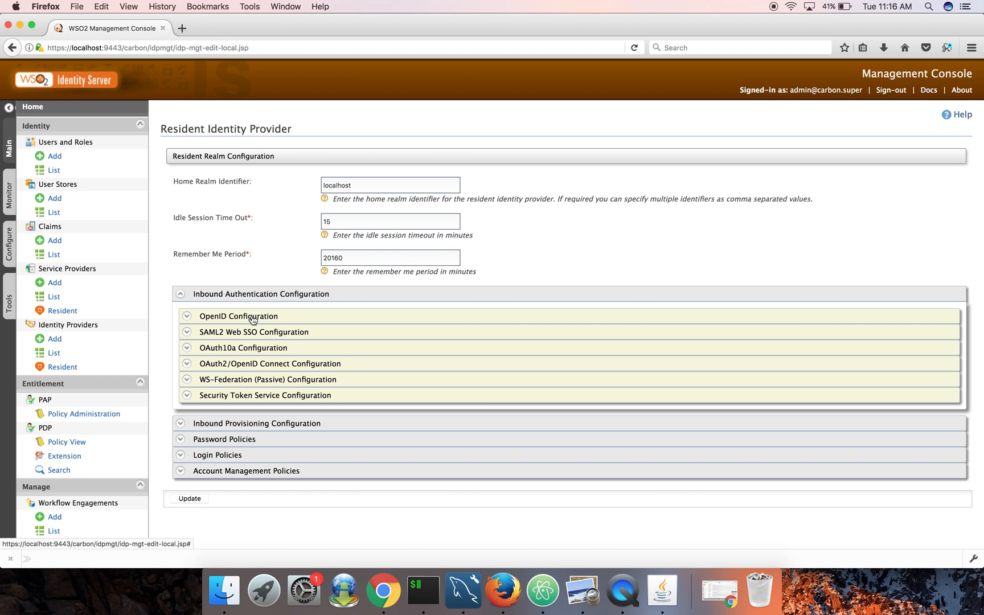
left_click(271, 332)
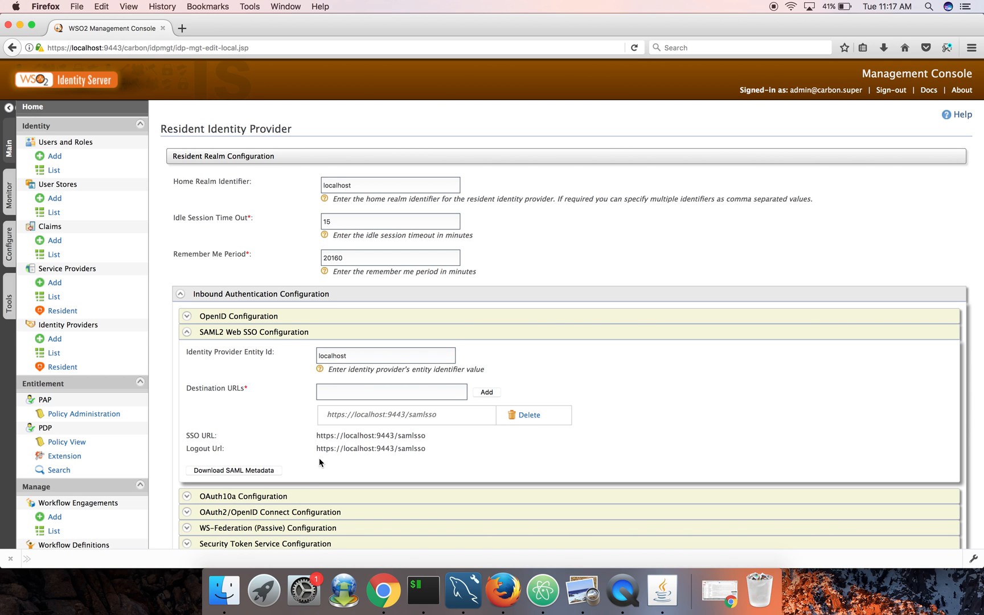
scroll("down", 3)
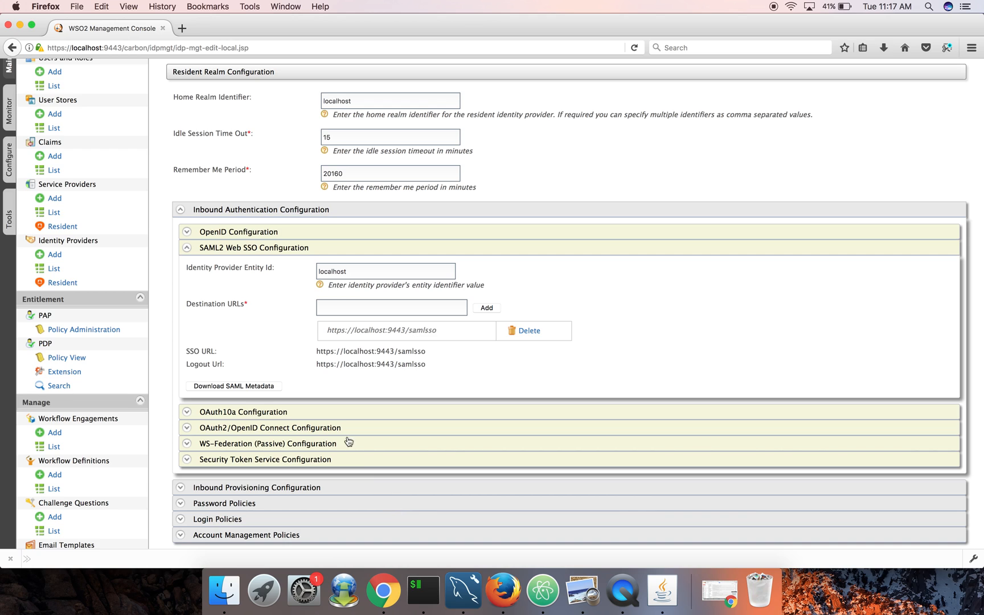
mouse_move(248, 312)
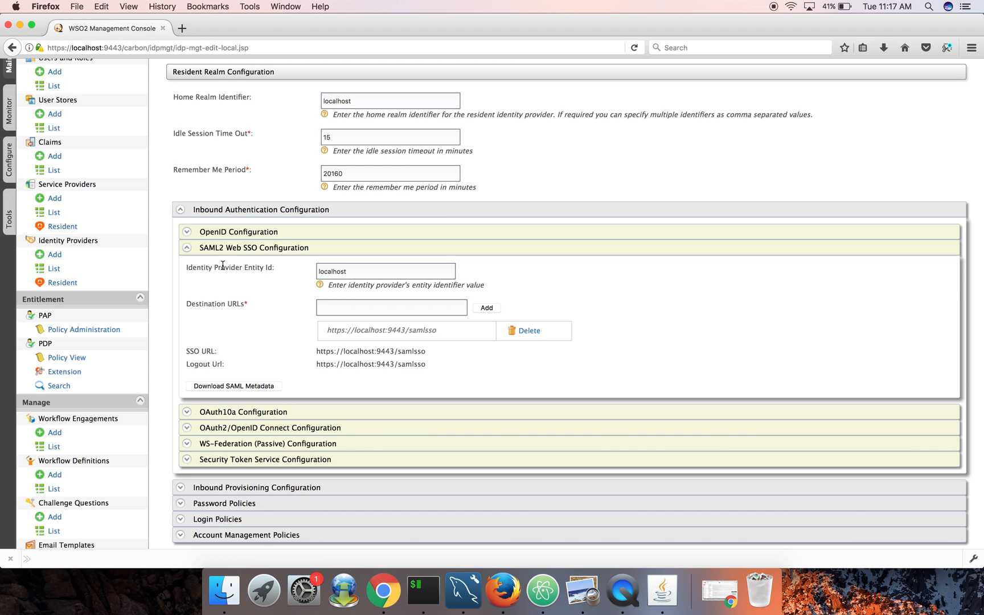
mouse_move(253, 264)
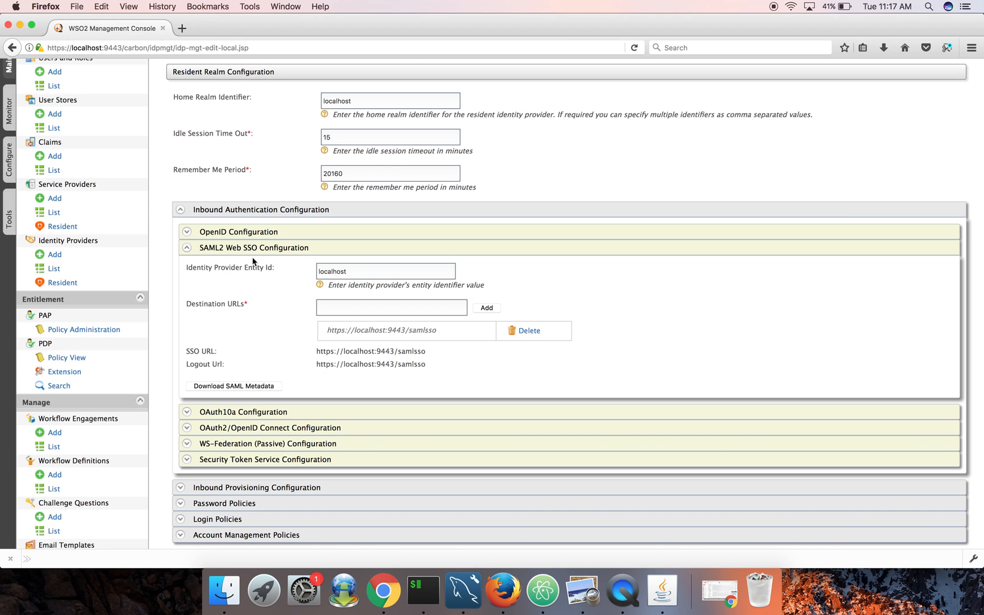
scroll("down", 3)
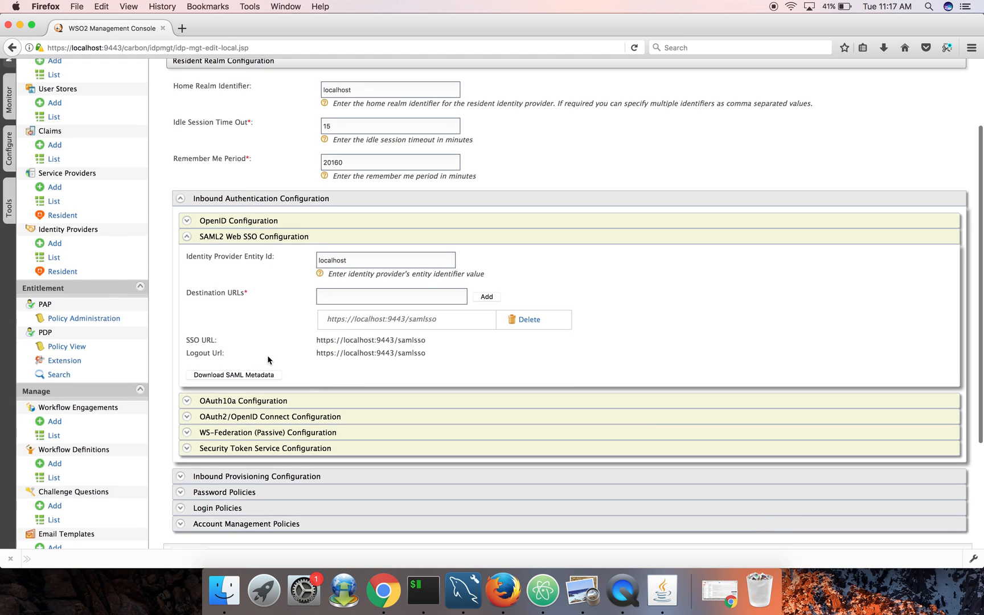
scroll("down", 3)
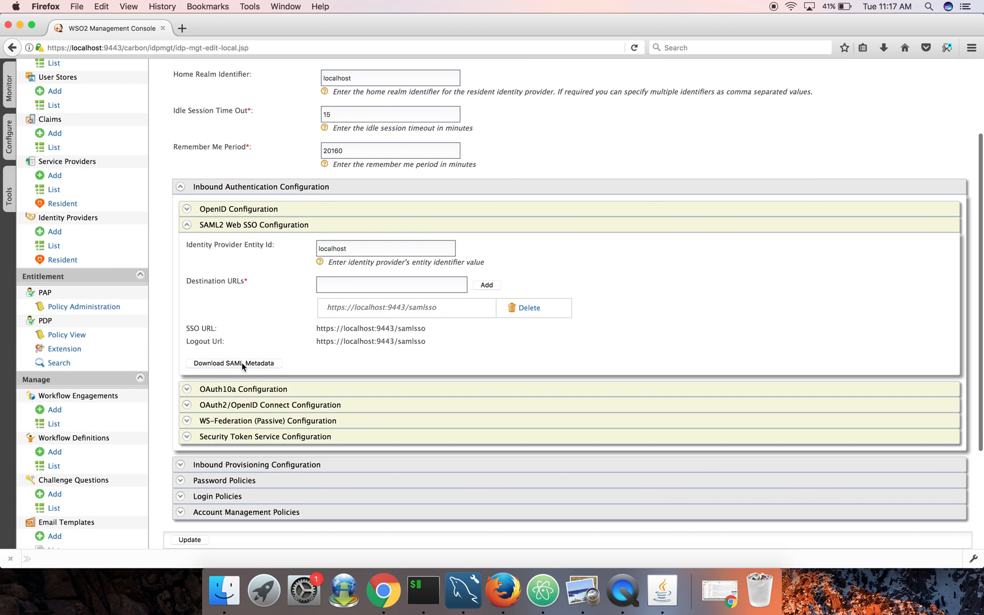
left_click(233, 362)
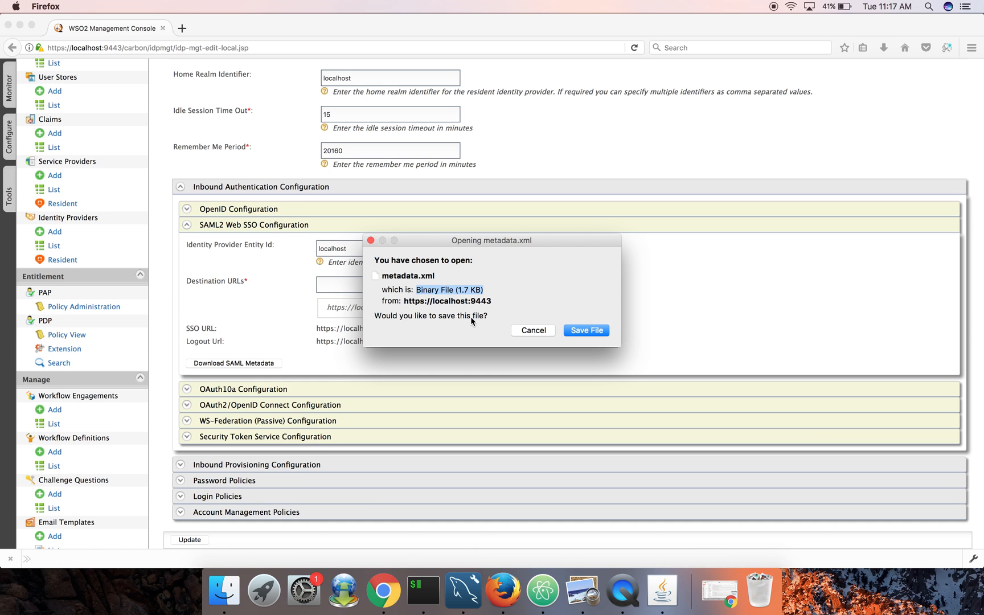
left_click(586, 330)
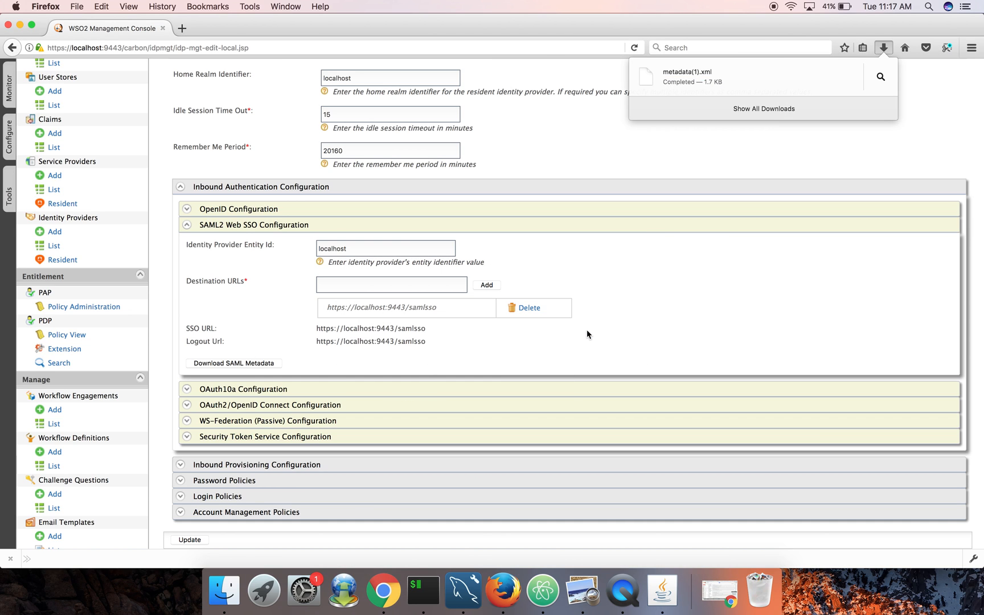
mouse_move(822, 147)
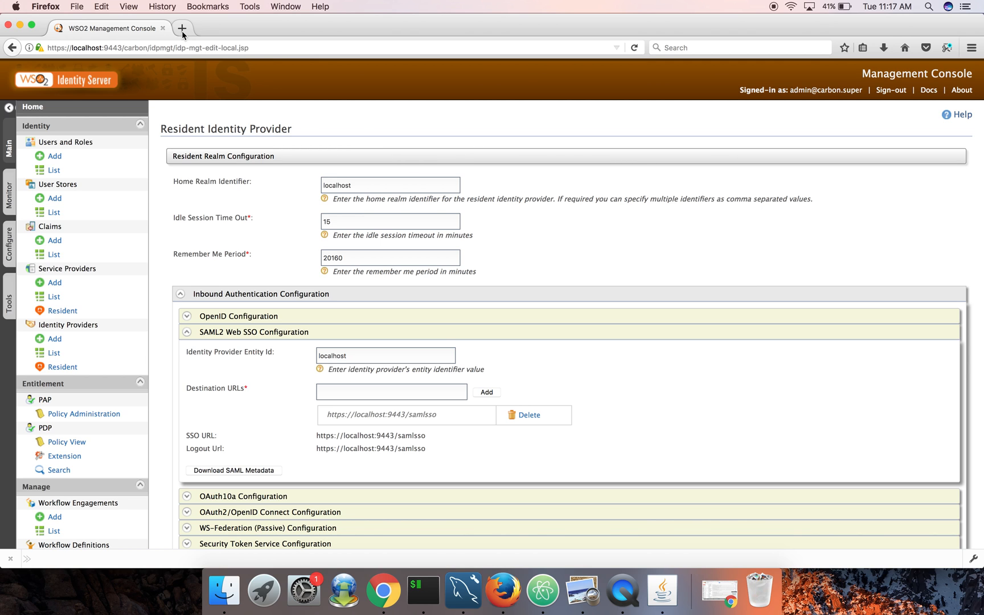
- Log in to salesforce.com in a new tab and land on Setup Home
left_click(182, 29)
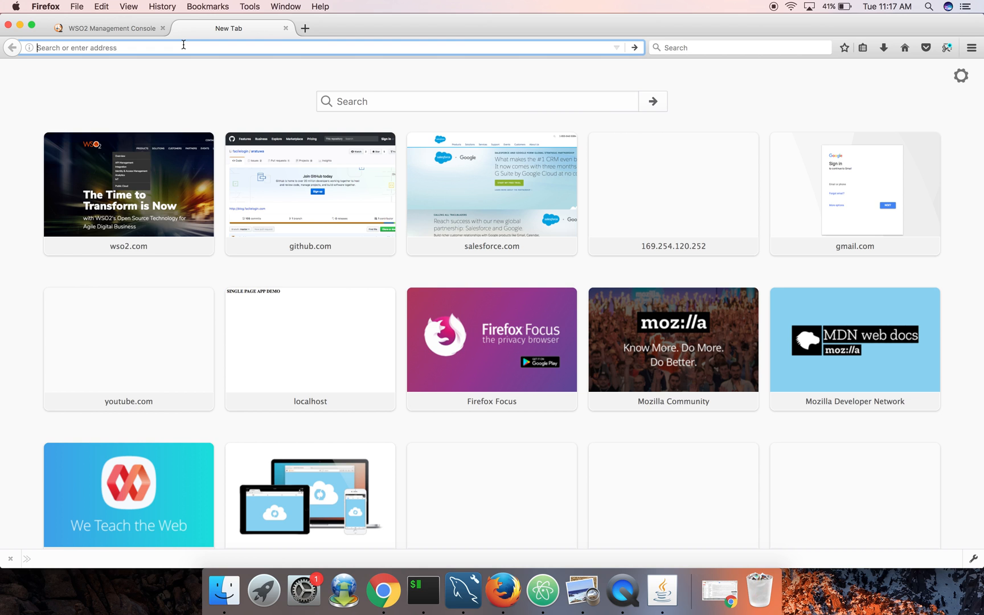
type("salesforce.com/")
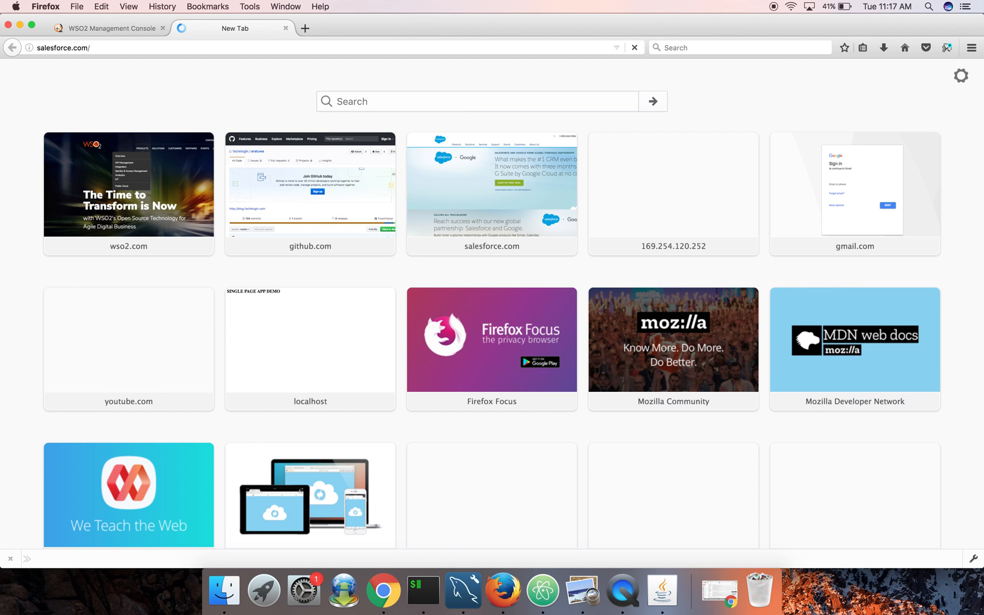
left_click(491, 187)
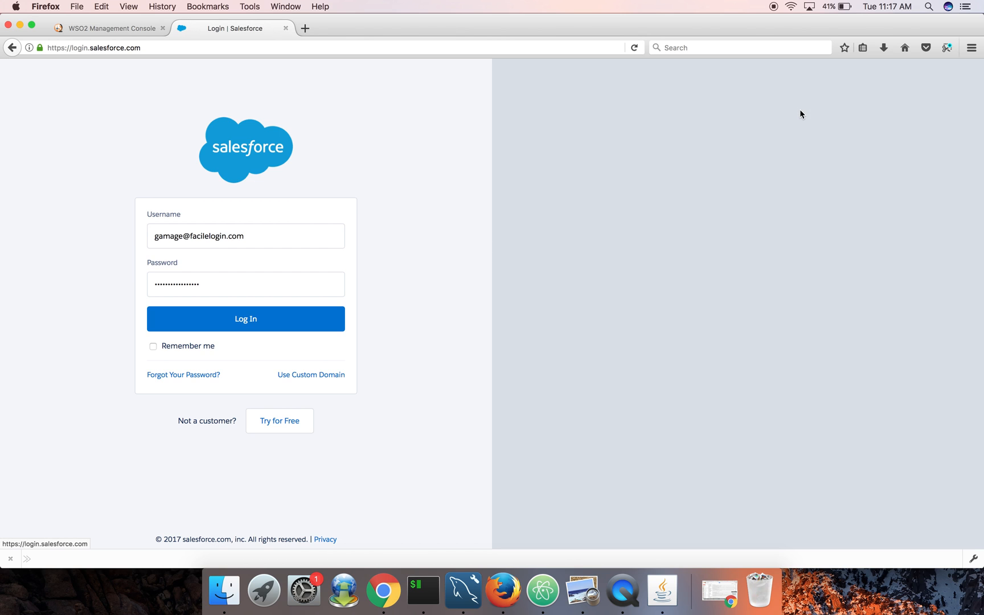
left_click(245, 318)
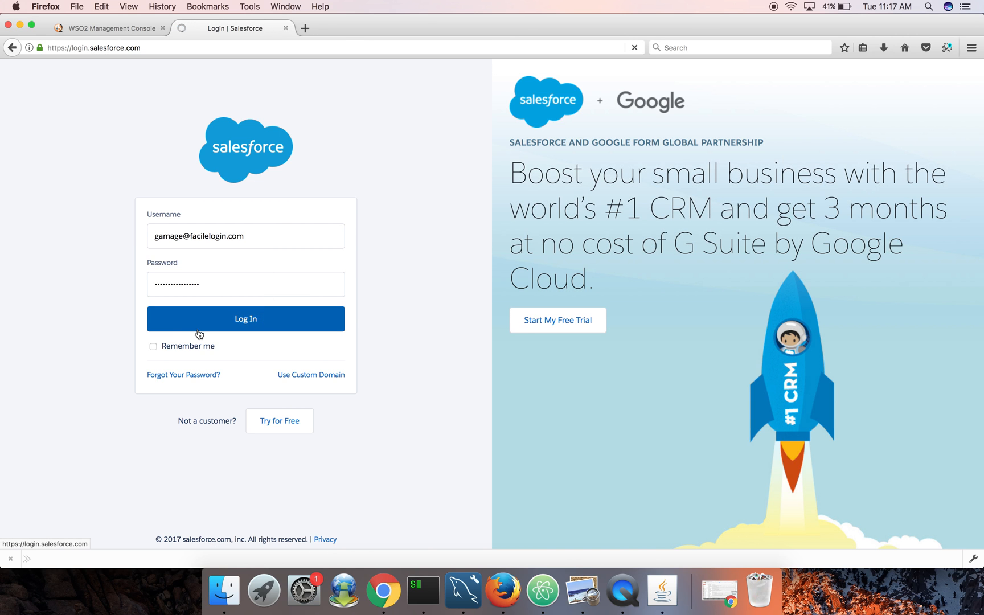
left_click(245, 318)
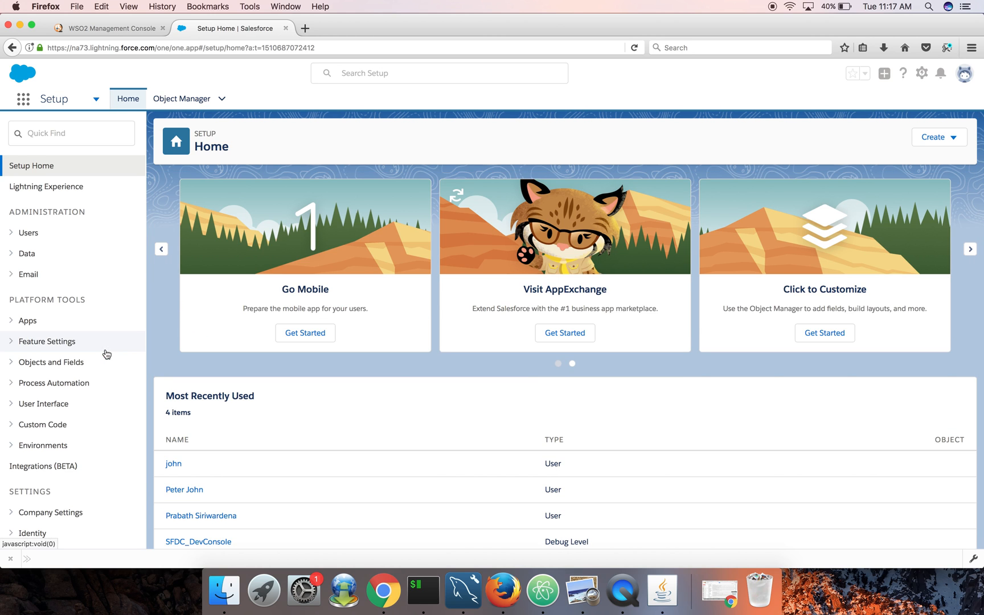
mouse_move(149, 365)
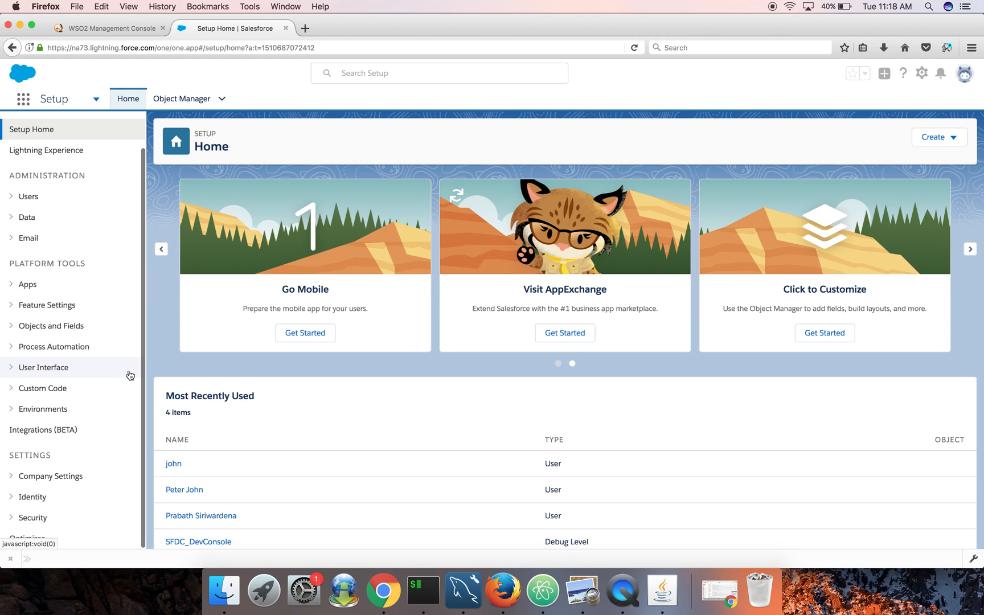
mouse_move(11, 487)
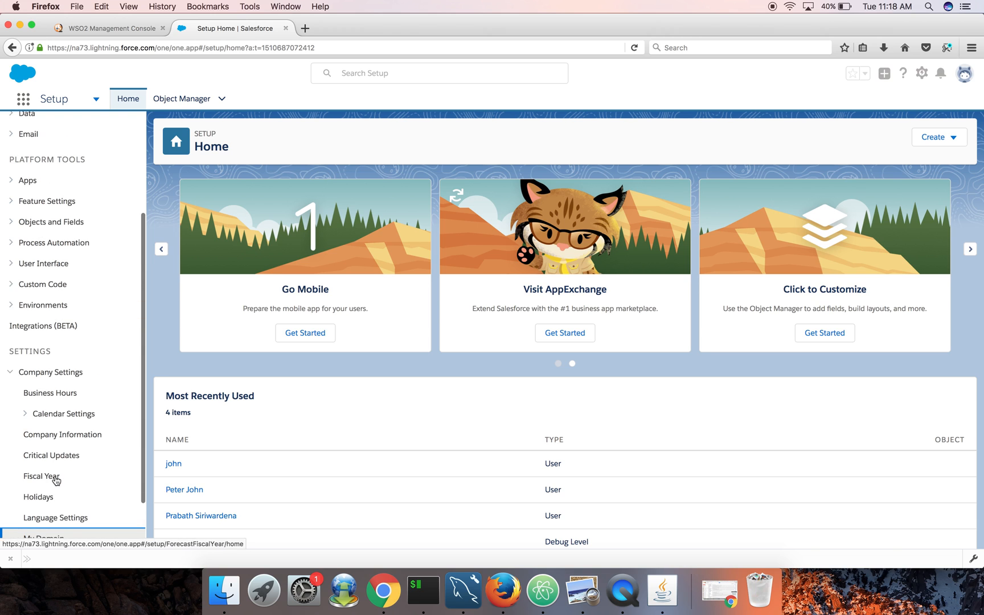
- Go to the My Domain page under Company Settings
left_click(44, 537)
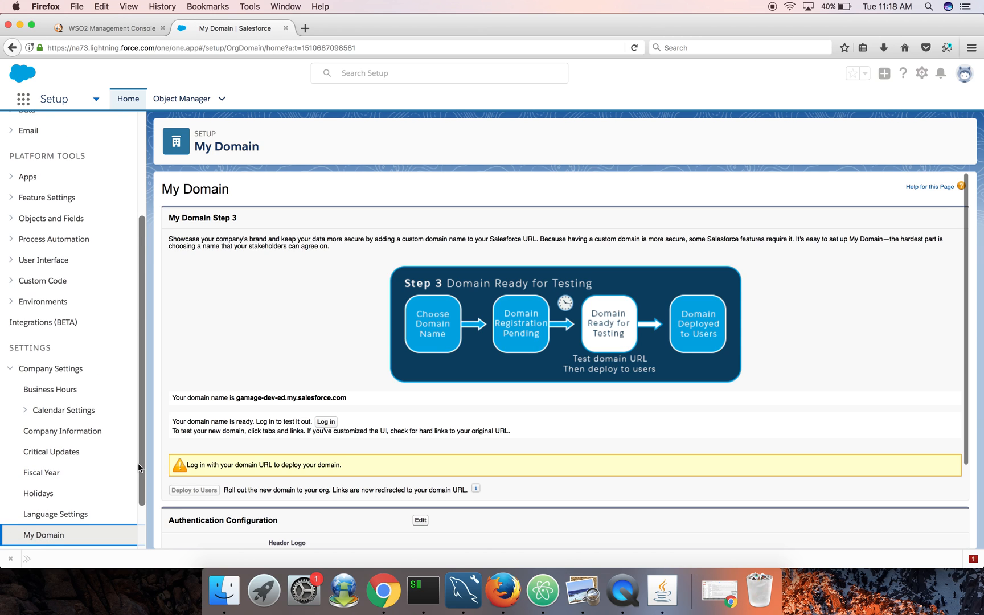
scroll("down", 3)
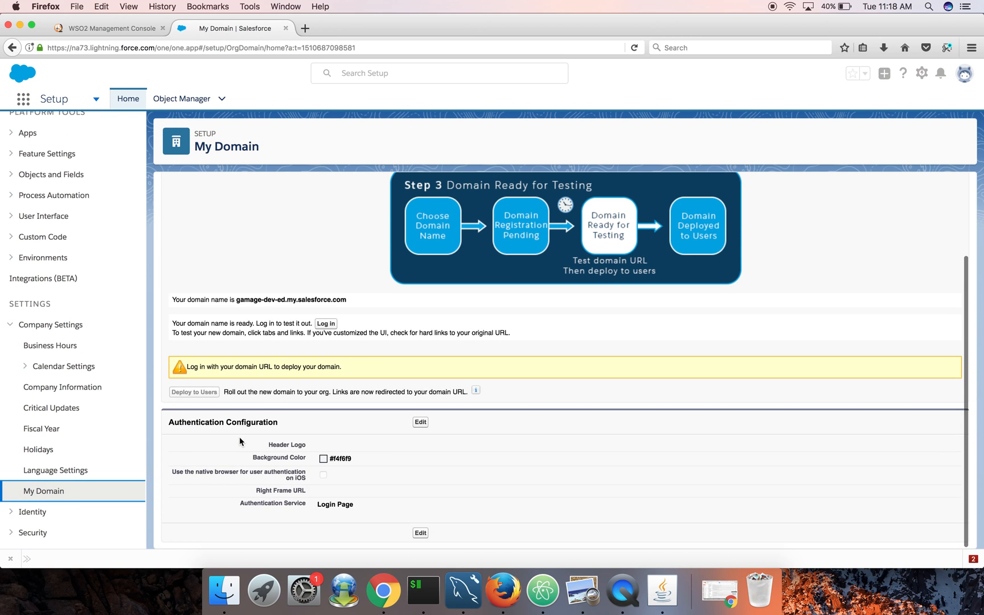
mouse_move(245, 421)
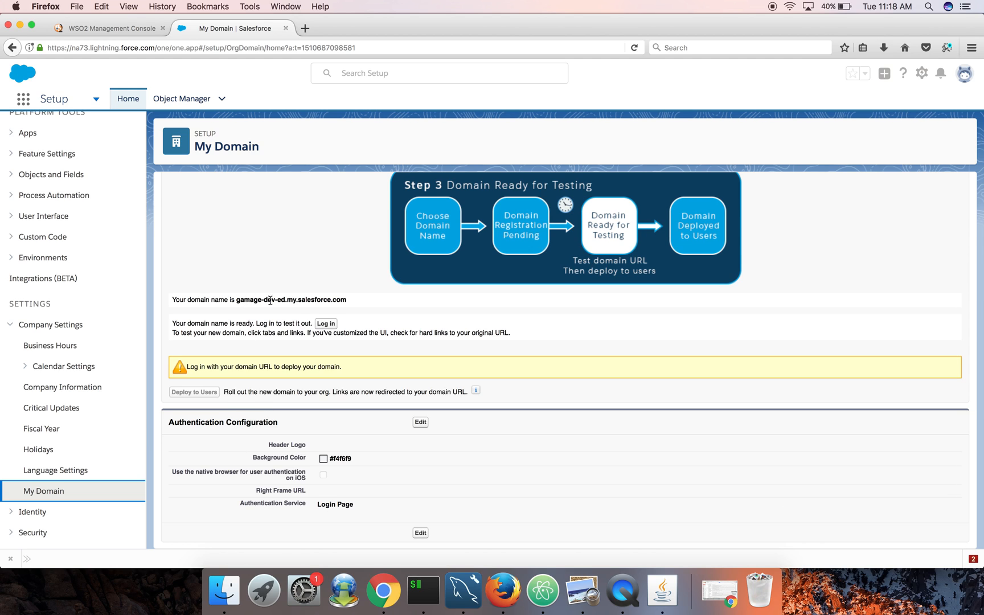
mouse_move(280, 324)
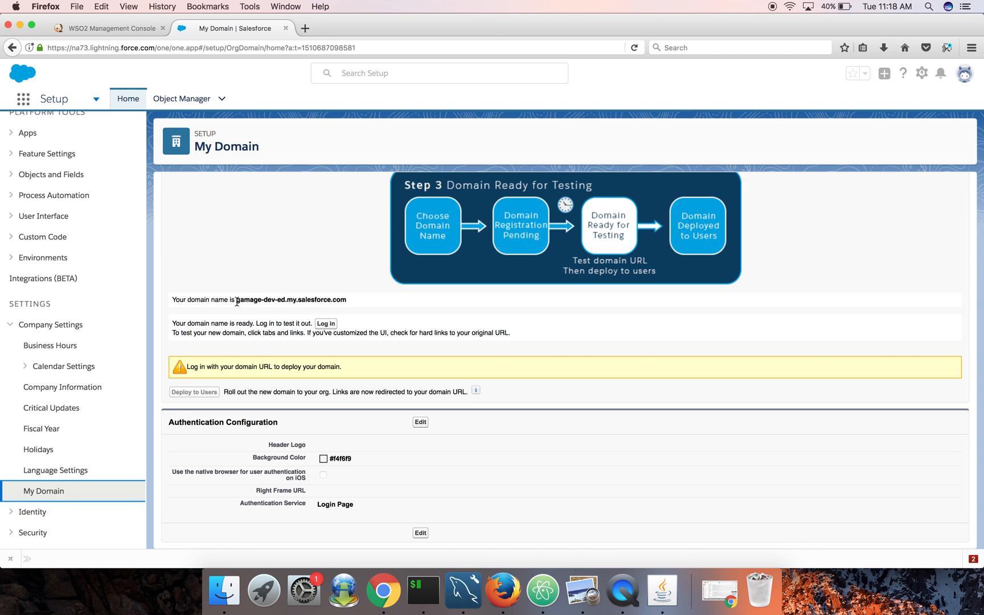
double_click(248, 300)
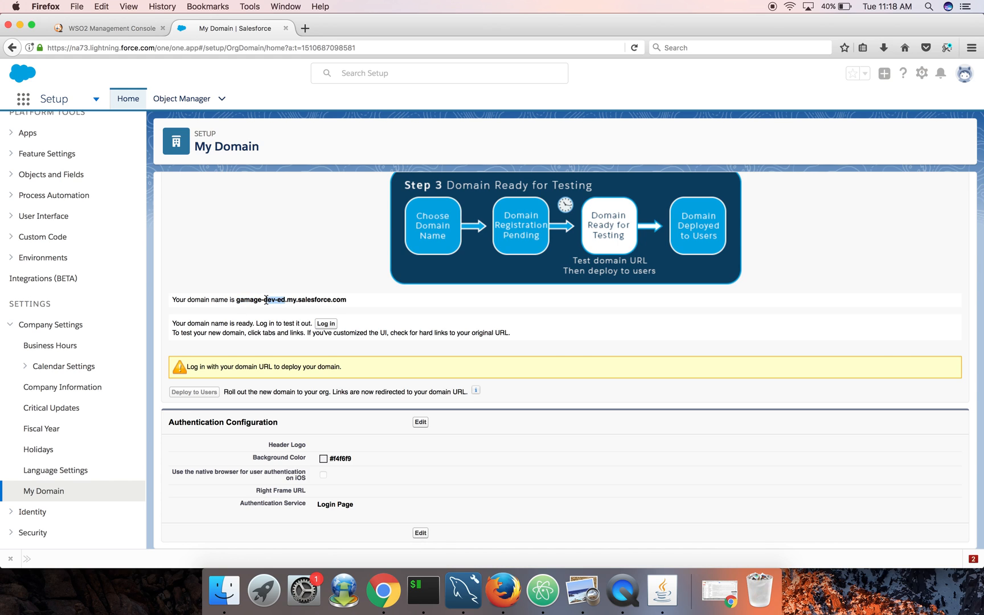
double_click(256, 299)
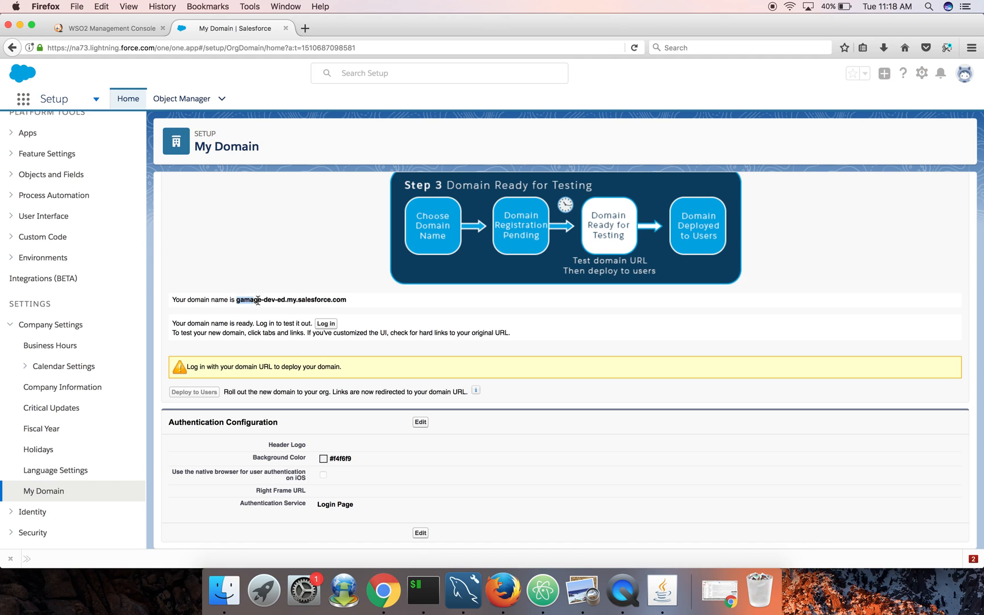
left_click_drag(238, 300, 345, 300)
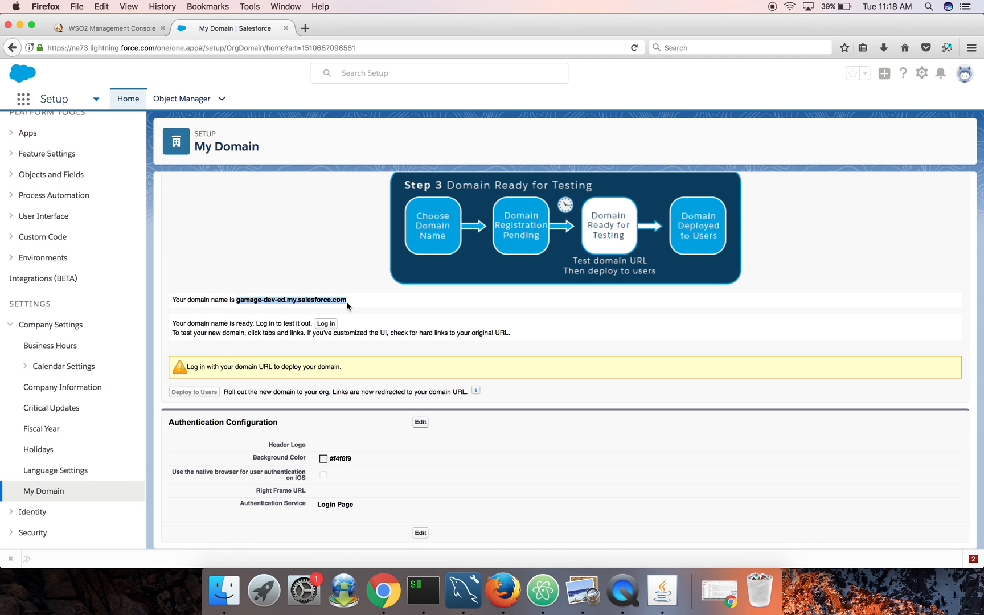
mouse_move(275, 320)
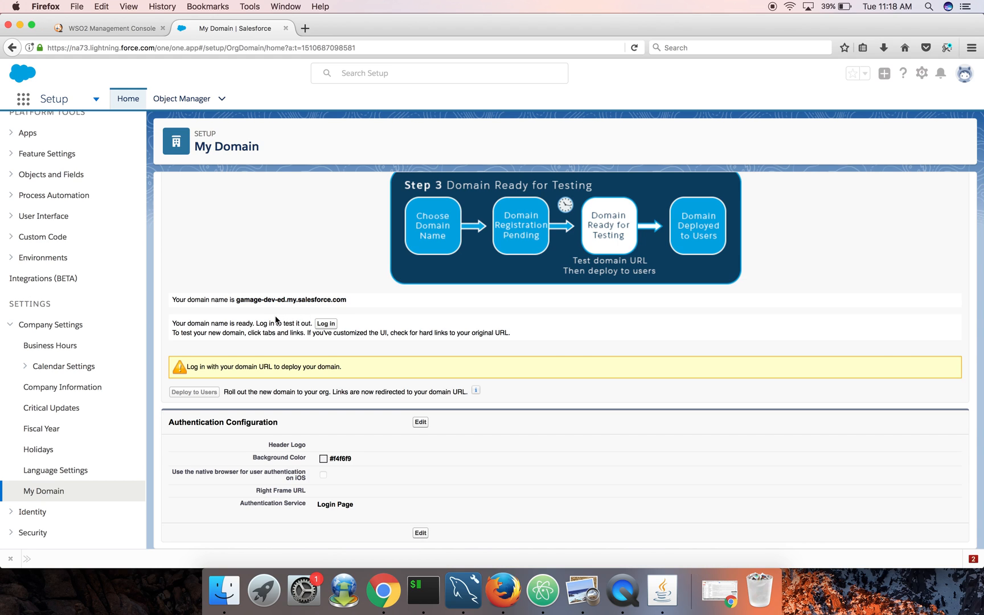
scroll("down", 3)
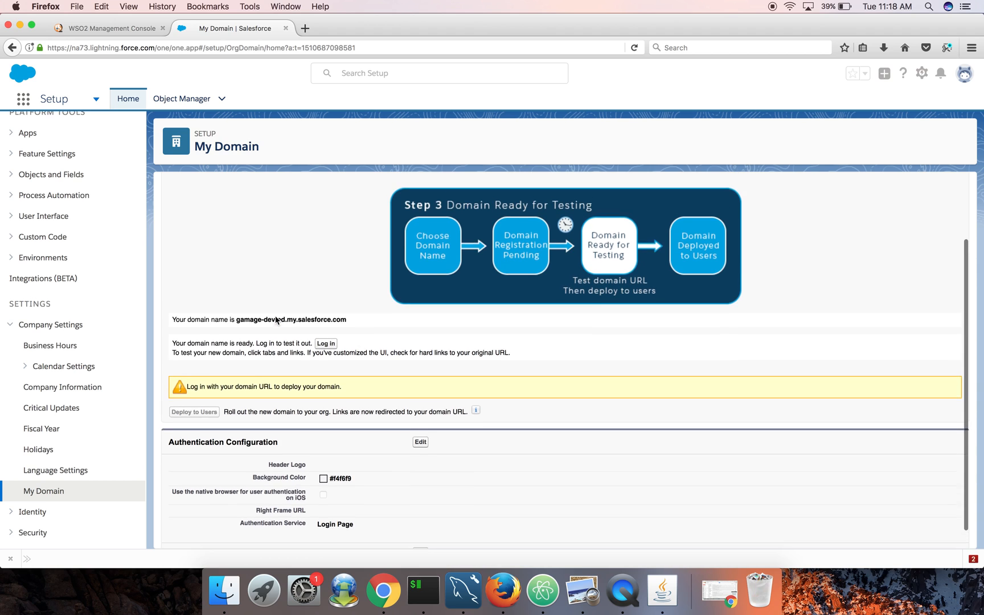
scroll("down", 3)
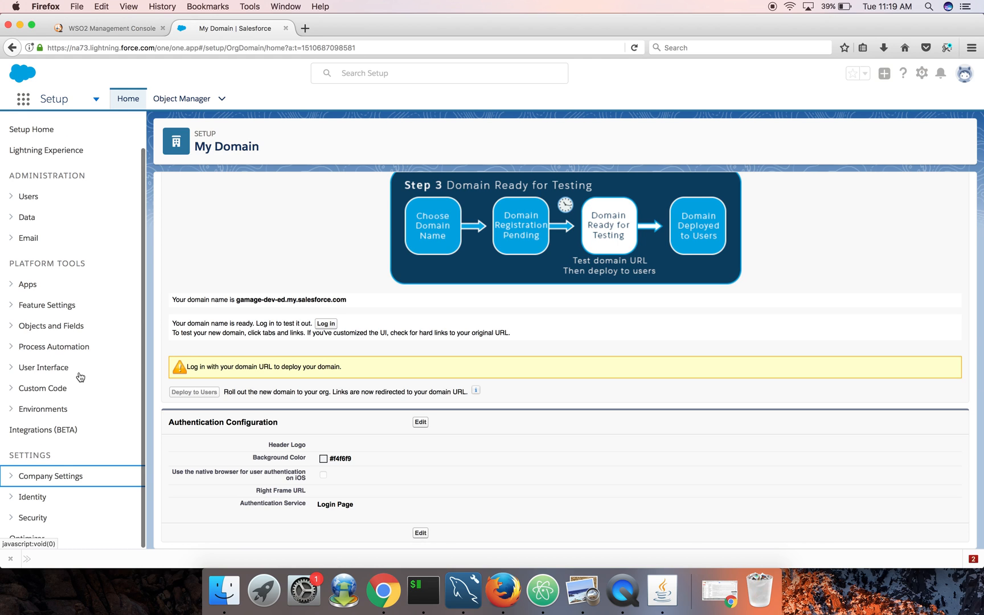
mouse_move(114, 384)
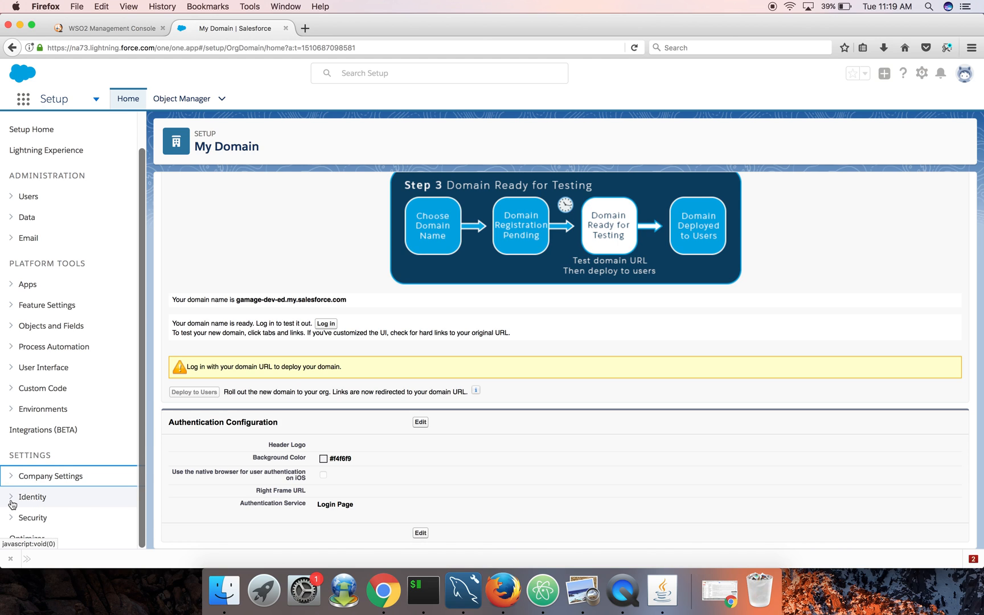
- Go to Single Sign-On Settings under the Identity group
left_click(30, 496)
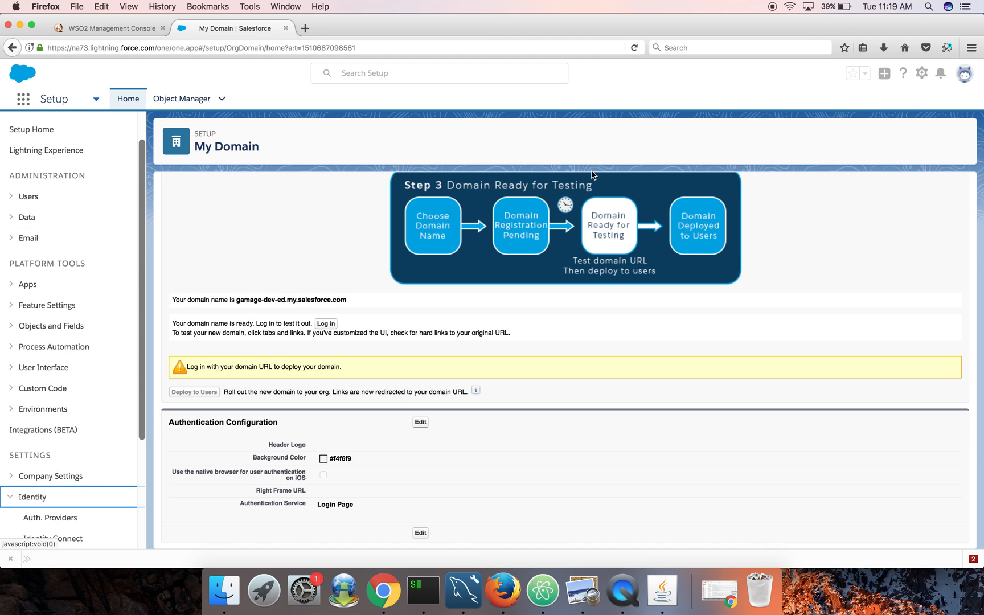
left_click(922, 73)
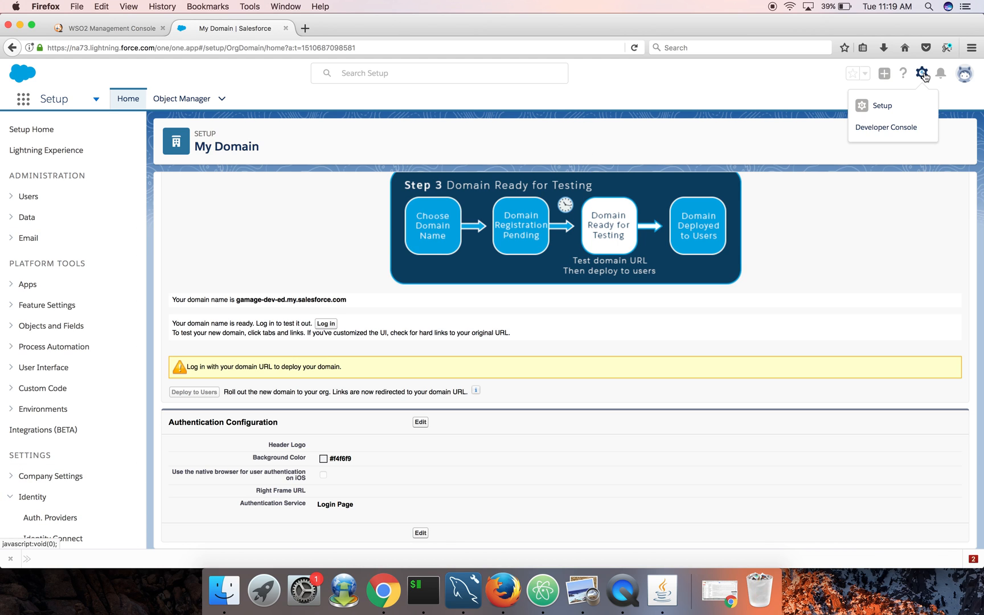
left_click(882, 106)
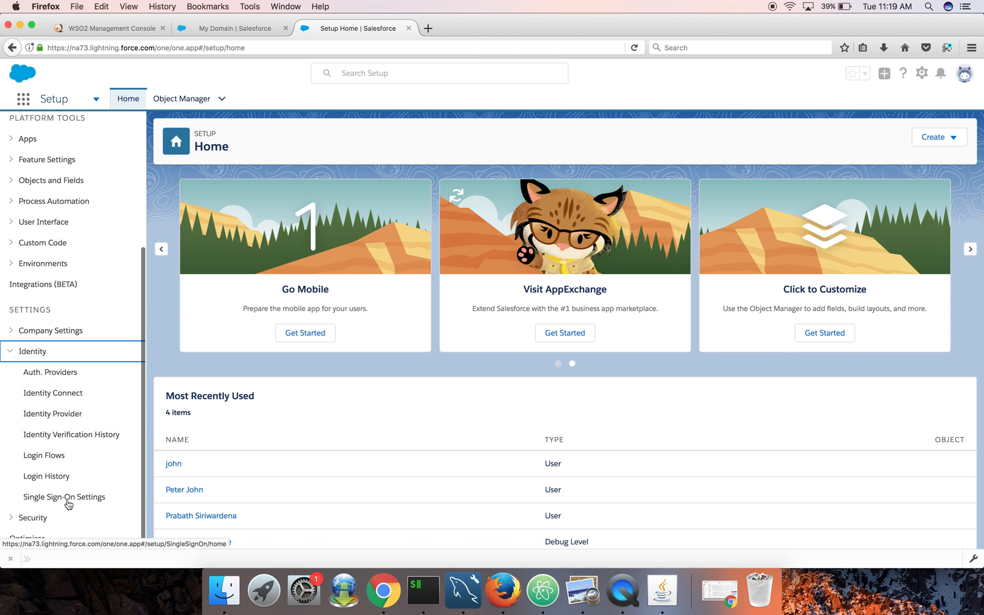
left_click(64, 497)
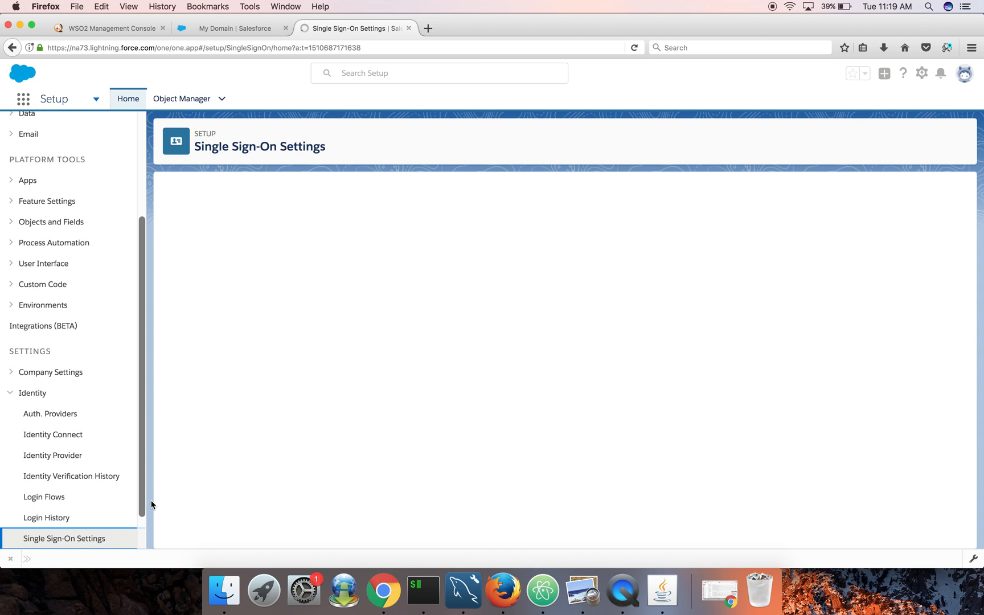
- Delete the existing wso2is SAML setting and choose New from Metadata File
left_click(64, 539)
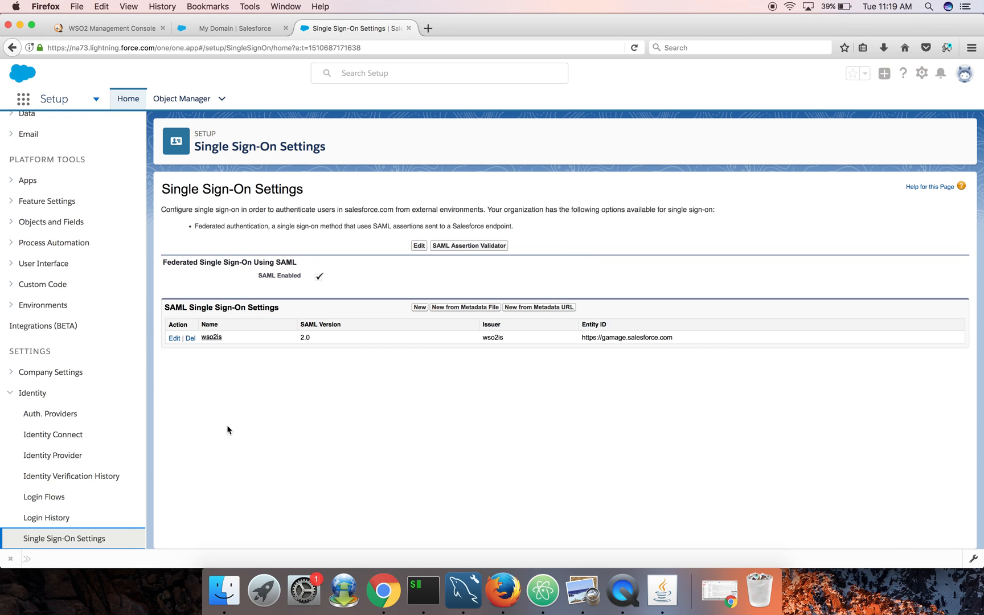
mouse_move(280, 361)
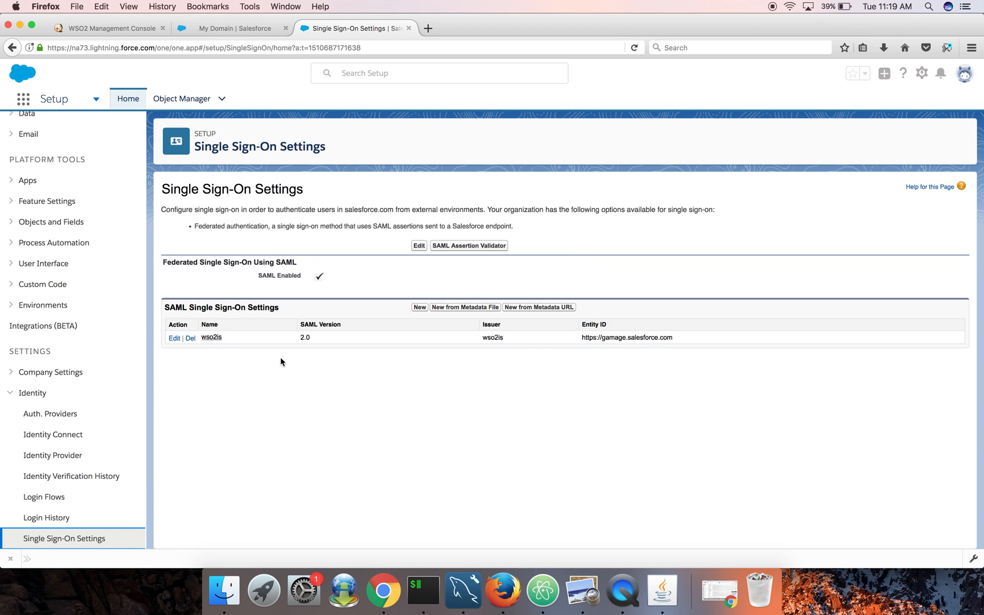
mouse_move(191, 338)
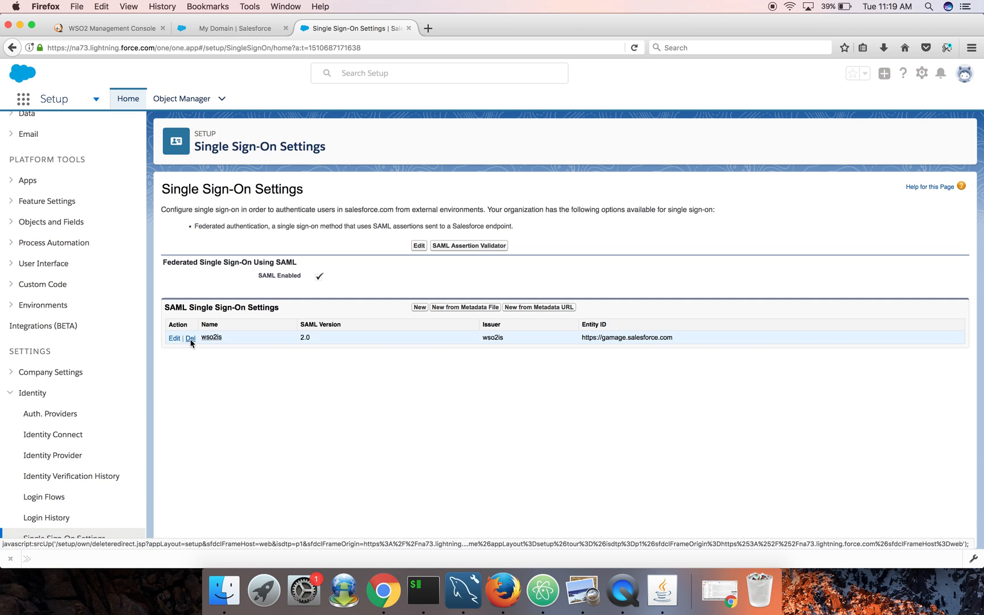
left_click(191, 337)
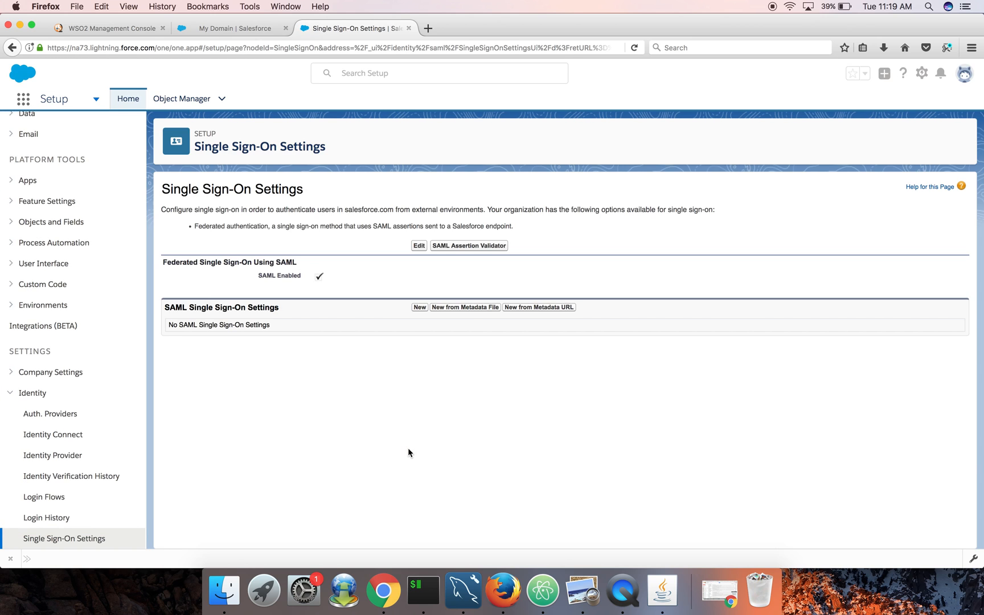
mouse_move(225, 484)
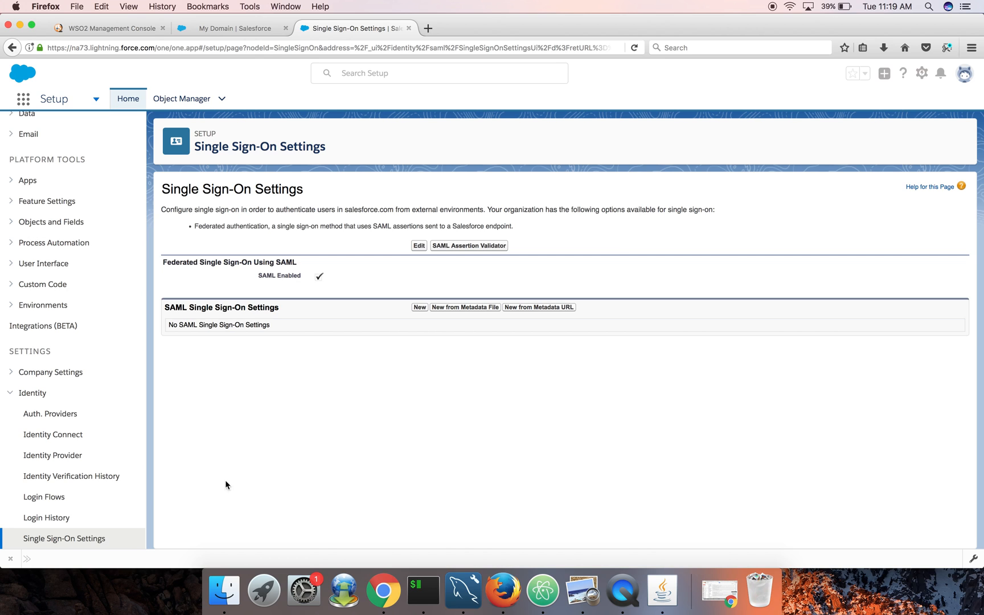
scroll("down", 3)
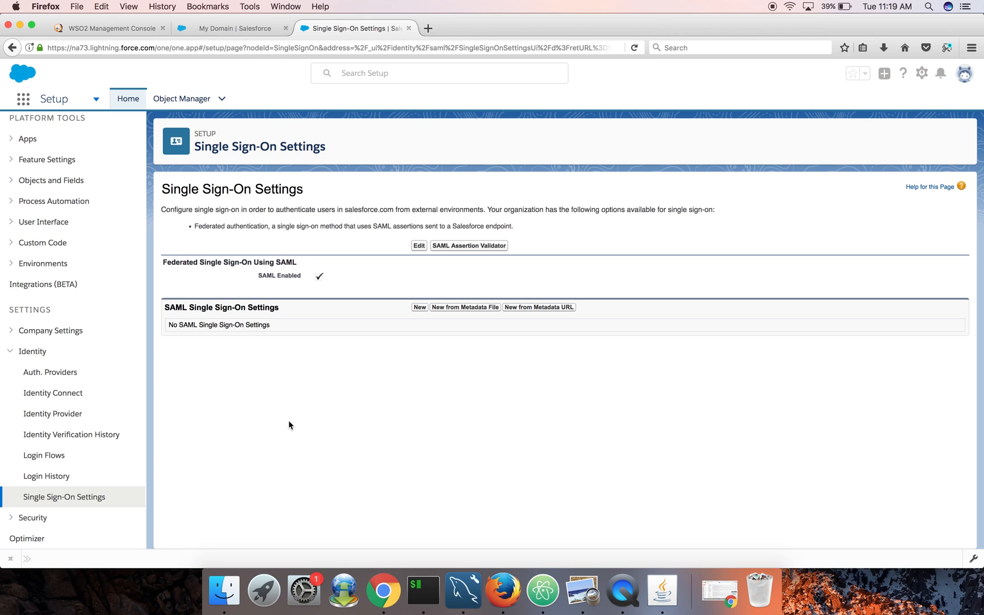
mouse_move(349, 403)
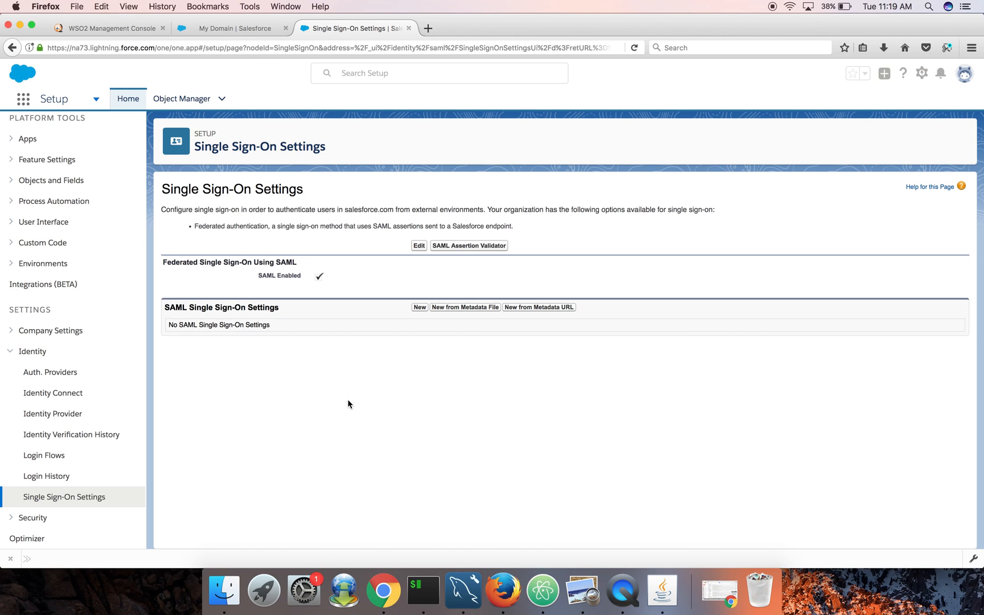
mouse_move(459, 312)
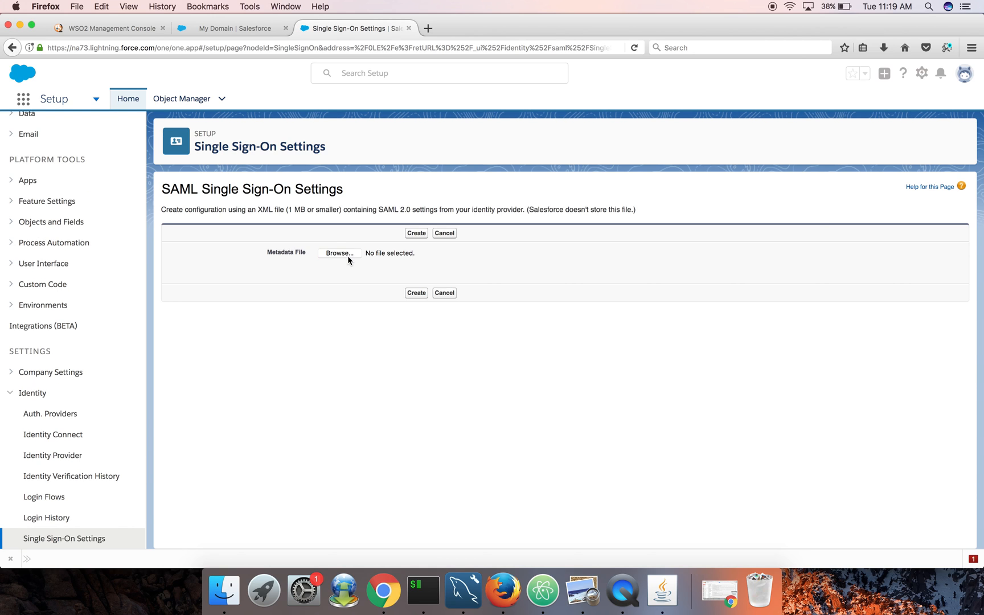
- Upload metadata(1).xml from Downloads and create the prefilled localhost SAML settings
left_click(340, 253)
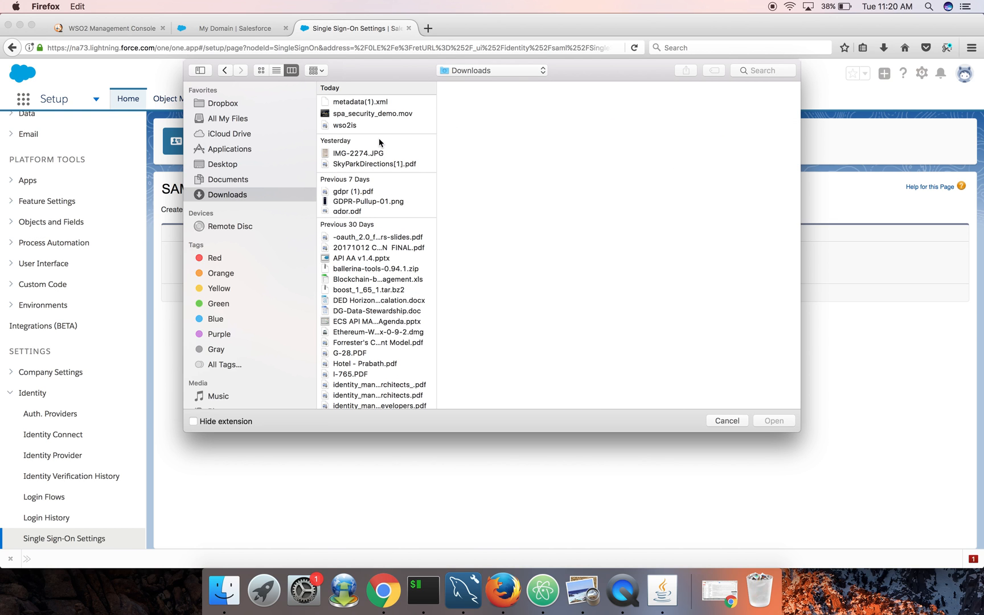
left_click(360, 101)
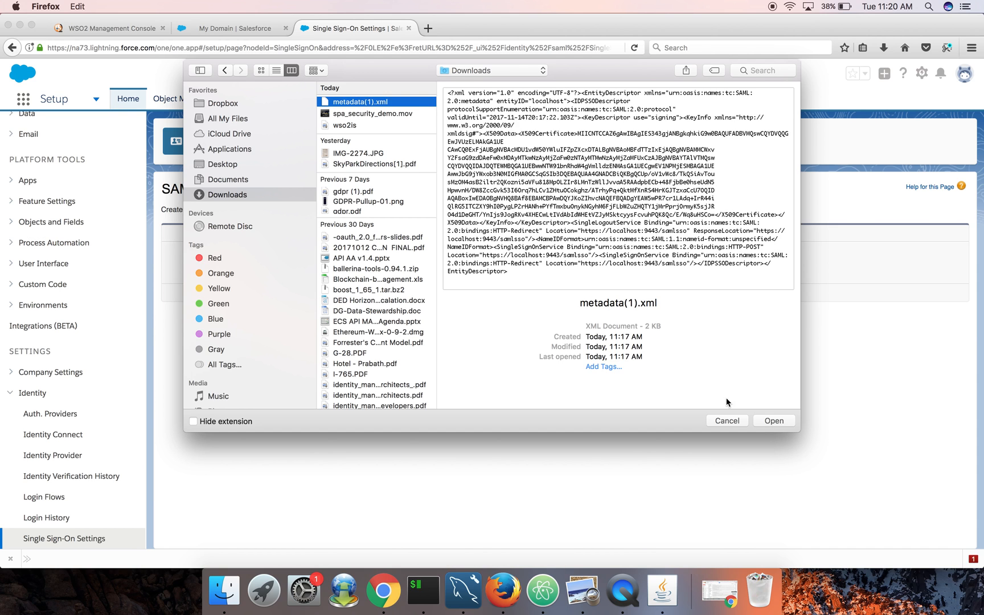
left_click(774, 420)
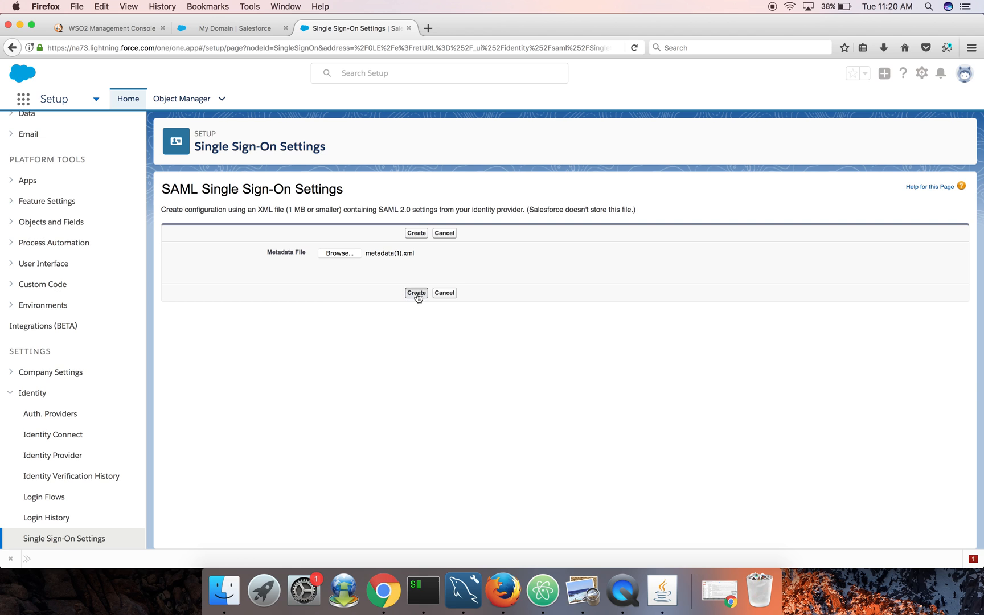
left_click(416, 292)
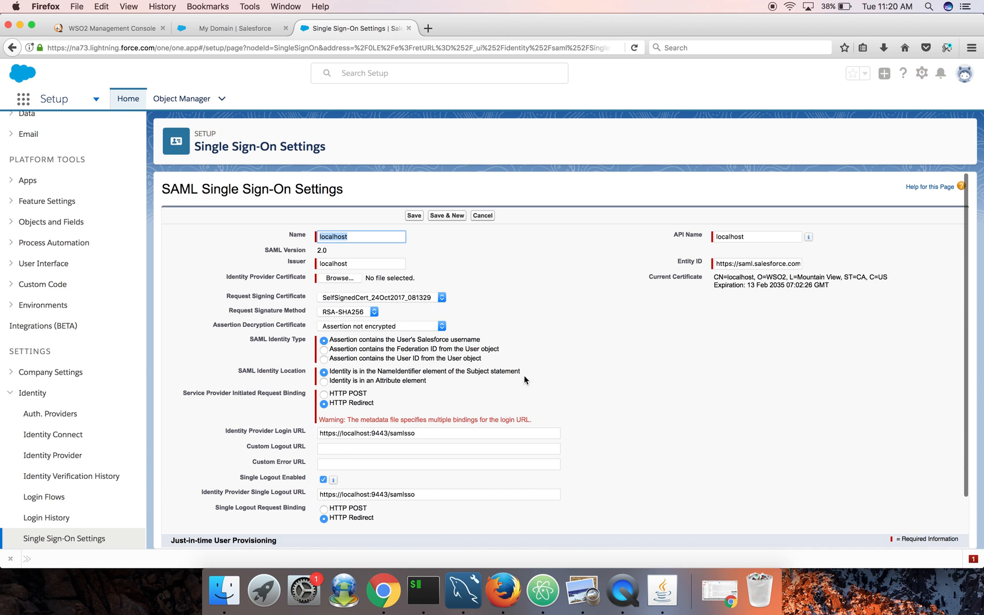
mouse_move(606, 364)
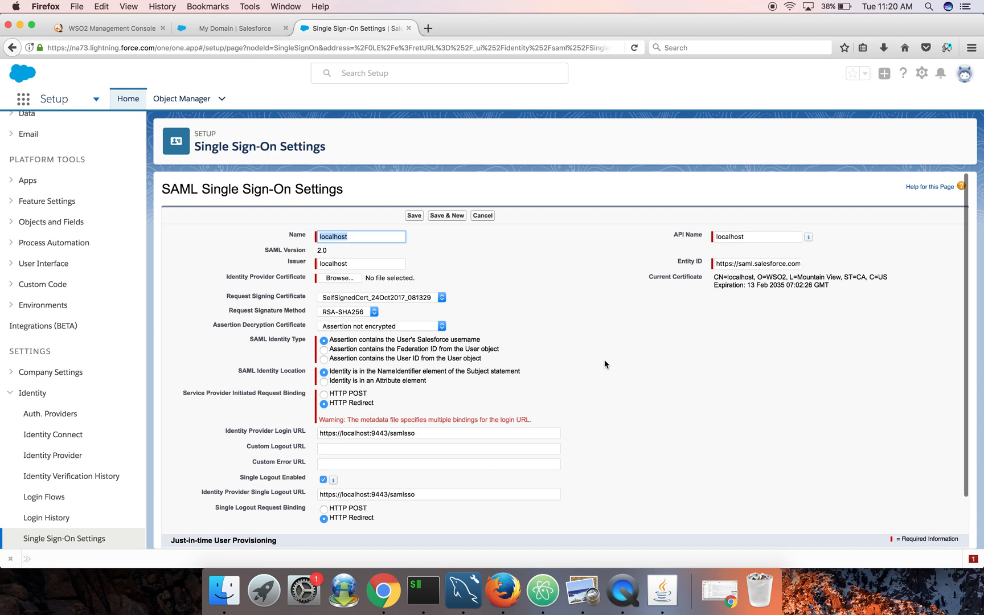
mouse_move(468, 321)
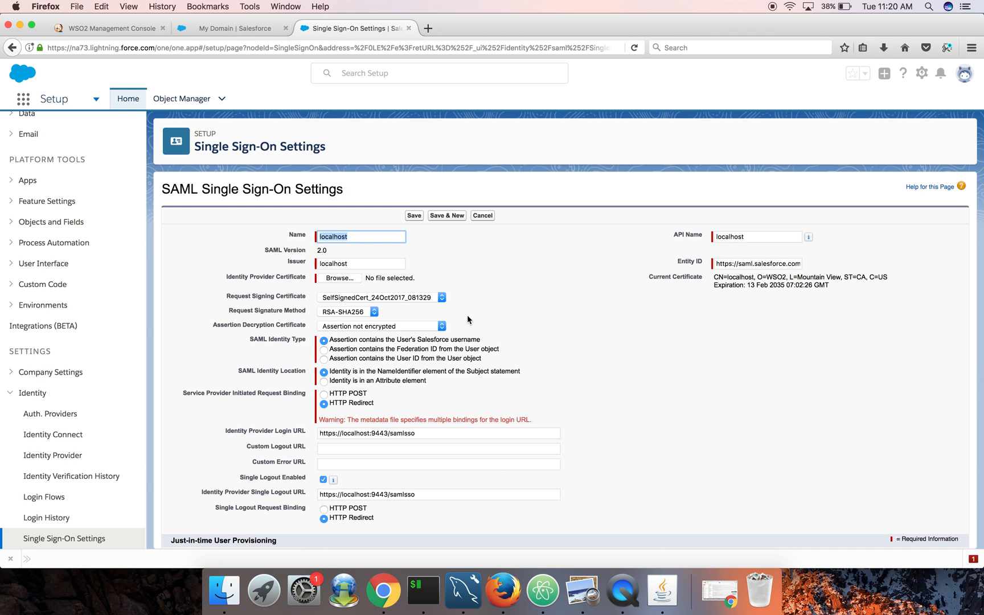
mouse_move(678, 293)
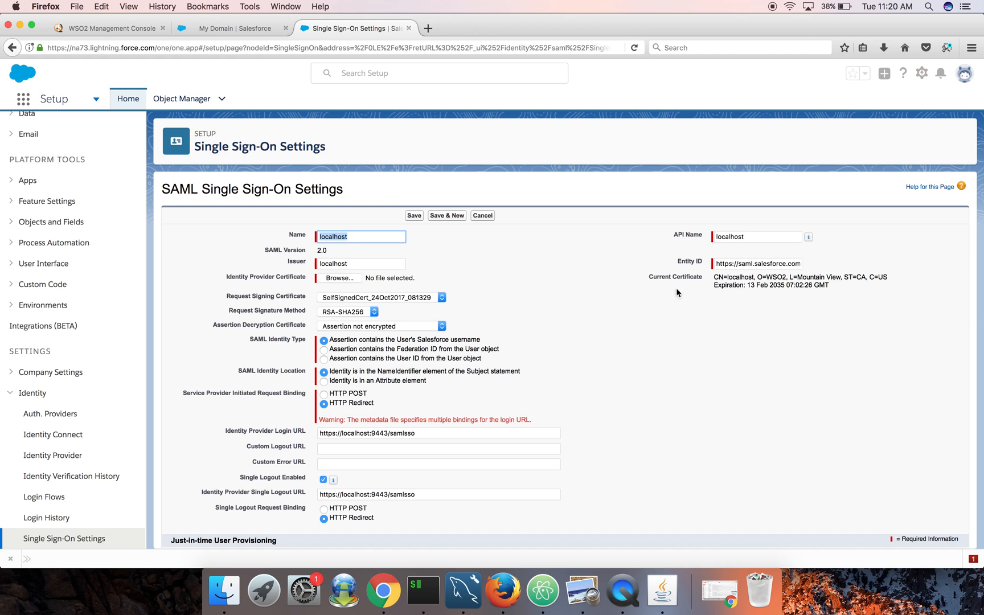
mouse_move(761, 282)
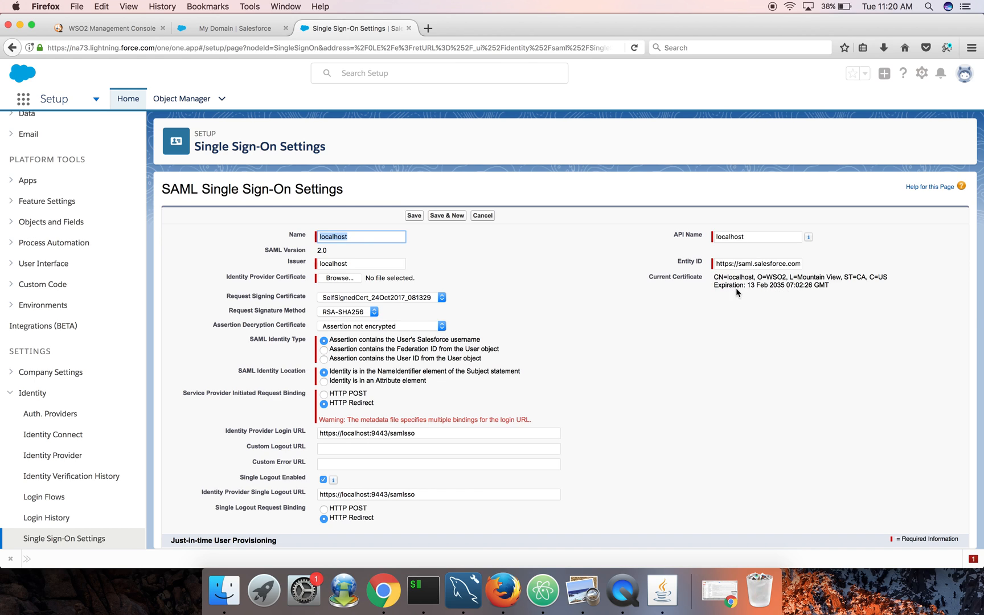
mouse_move(731, 300)
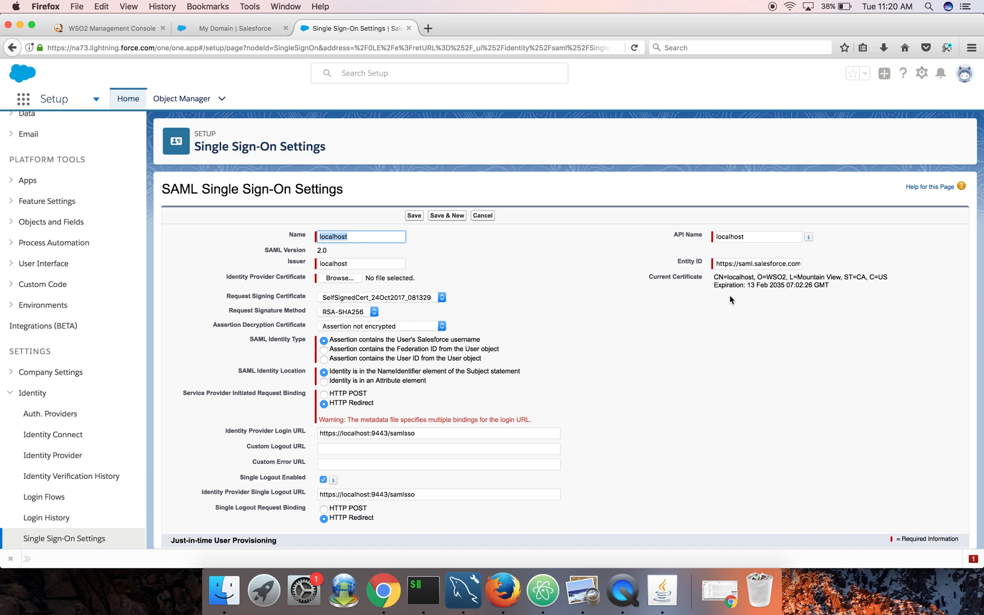
- Review the prefilled SAML fields and save the localhost single sign-on configuration
scroll("down", 3)
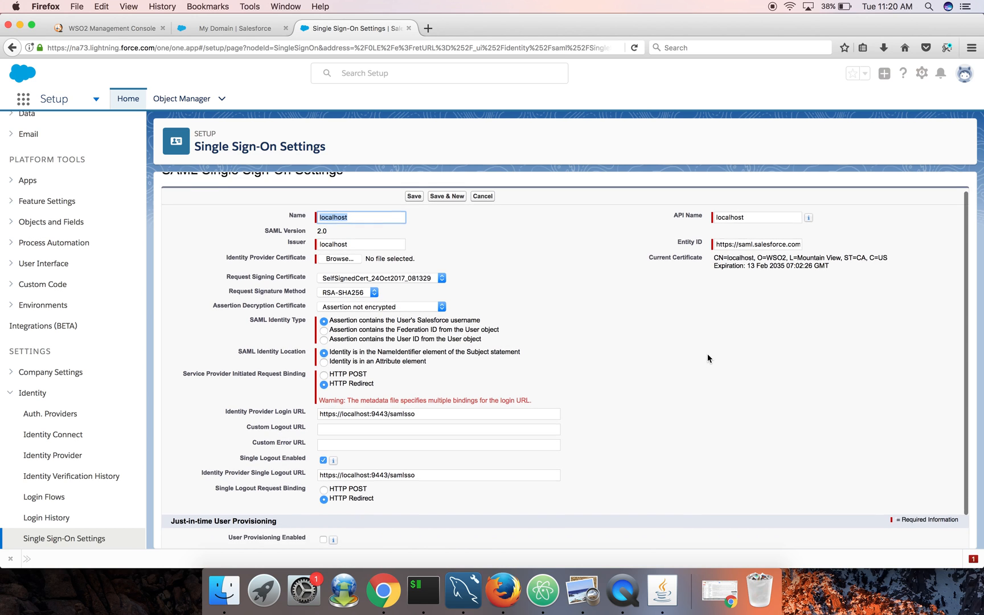
scroll("down", 3)
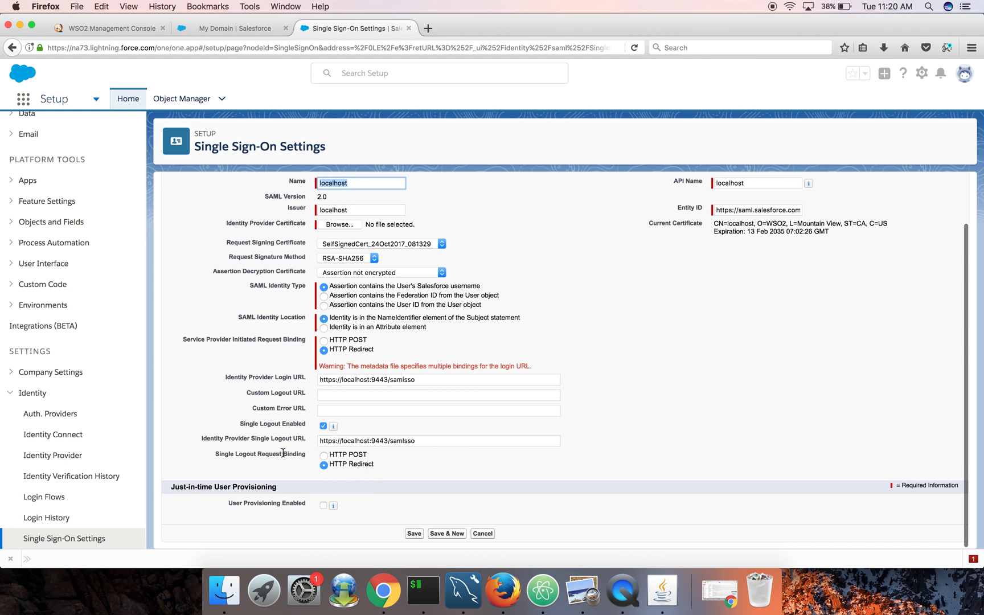
scroll("down", 3)
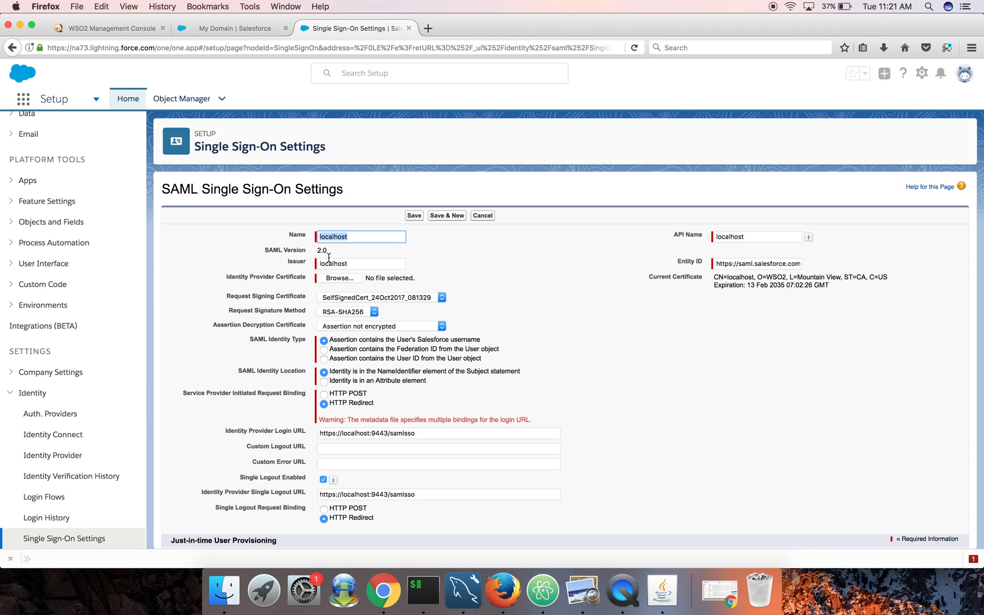
mouse_move(454, 240)
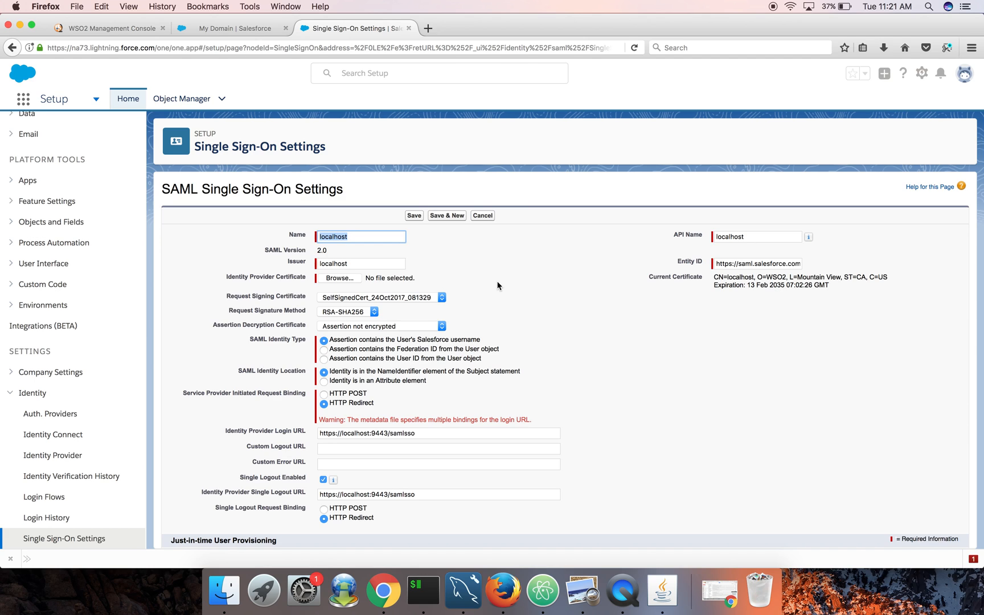
mouse_move(496, 317)
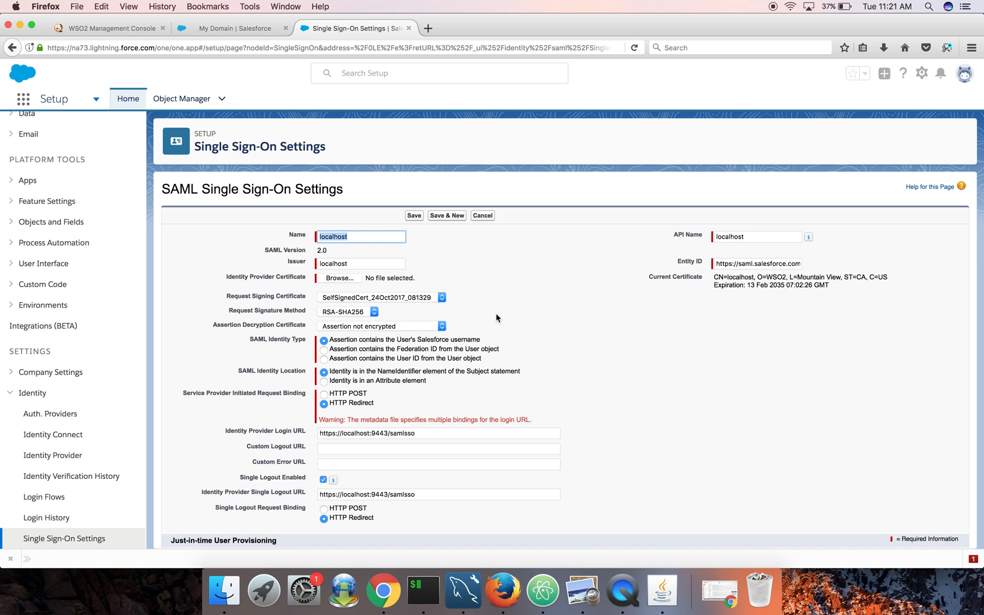
scroll("down", 3)
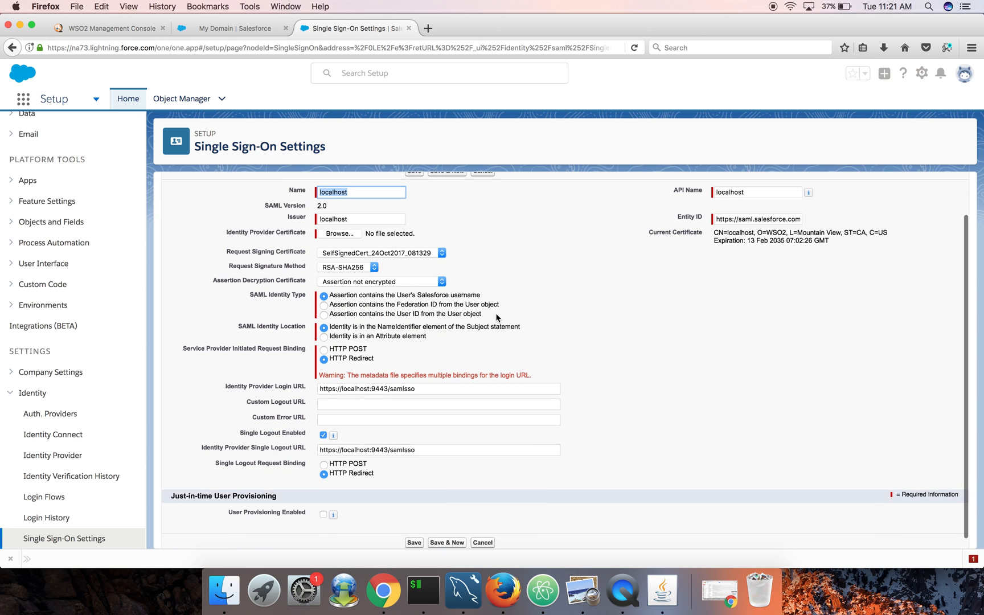
left_click(413, 542)
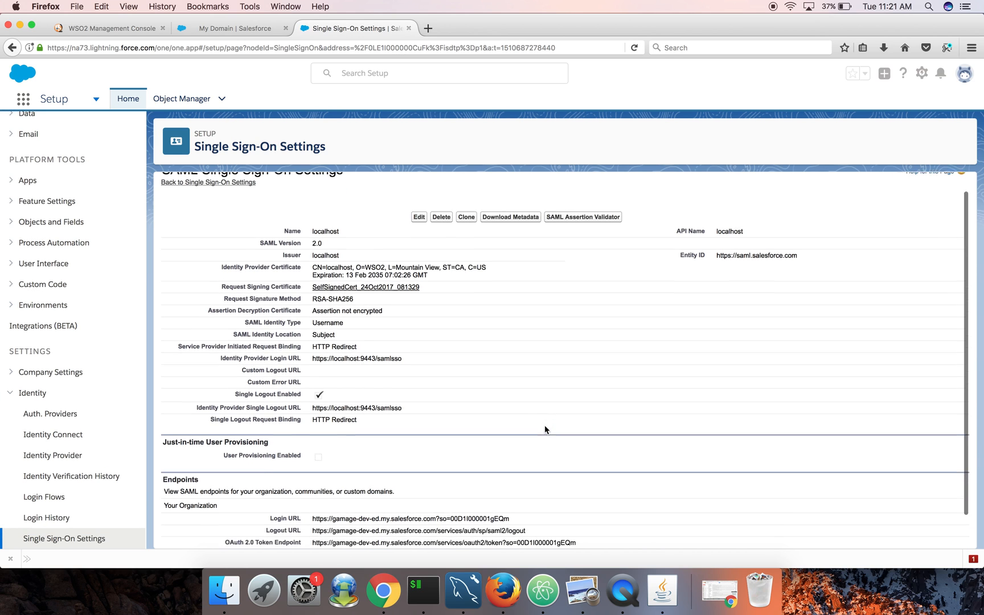
- Download the SAML SP metadata XML, accepting the Firefox prompts, and return to the WSO2 console
scroll("up", 3)
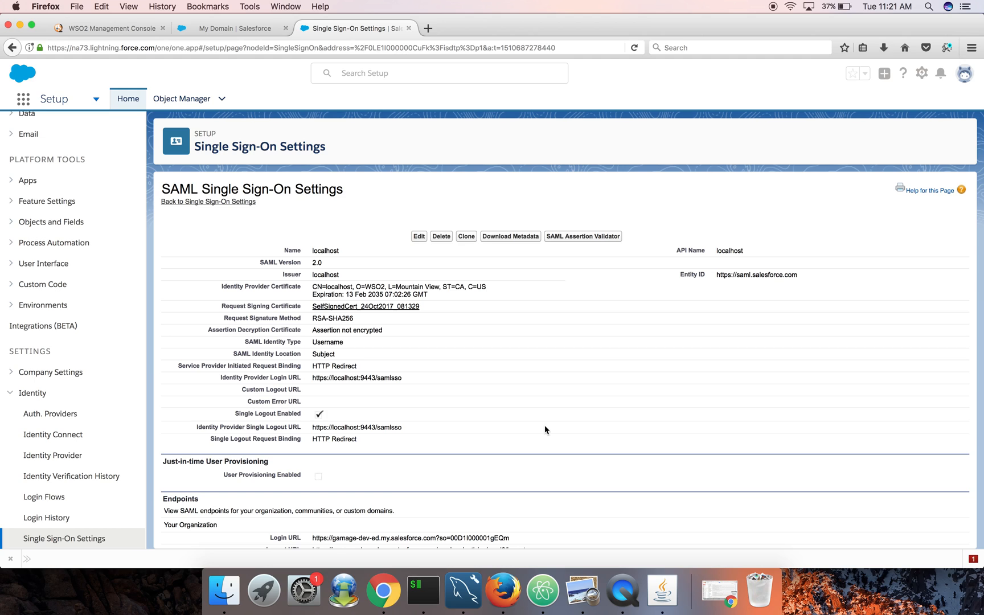
mouse_move(496, 244)
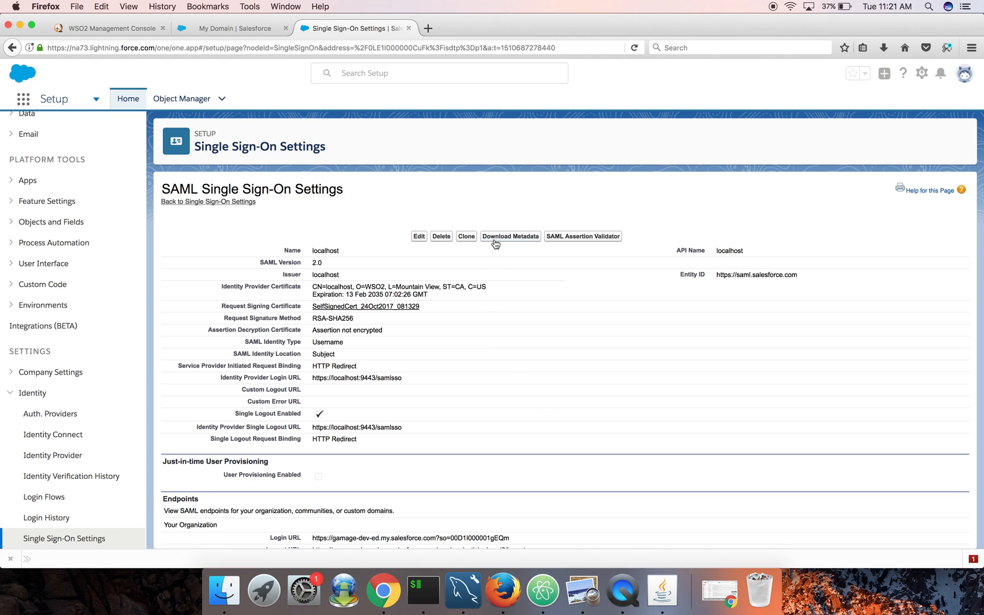
mouse_move(509, 236)
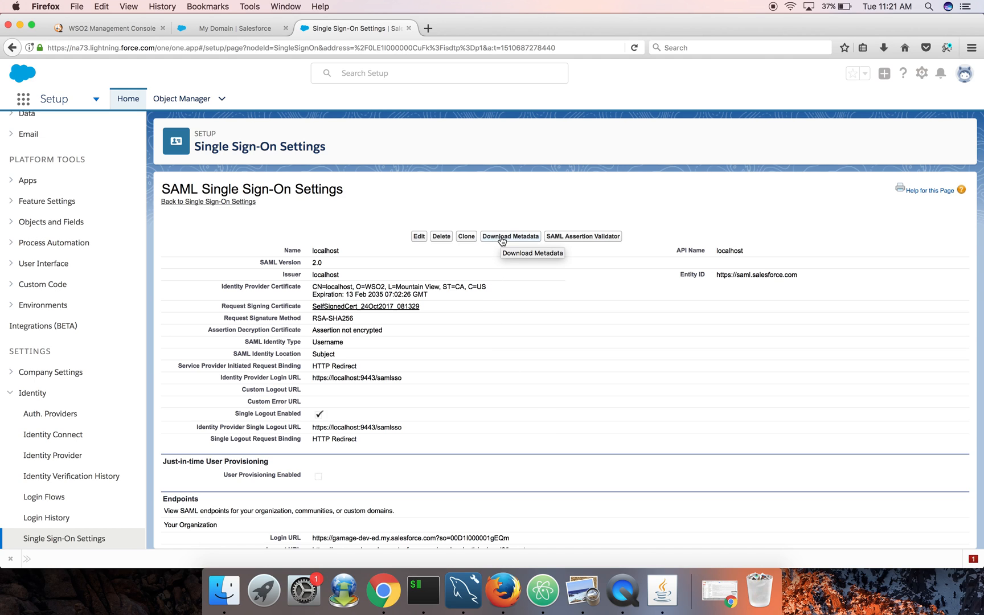
left_click(510, 236)
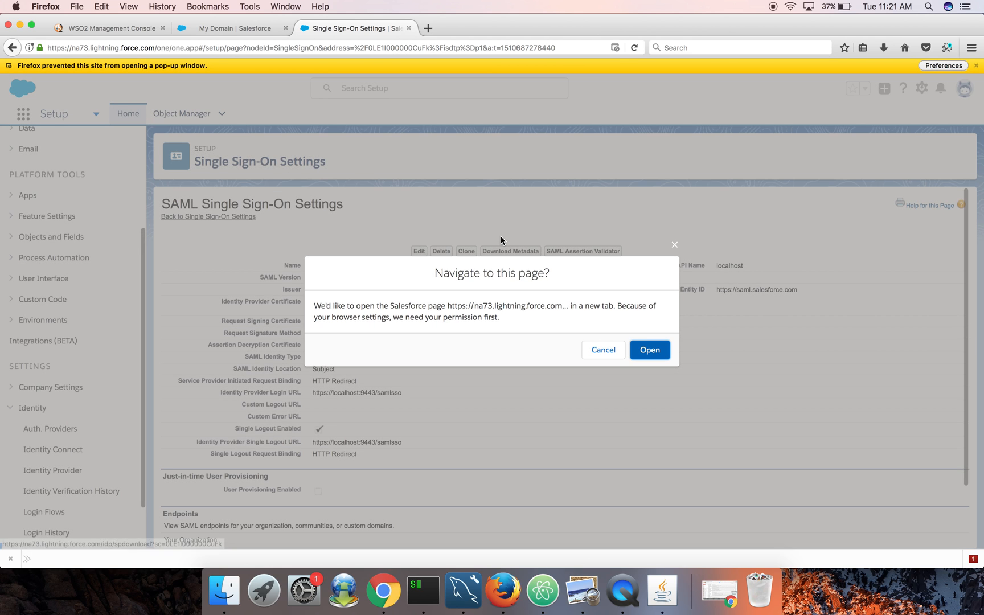
left_click(649, 349)
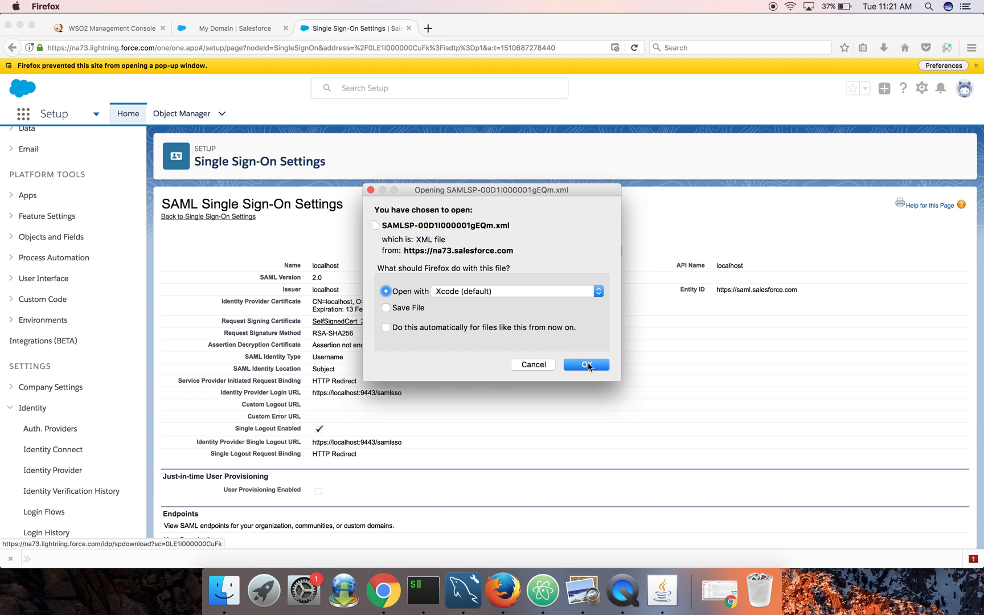
left_click(585, 364)
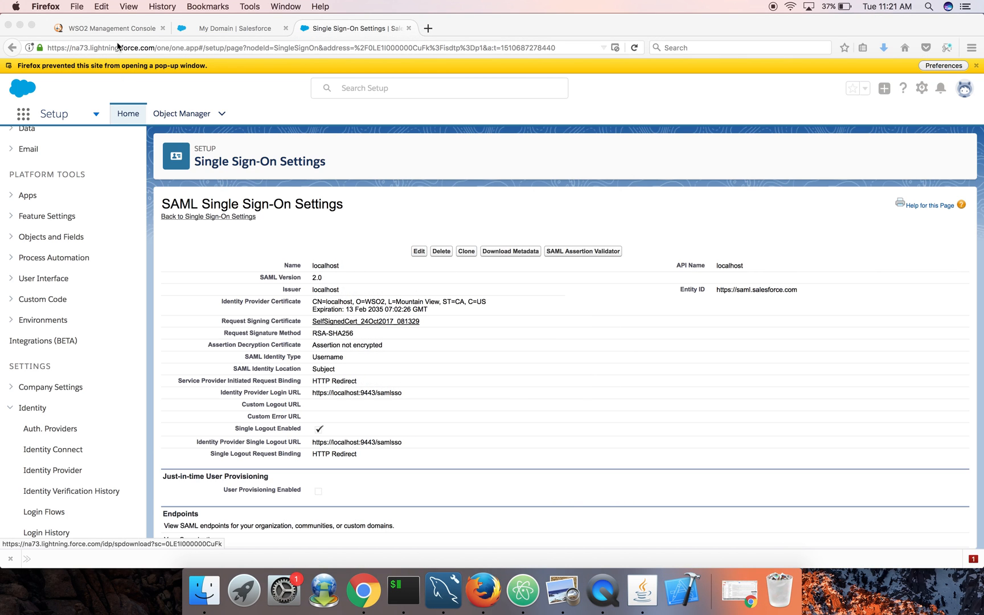
mouse_move(116, 29)
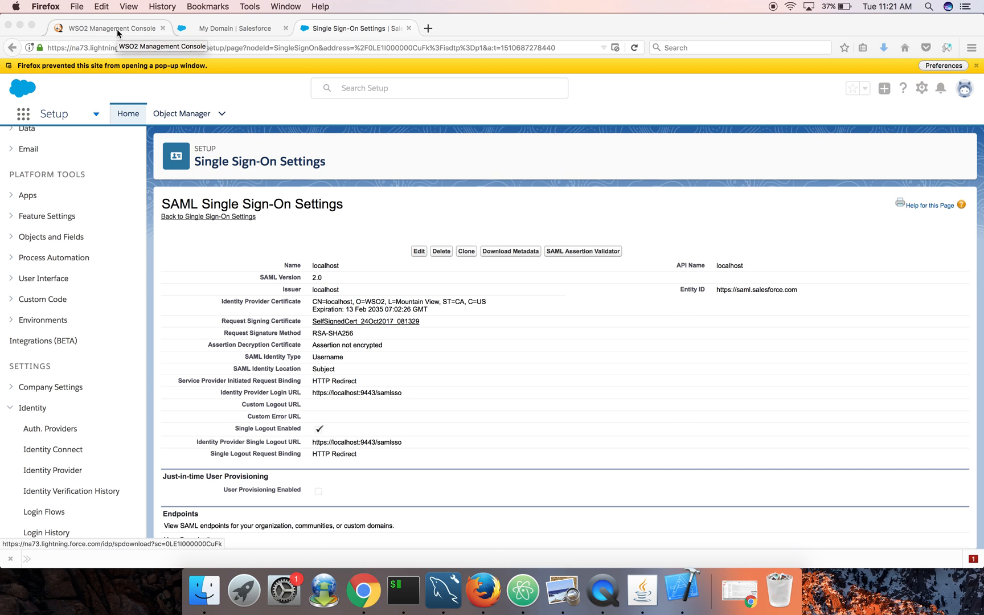
left_click(110, 28)
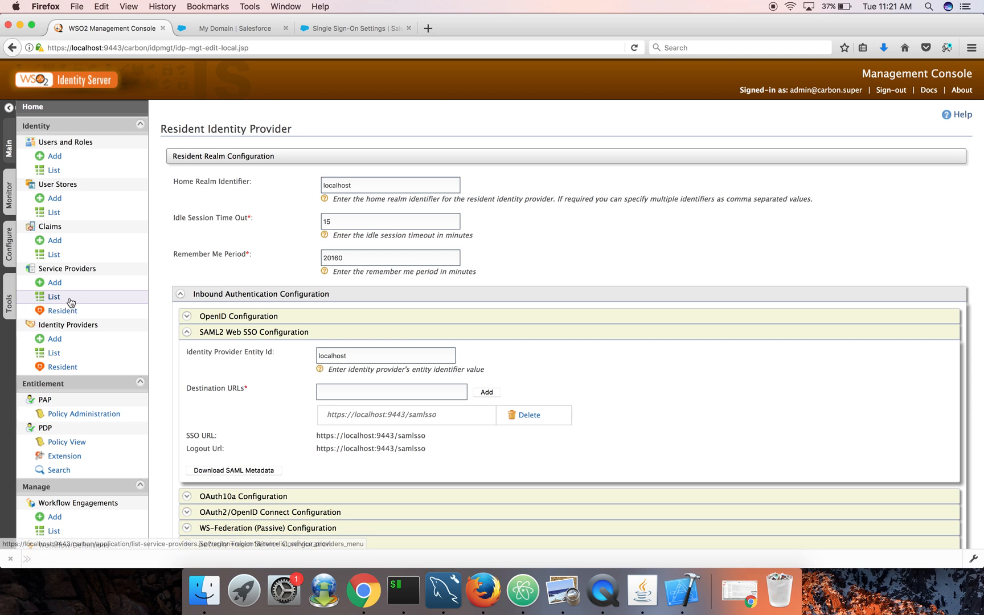
- Start a new service provider named salesforce under Service Providers > Add and register it
left_click(54, 282)
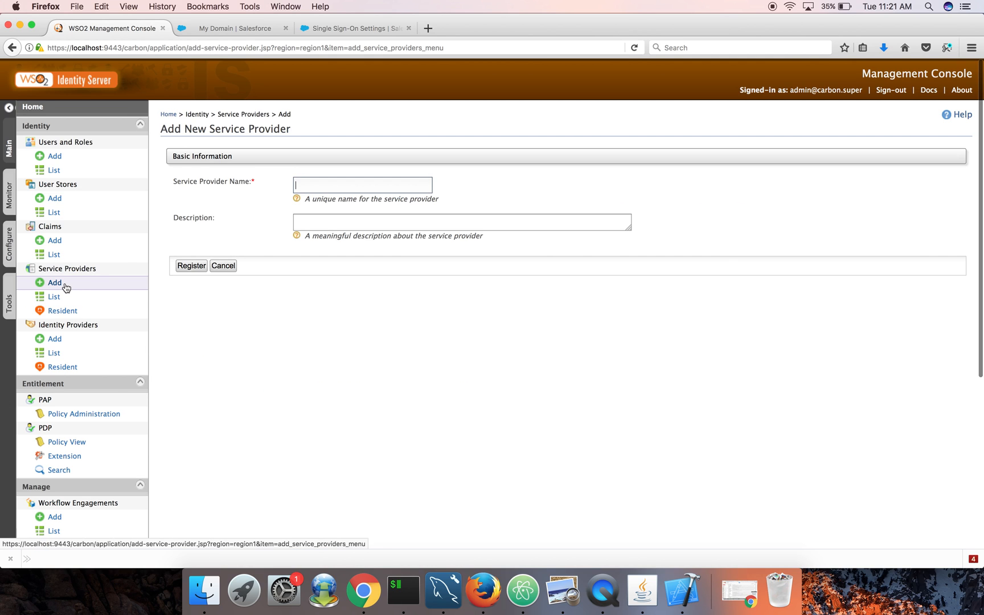
mouse_move(186, 301)
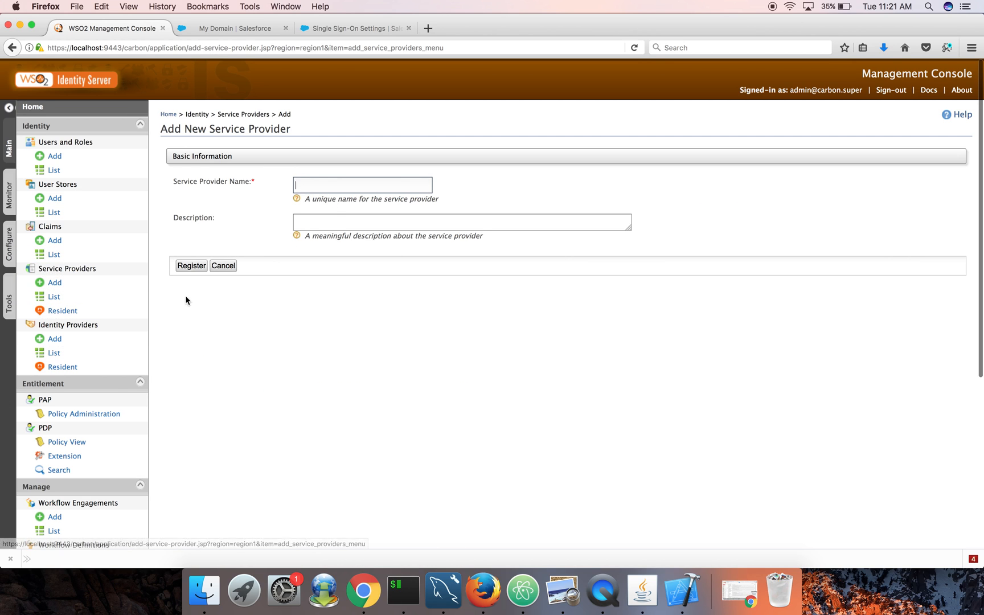
mouse_move(53, 296)
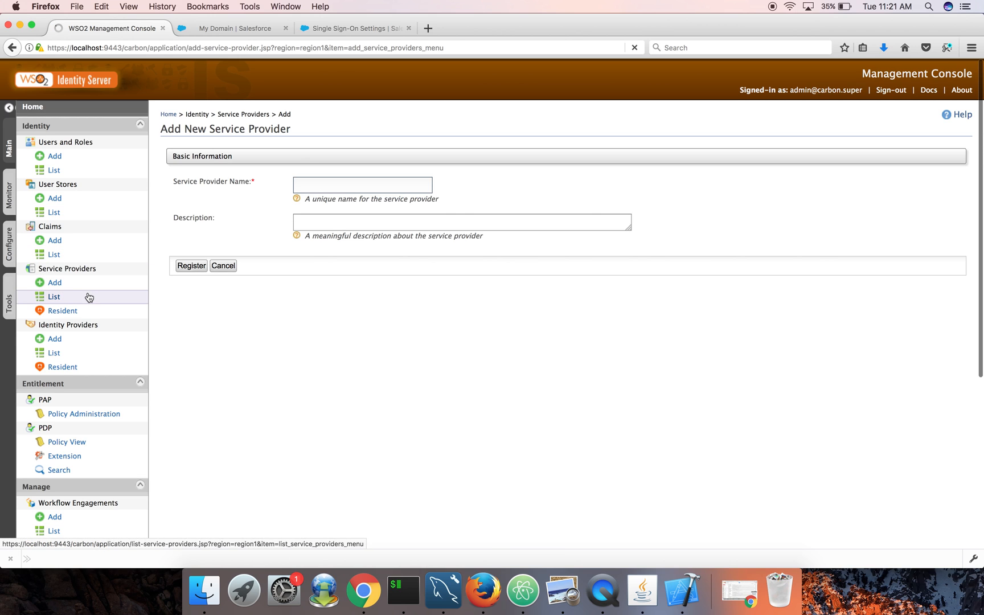
left_click(54, 297)
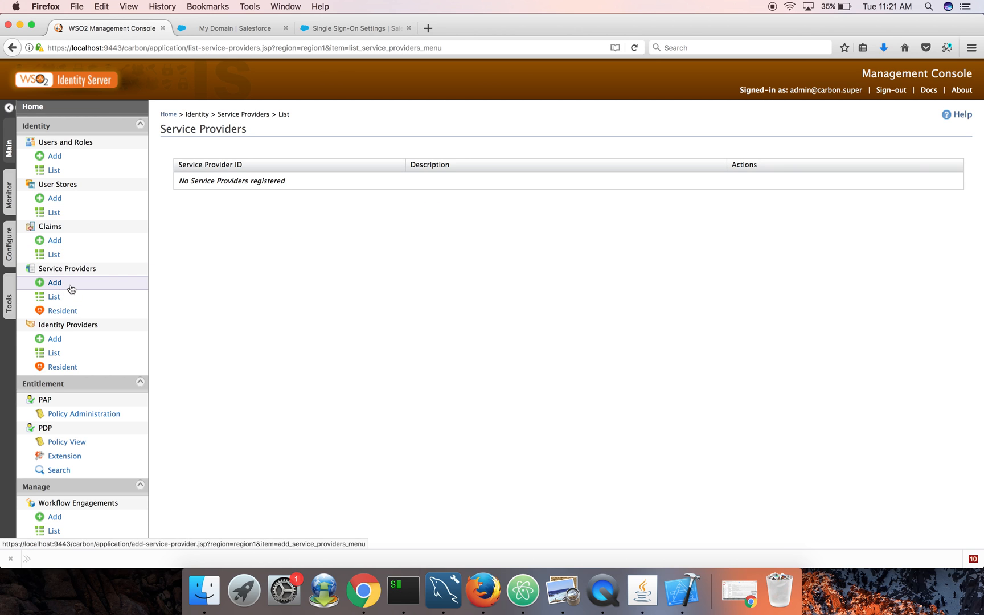
left_click(55, 282)
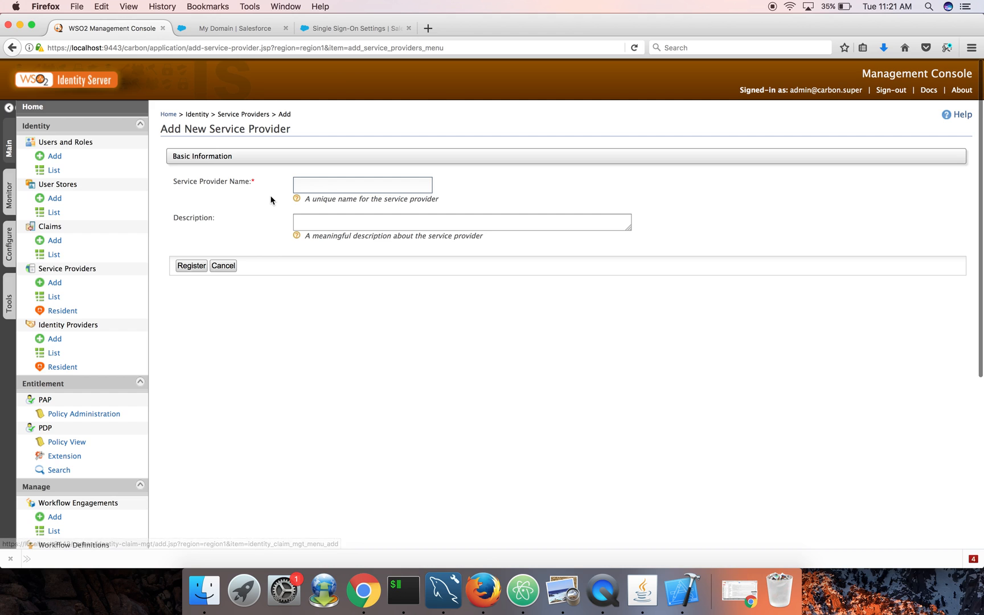
type("salesfir")
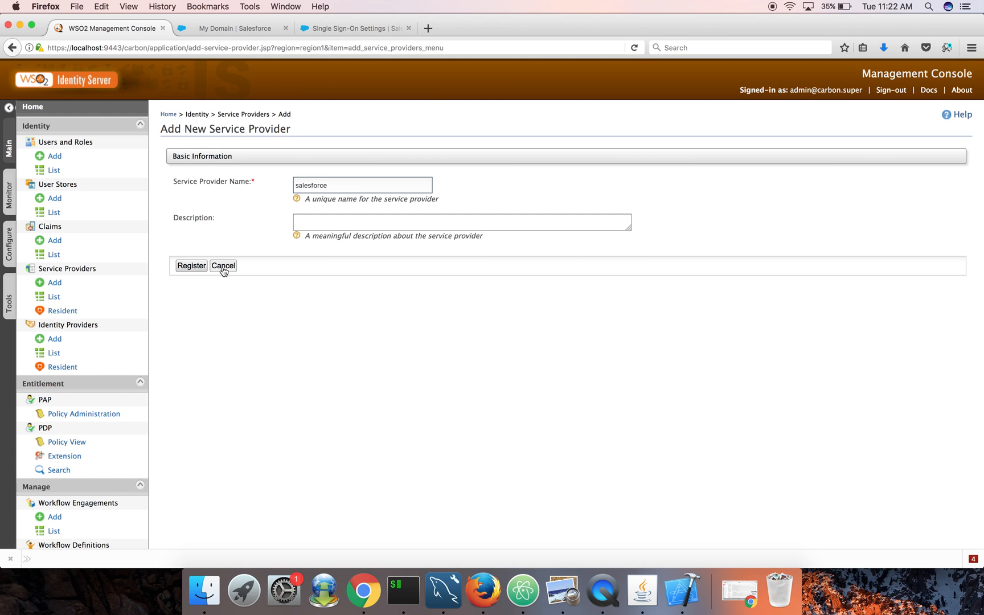
mouse_move(250, 141)
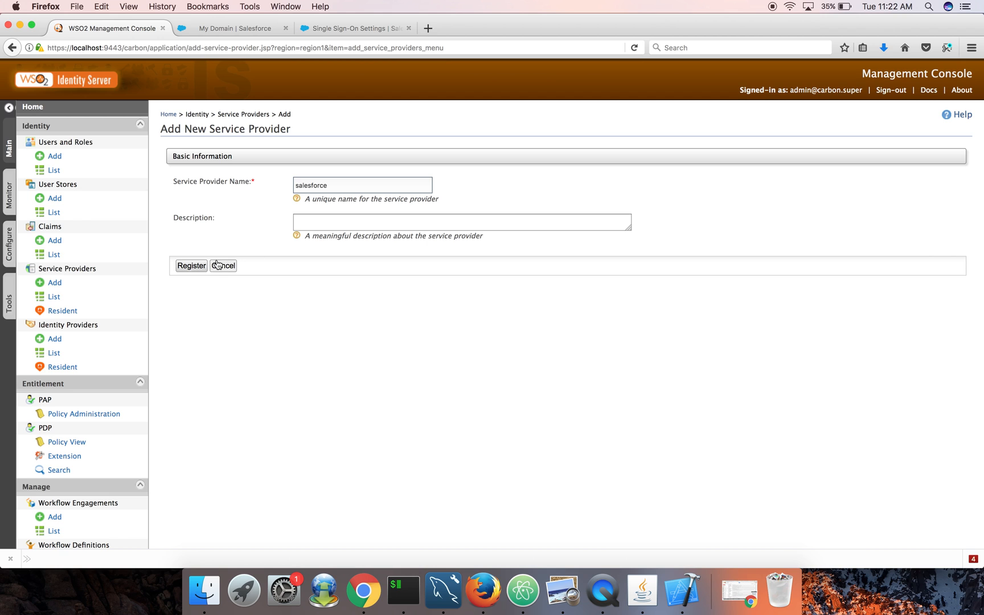
left_click(191, 266)
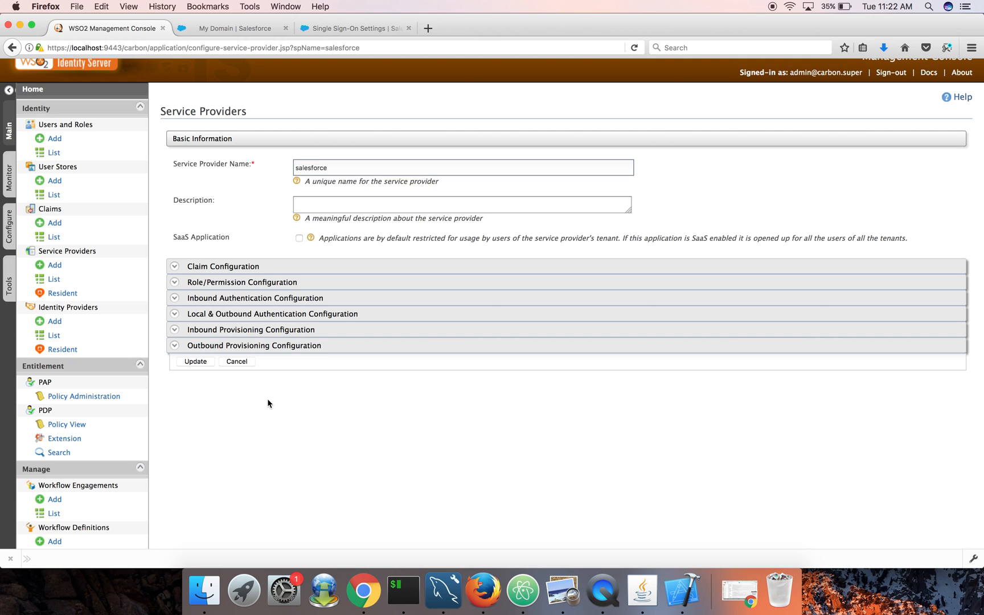
- Expand Inbound Authentication Configuration and start configuring SAML2 Web SSO for salesforce
left_click(462, 168)
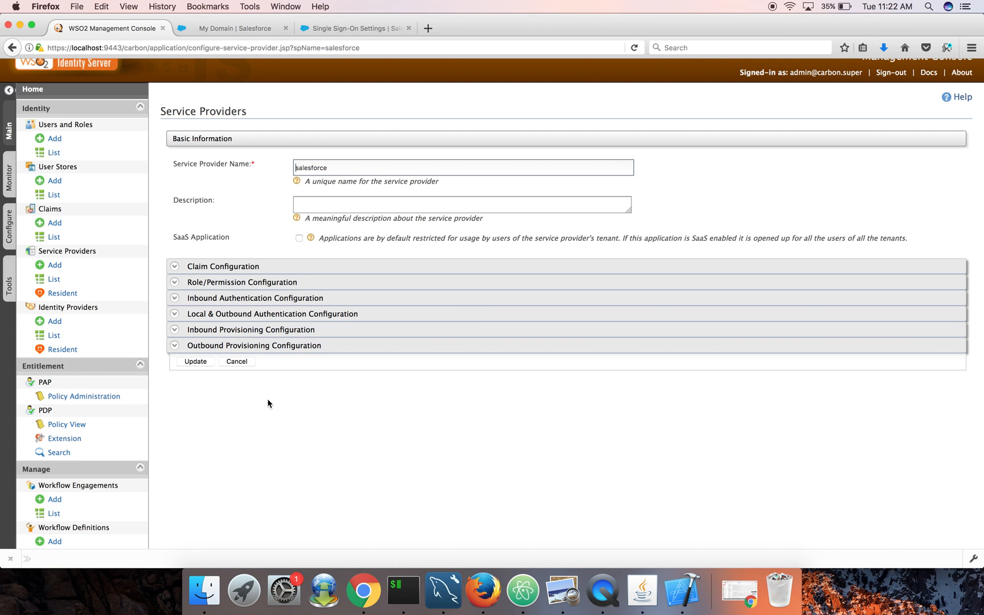
left_click(255, 298)
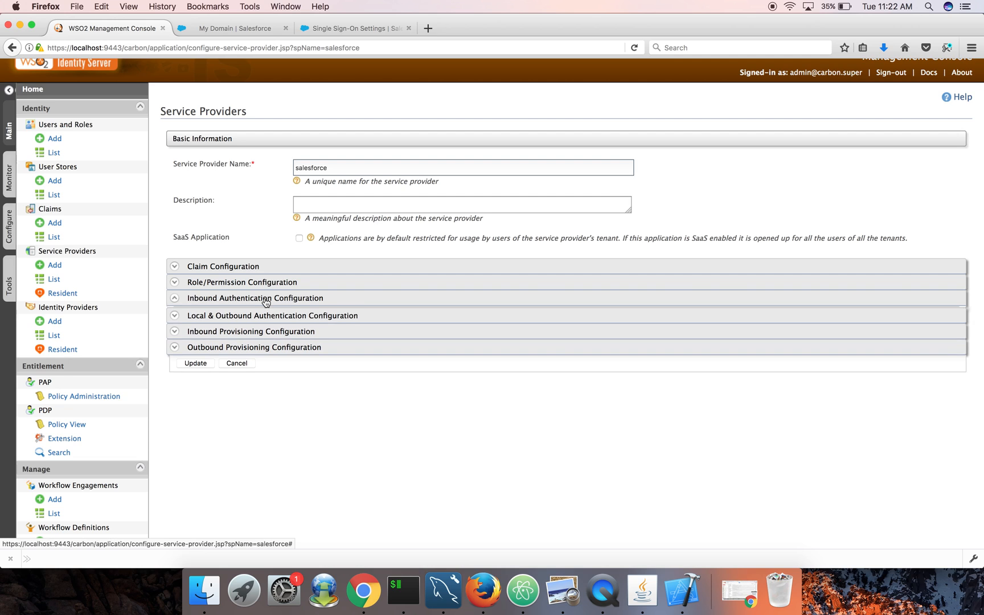
left_click(256, 297)
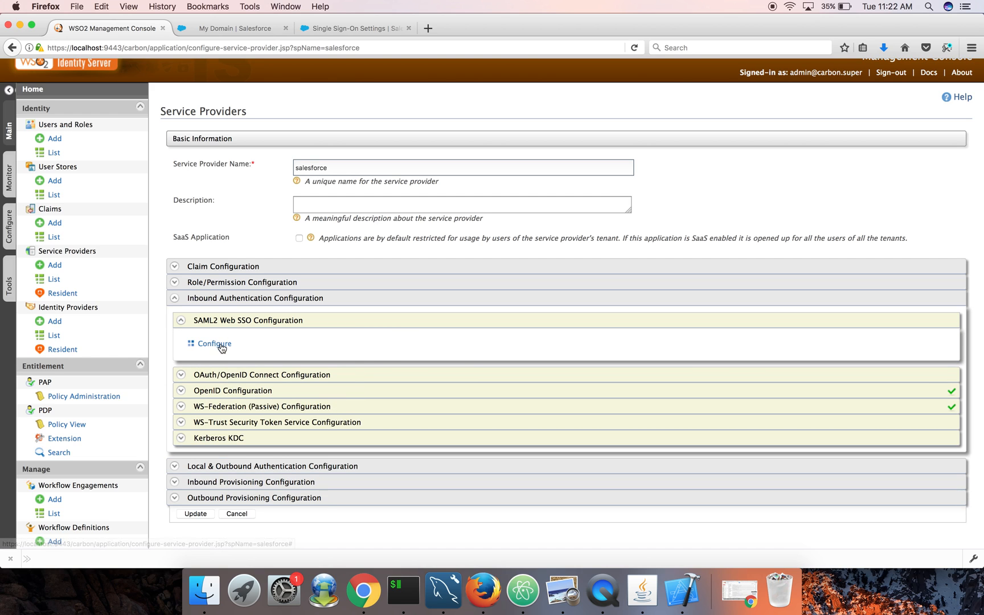
left_click(215, 343)
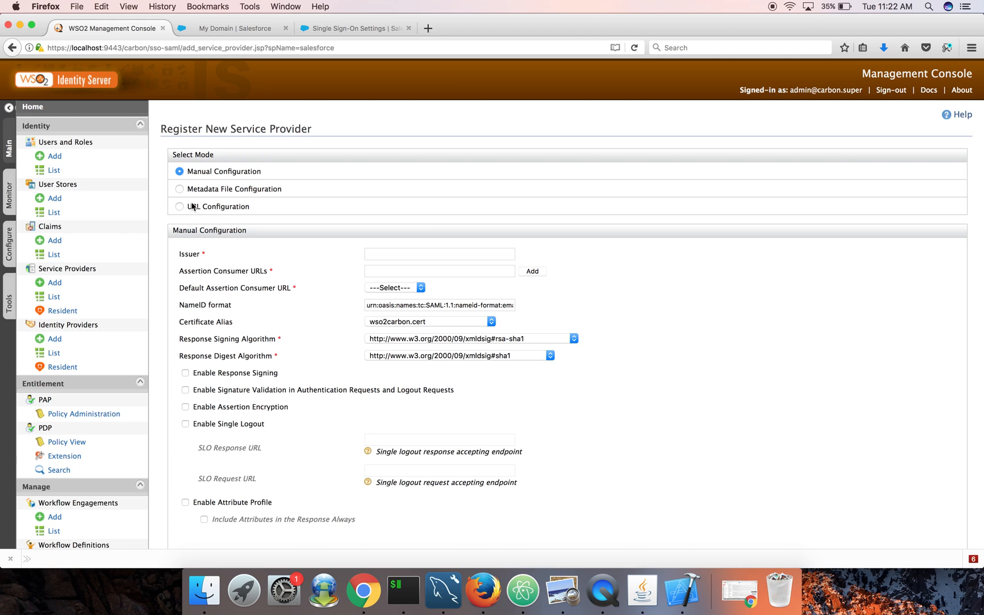
left_click(180, 189)
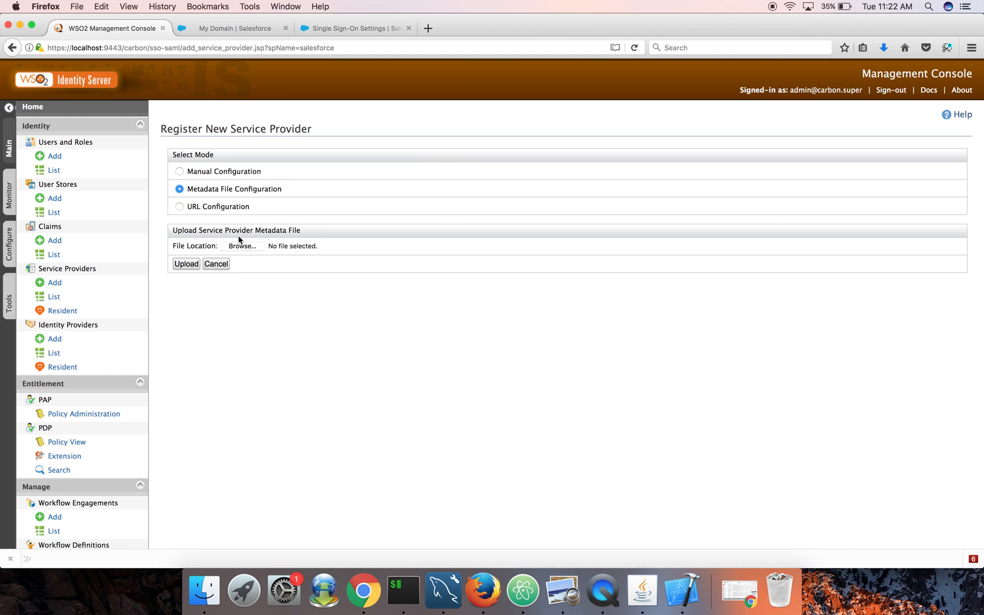
left_click(242, 245)
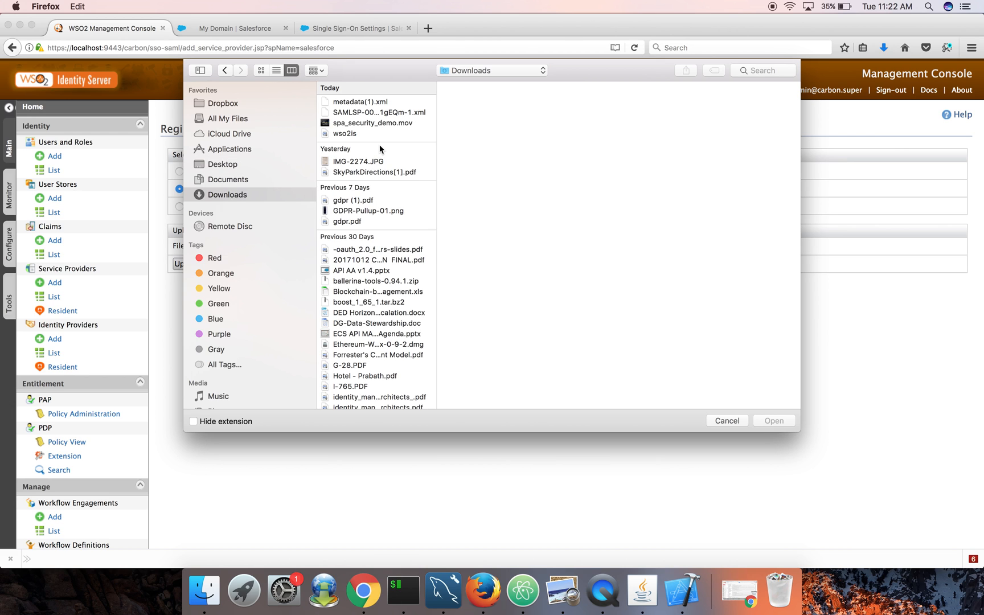
left_click(378, 112)
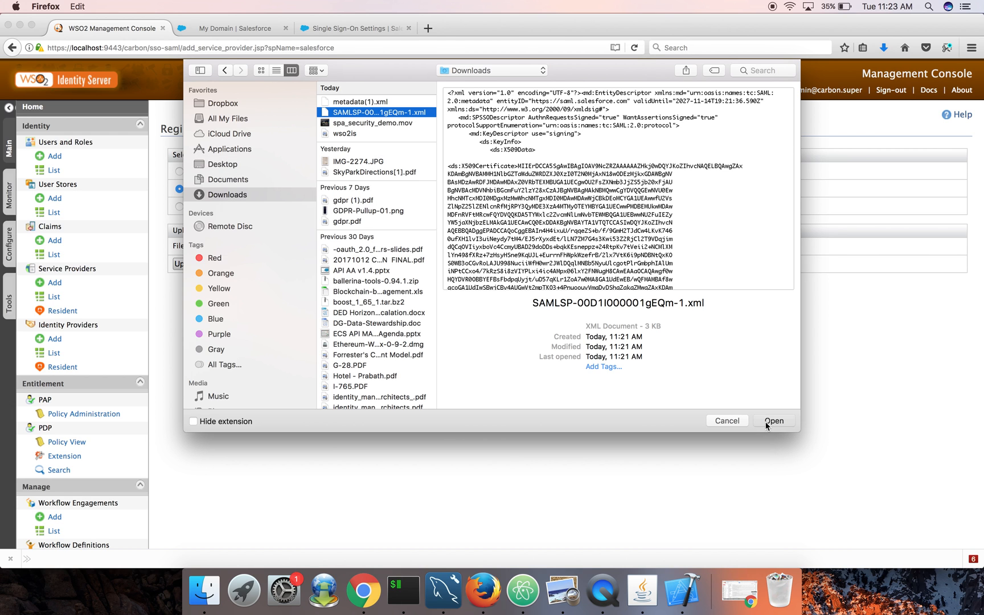
left_click(774, 421)
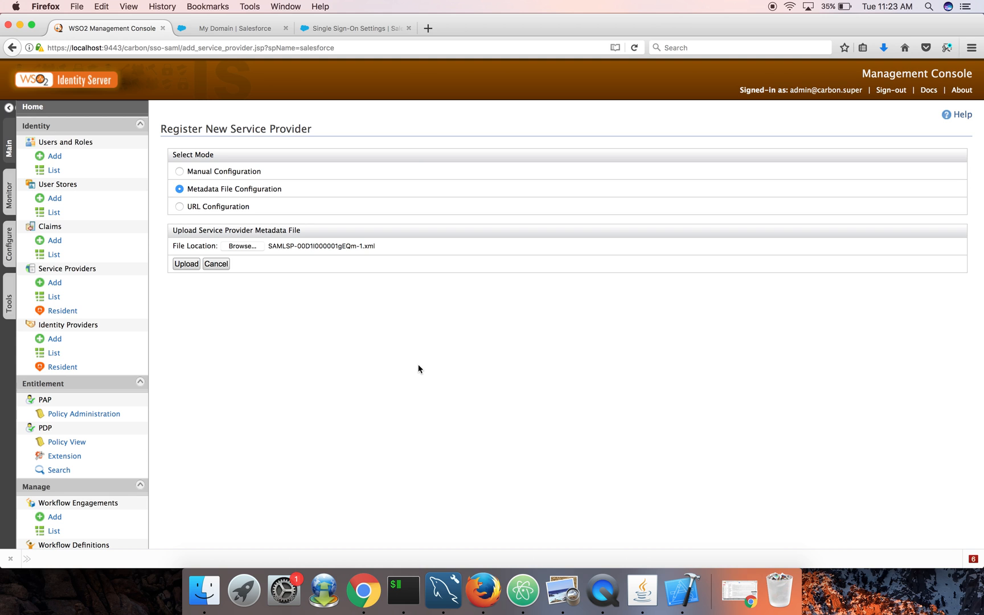
left_click(185, 263)
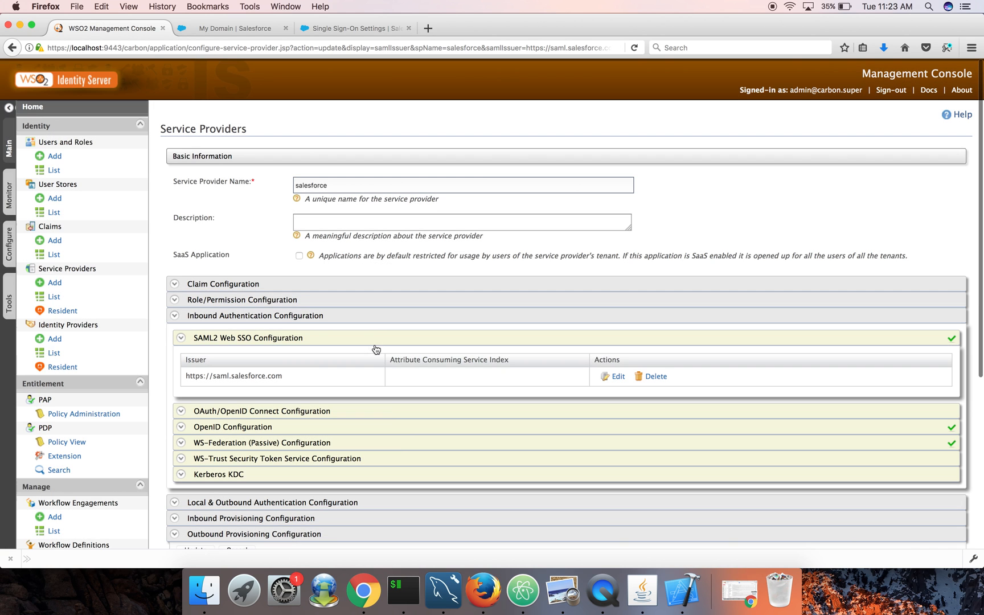
mouse_move(401, 454)
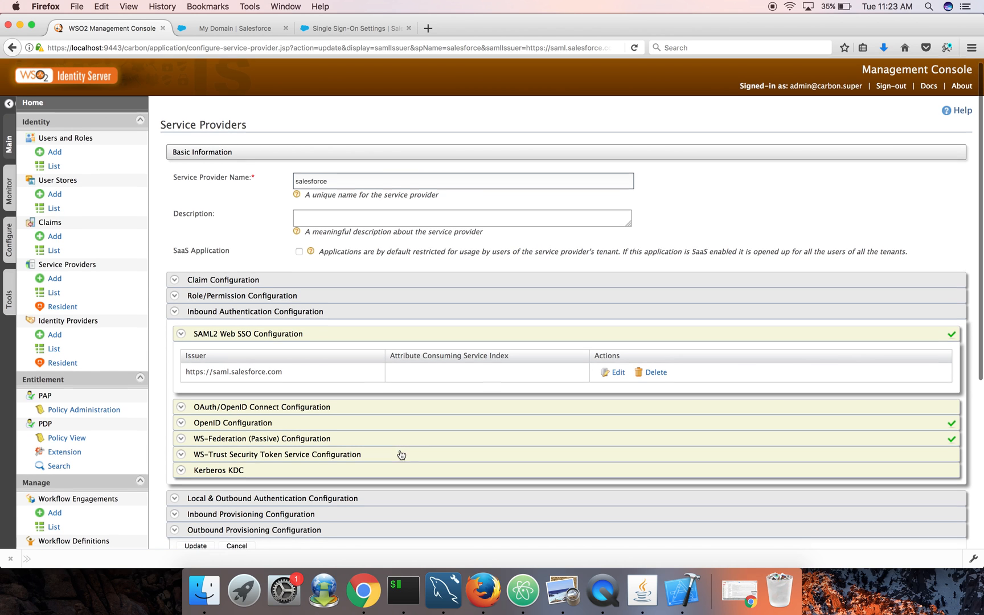
scroll("down", 3)
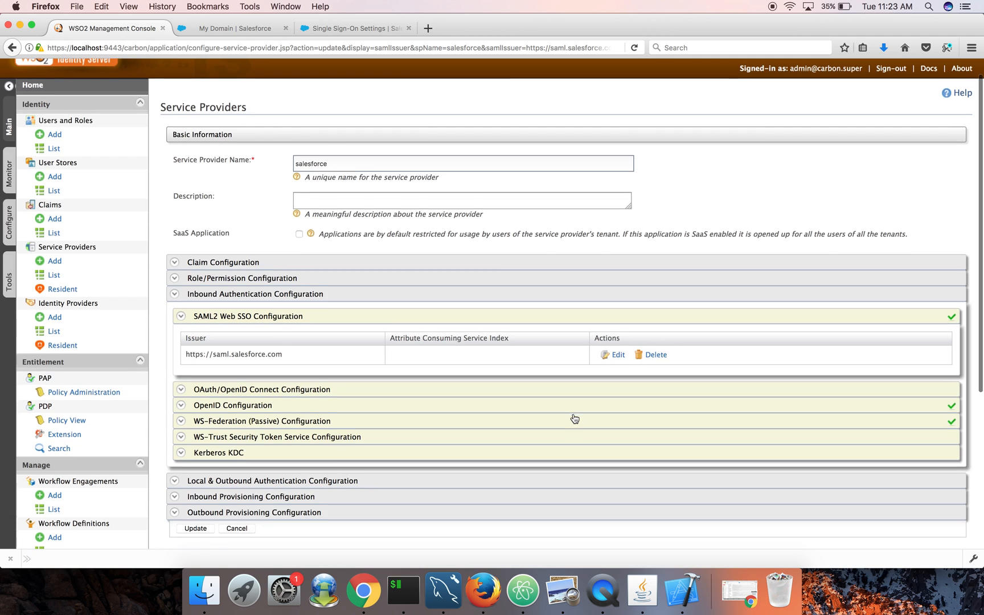
scroll("down", 3)
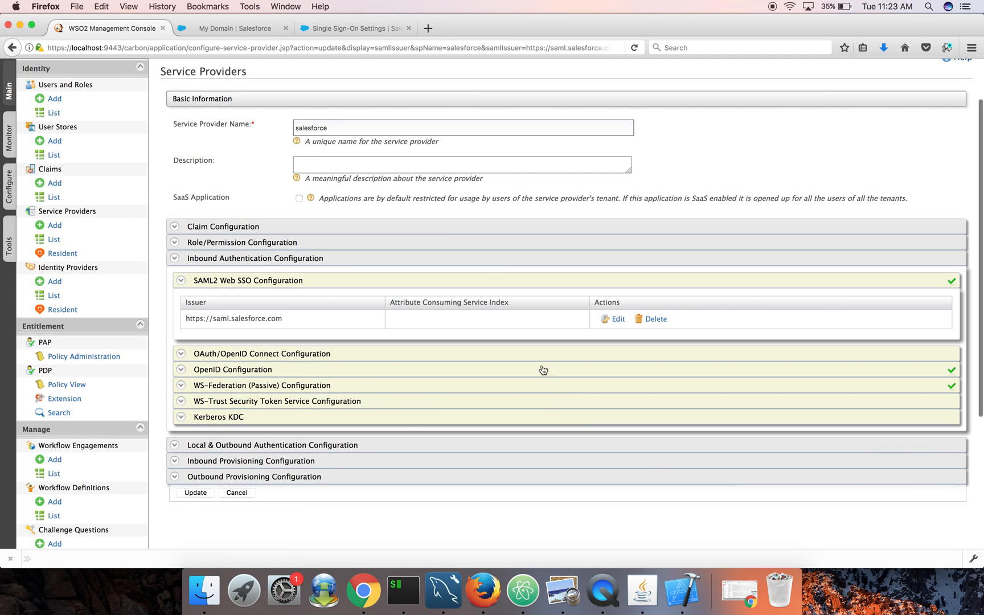
- Set the salesforce provider's subject claim URI to emailaddress in Claim Configuration
left_click(223, 227)
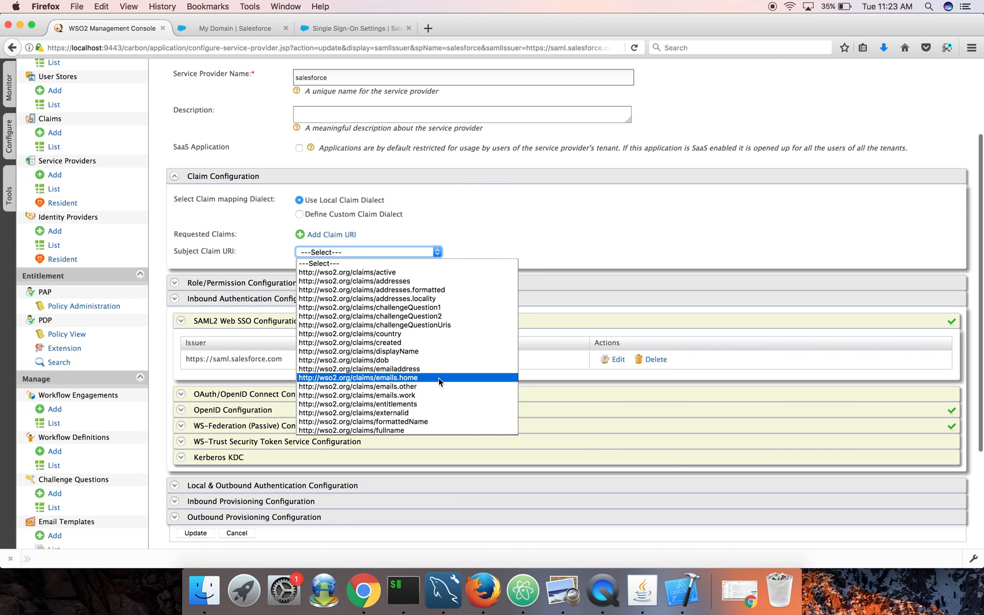
mouse_move(440, 368)
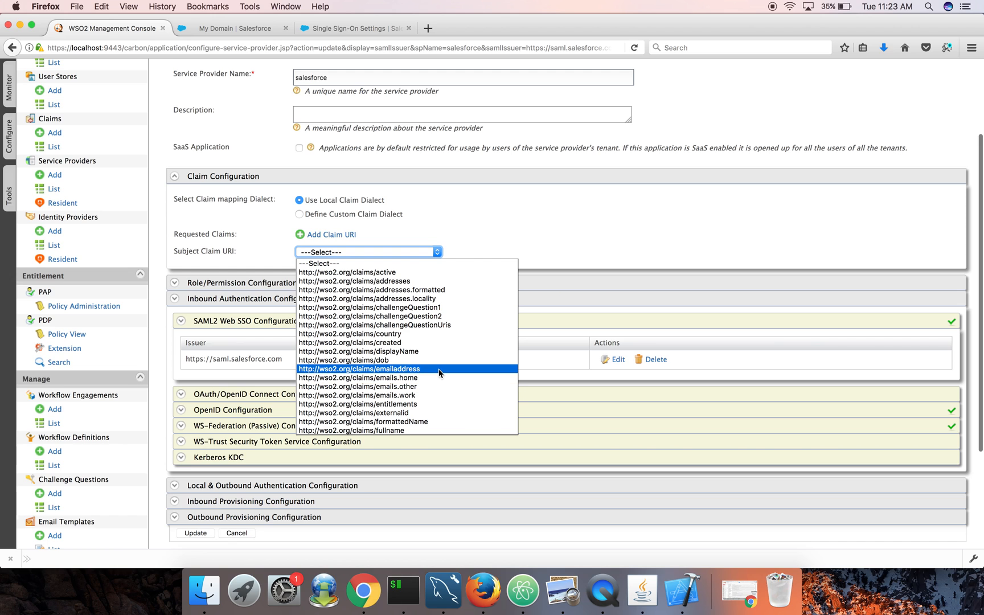
left_click(359, 368)
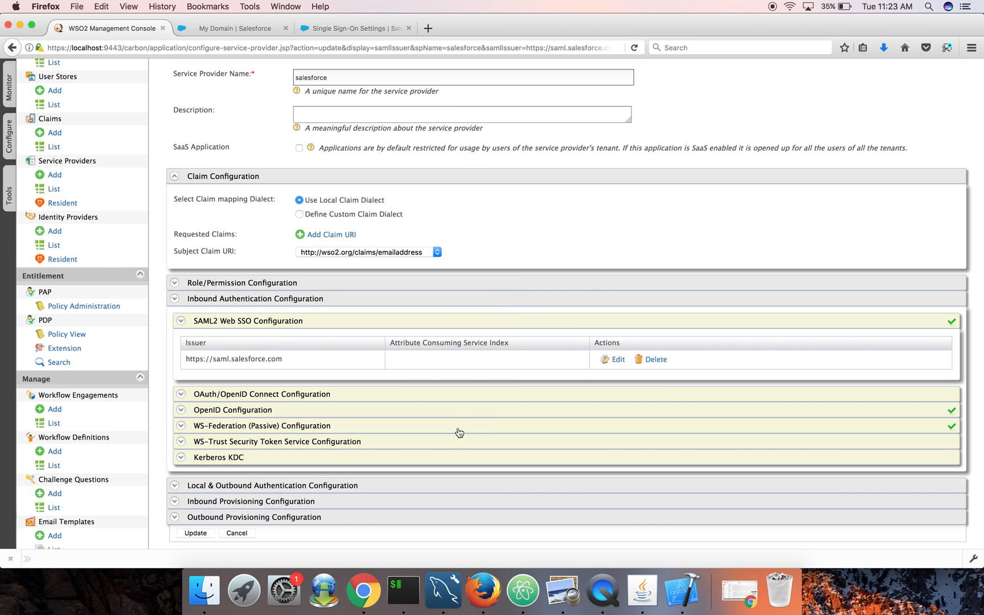
scroll("down", 3)
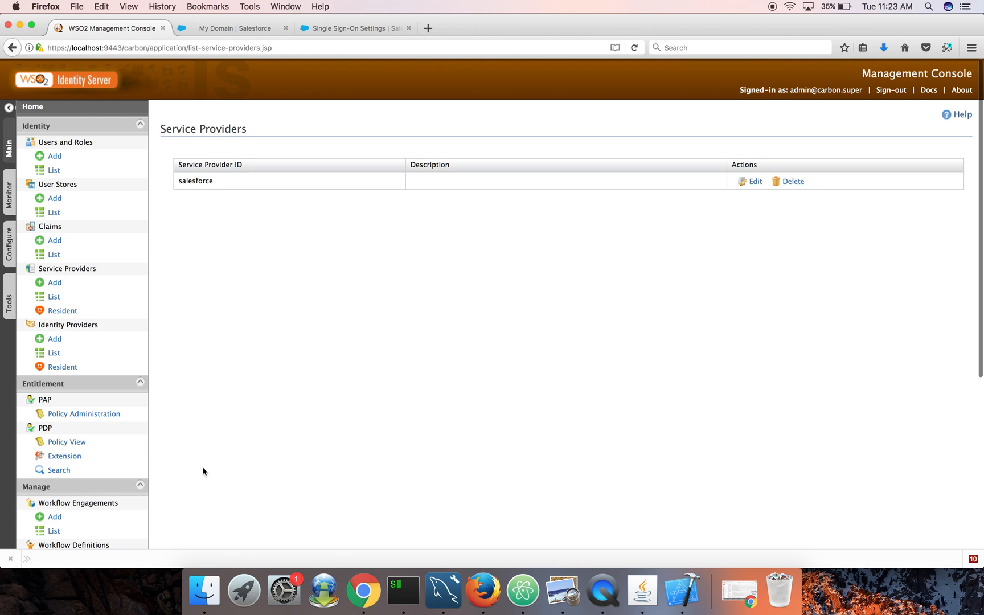
mouse_move(248, 381)
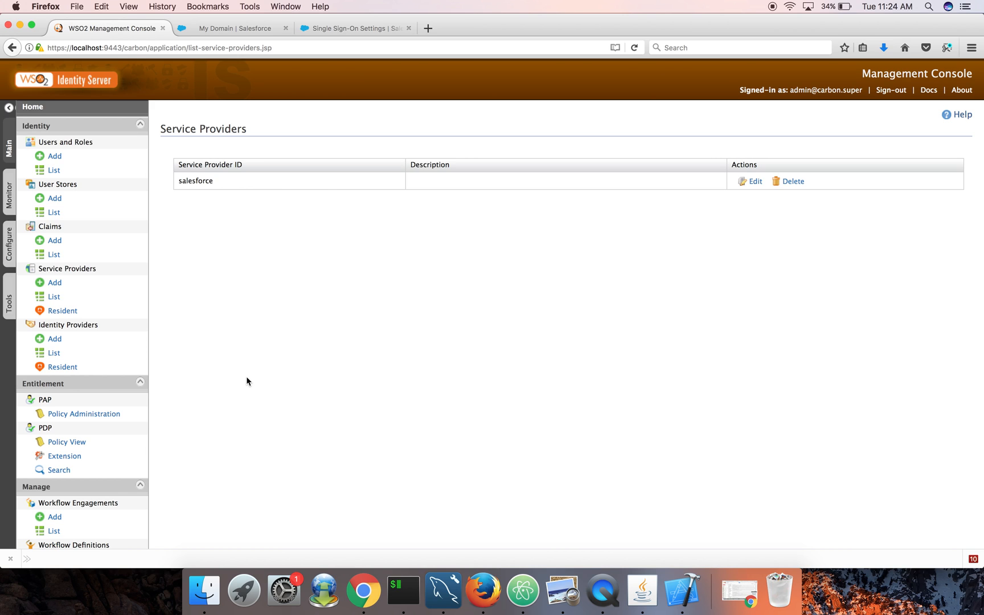
mouse_move(331, 58)
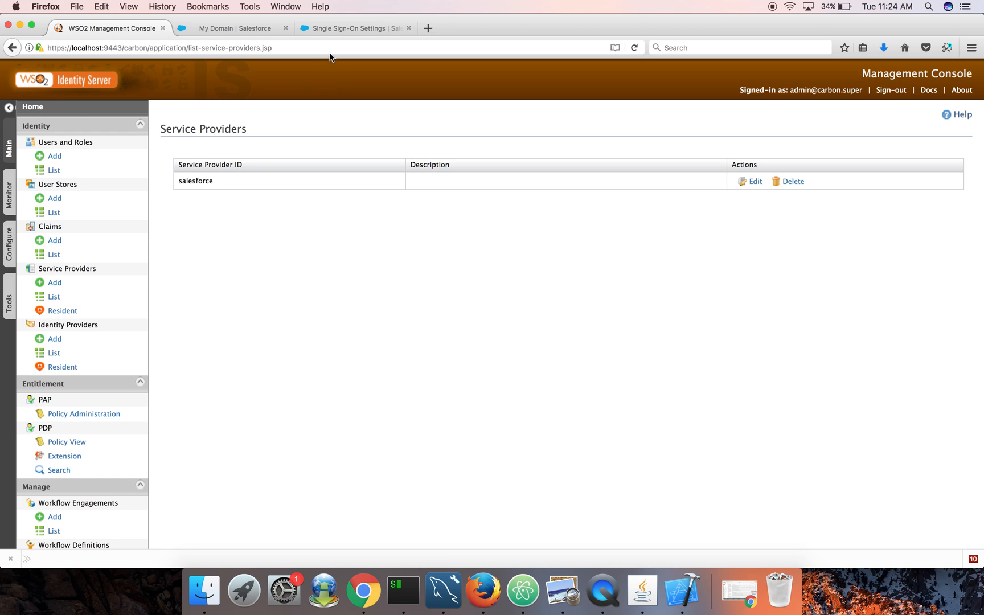
- View Salesforce's All Users page to find the System Administrator's login email
left_click(352, 27)
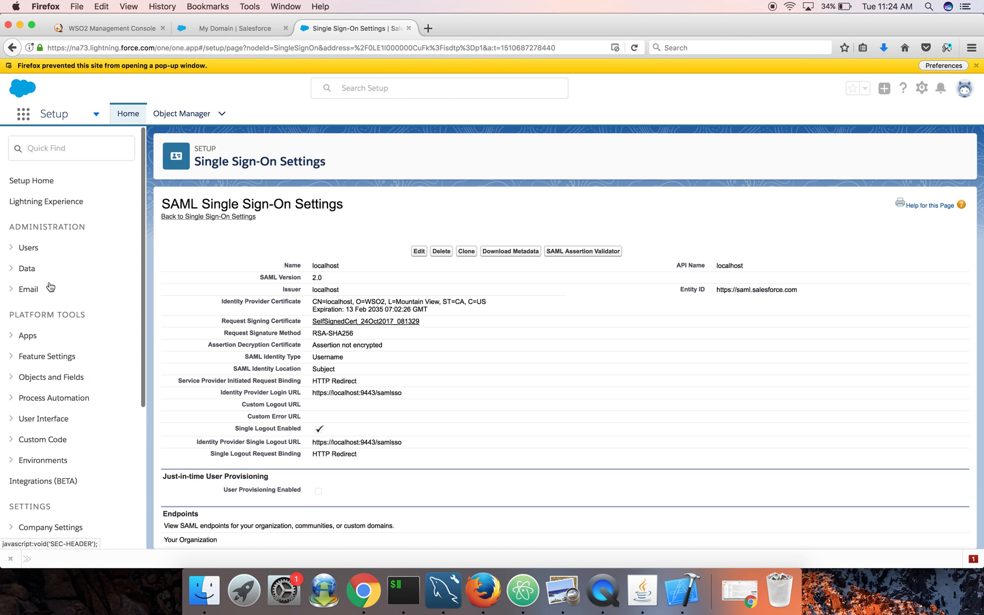
left_click(28, 247)
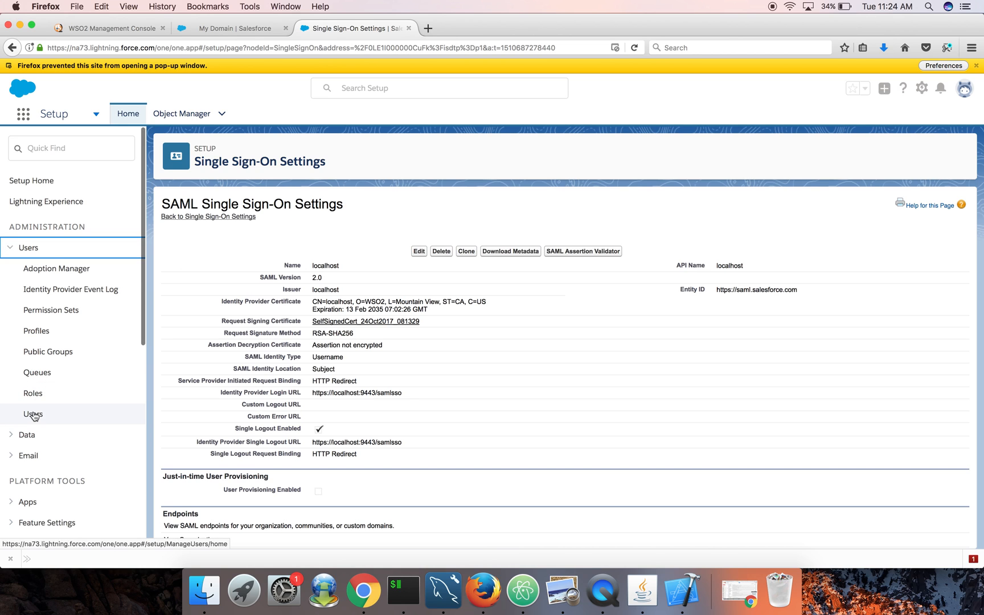
left_click(33, 414)
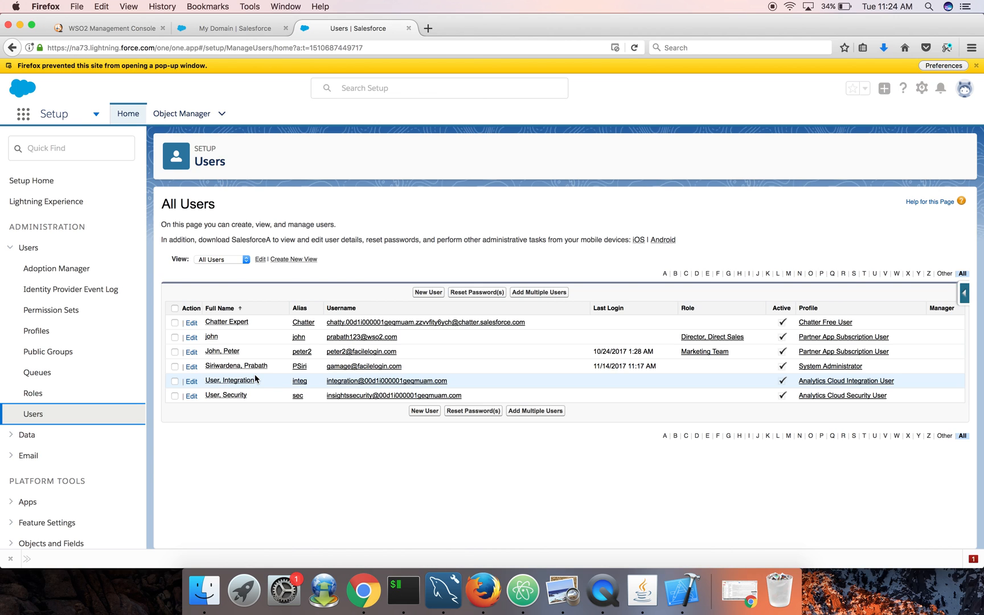
mouse_move(448, 366)
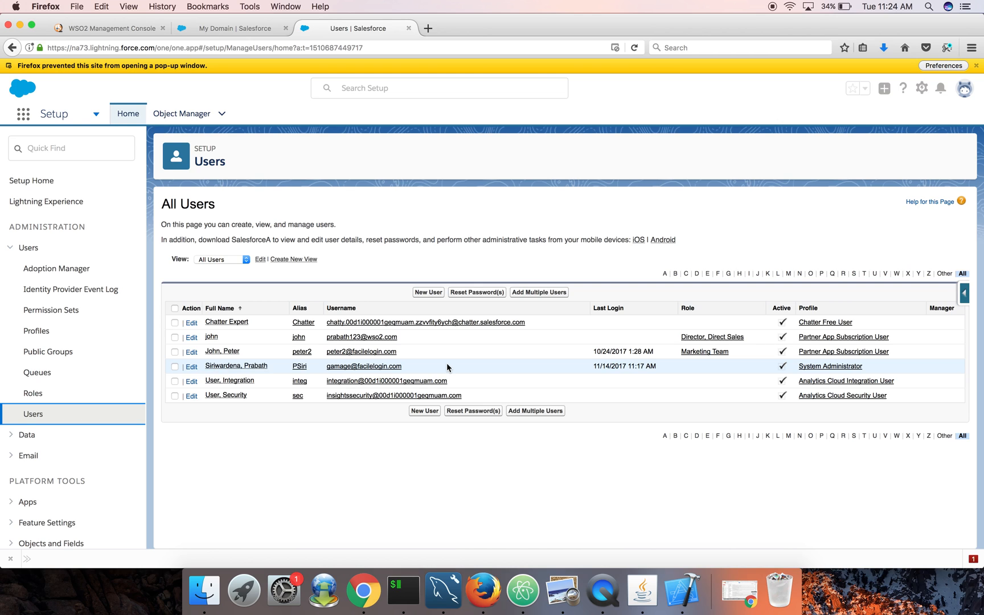
mouse_move(408, 371)
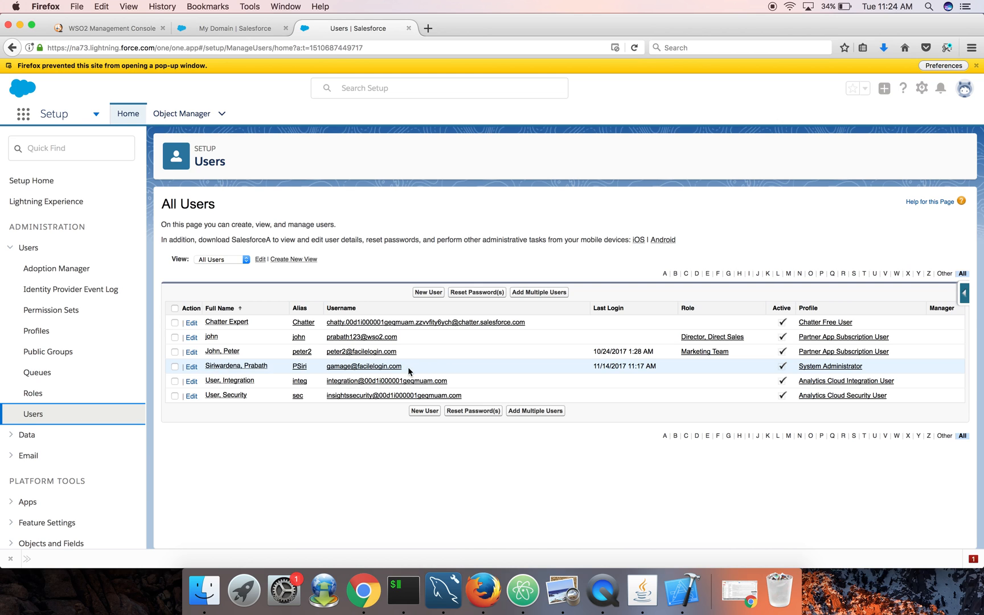
mouse_move(362, 365)
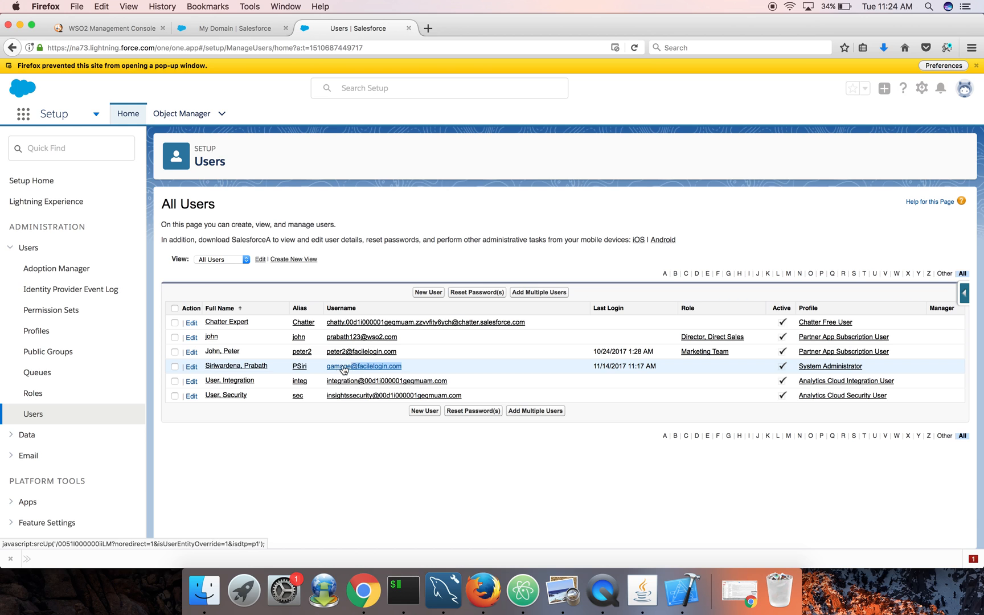
mouse_move(352, 487)
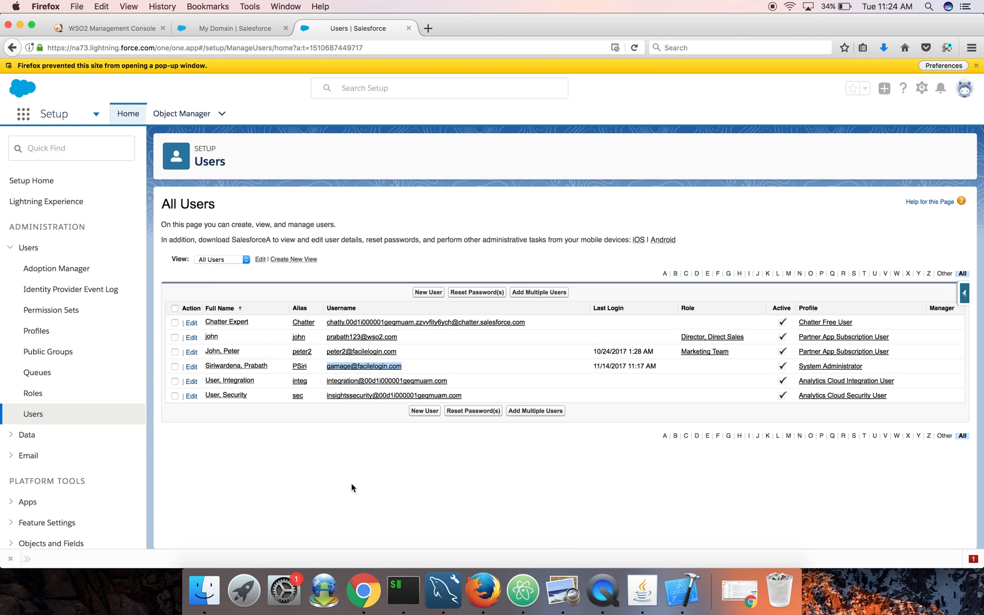
left_click(113, 29)
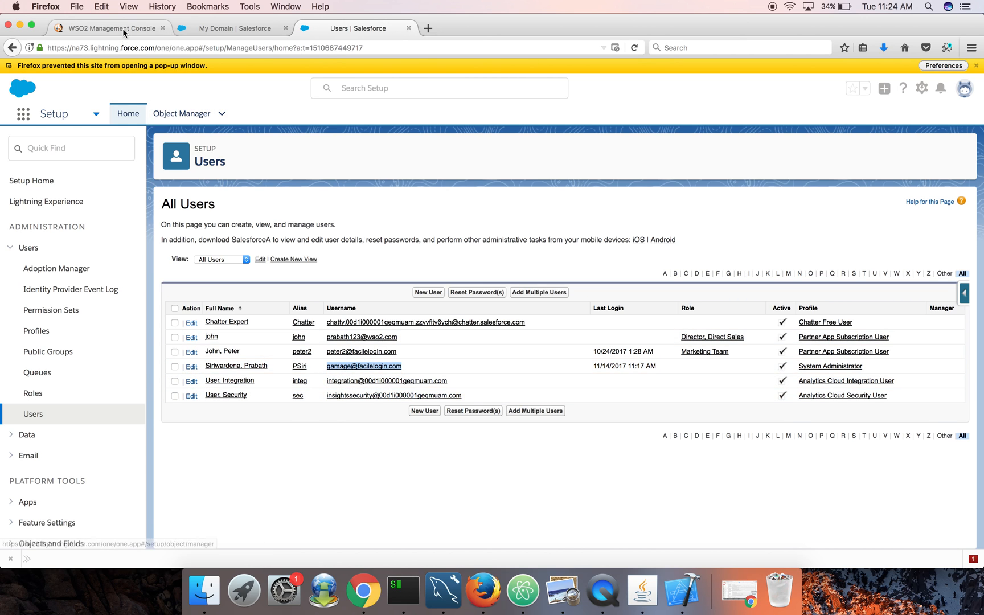
- Add a new WSO2 user named prabath with a password and confirm its creation
left_click(109, 28)
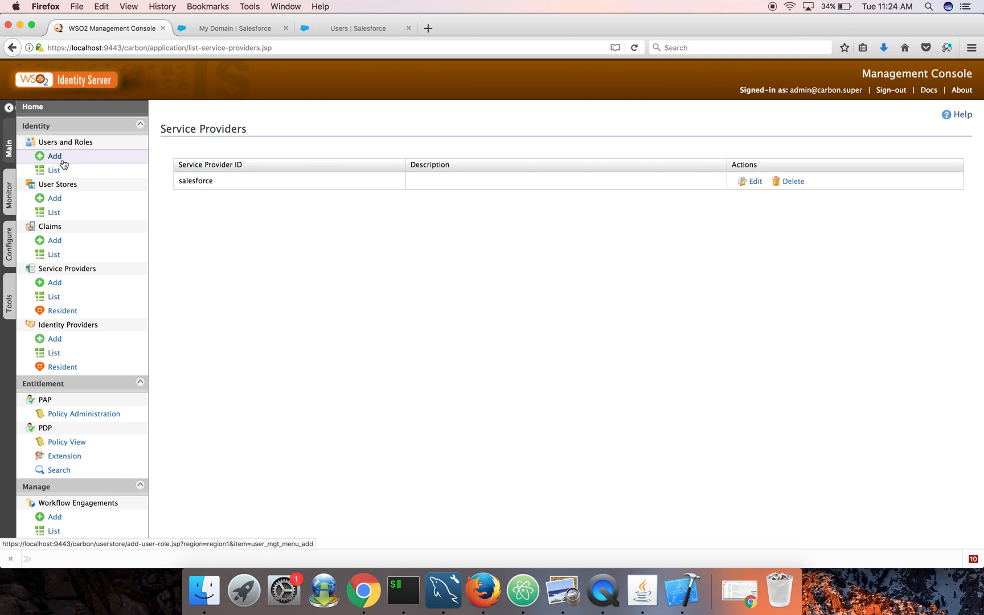
left_click(55, 156)
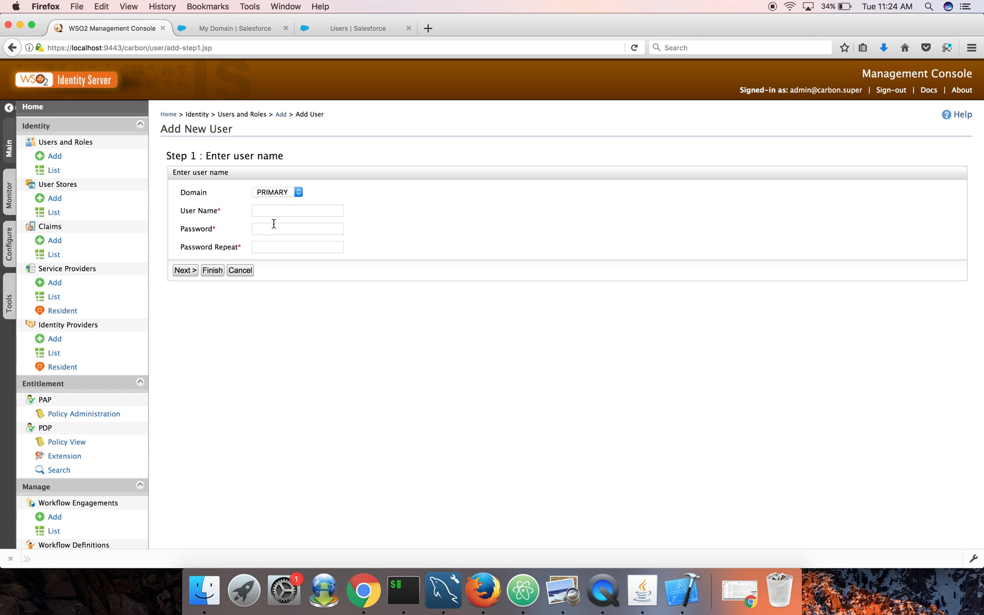
mouse_move(273, 222)
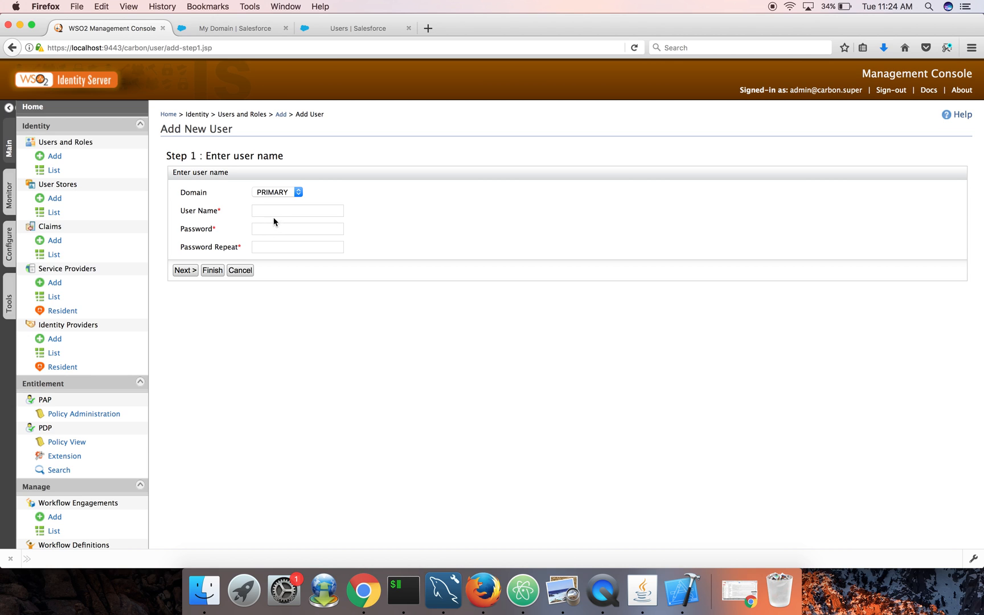
left_click(297, 211)
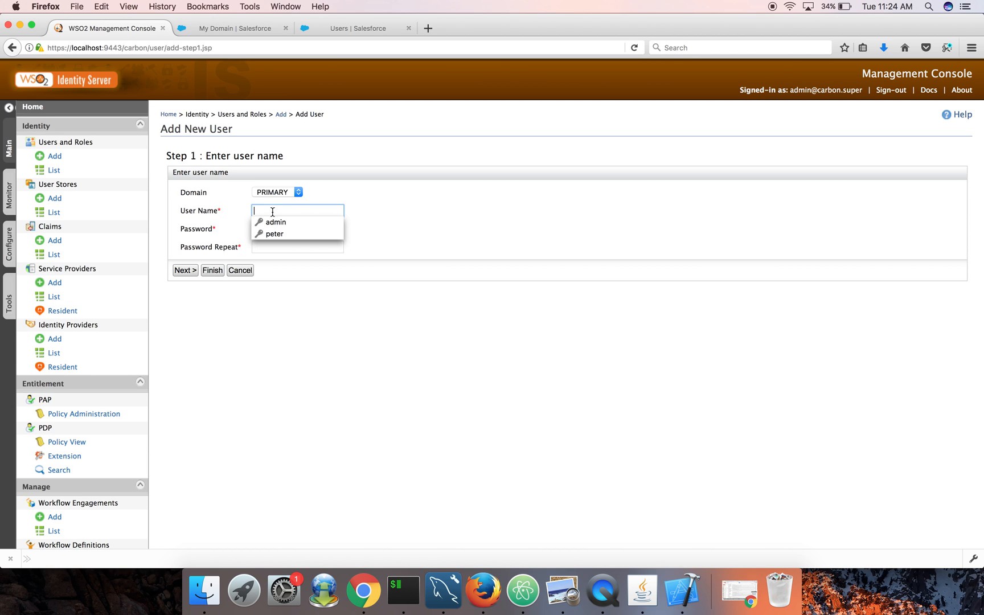
type("prabath")
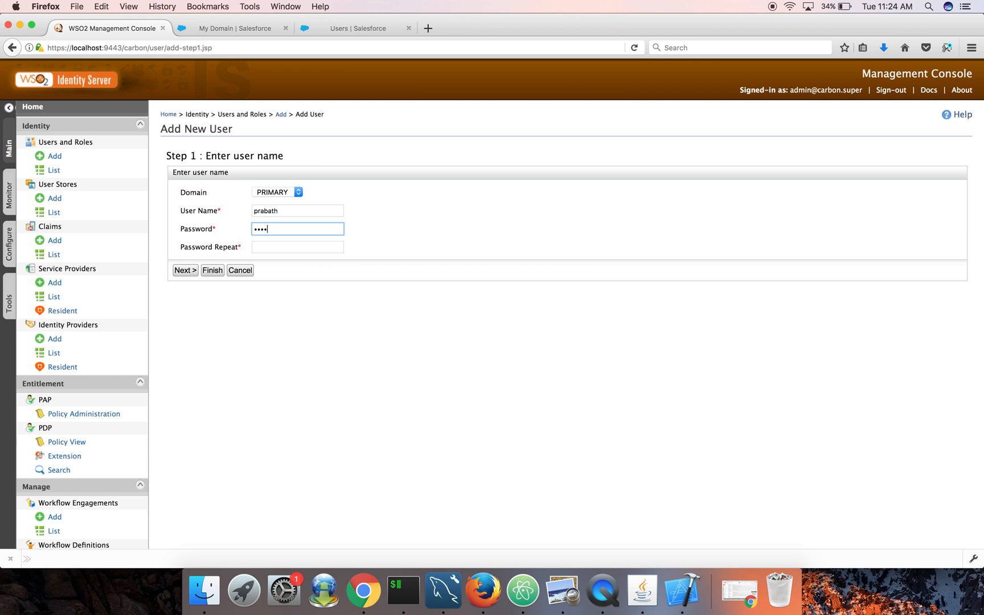
type("•")
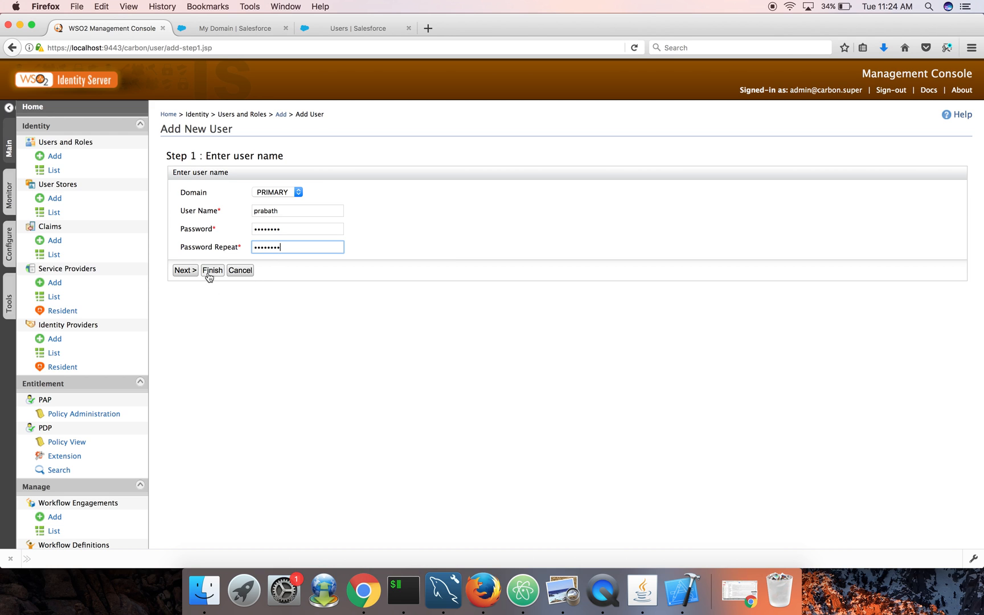
left_click(212, 270)
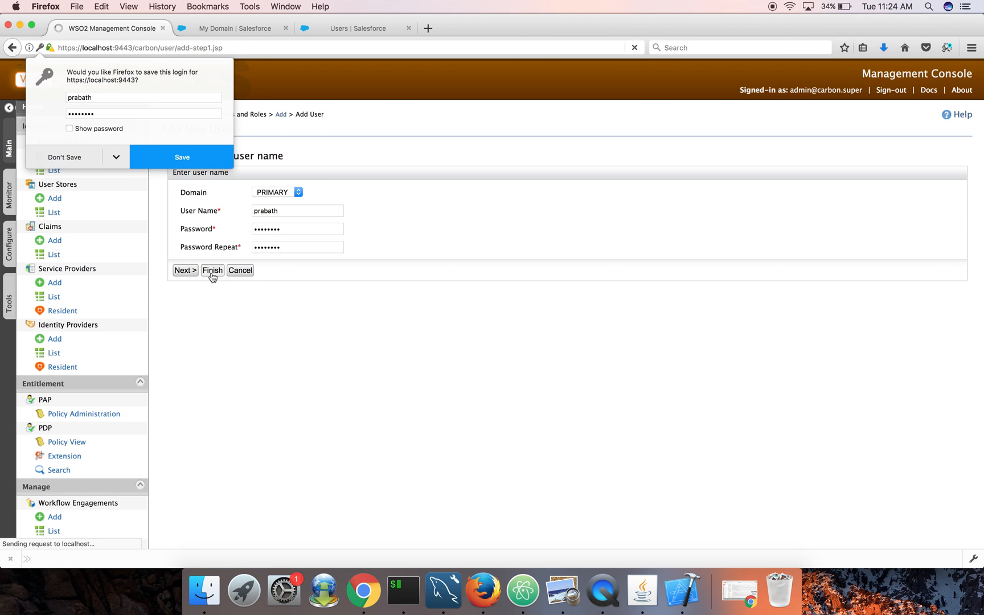
left_click(212, 270)
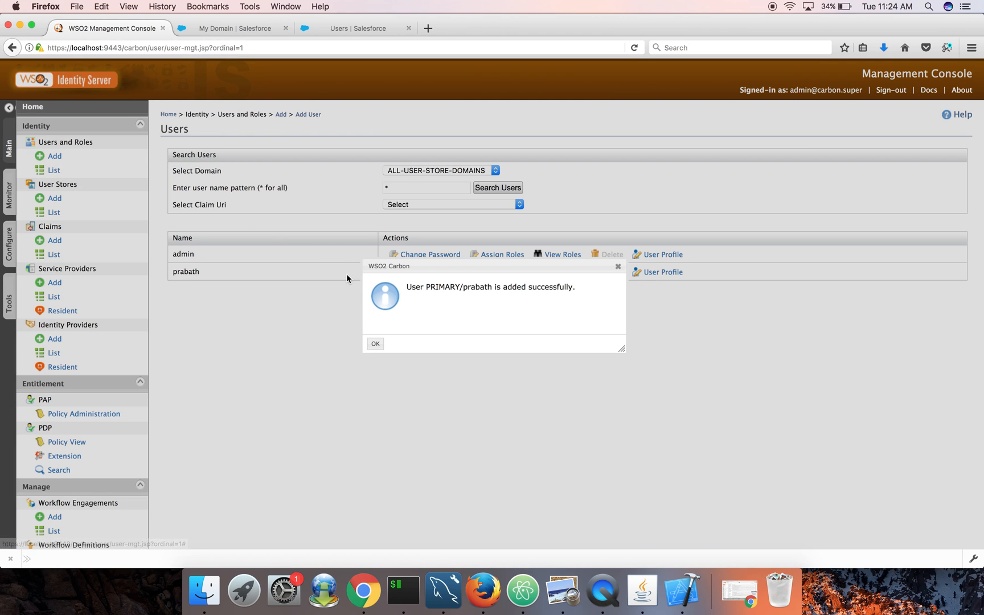
left_click(375, 342)
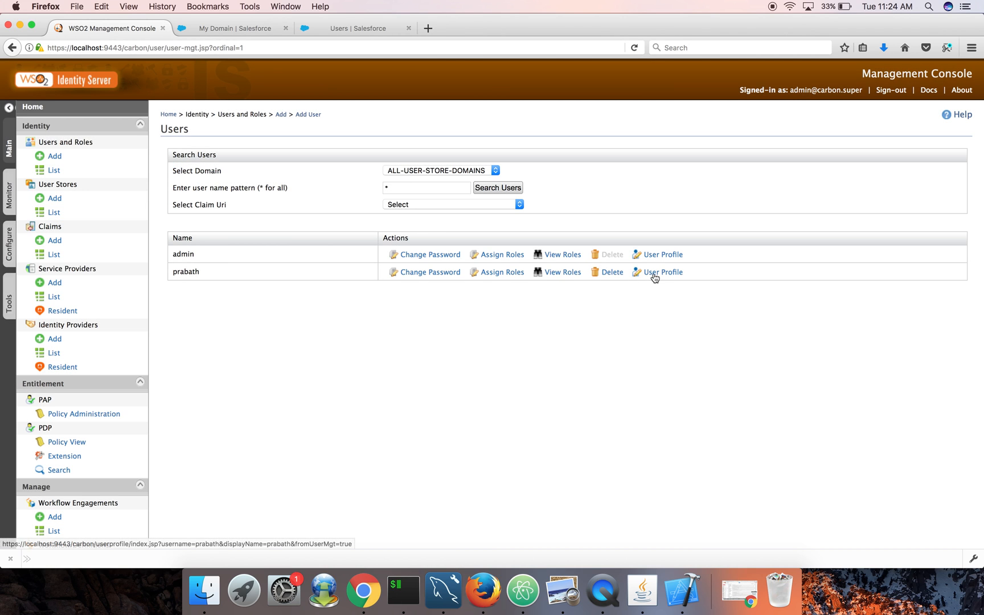
left_click(663, 272)
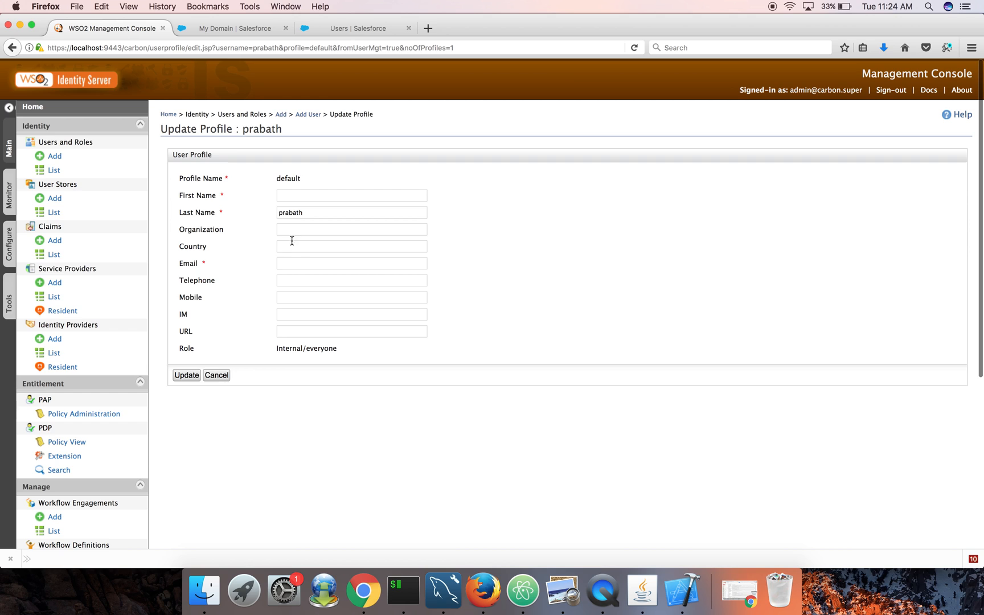
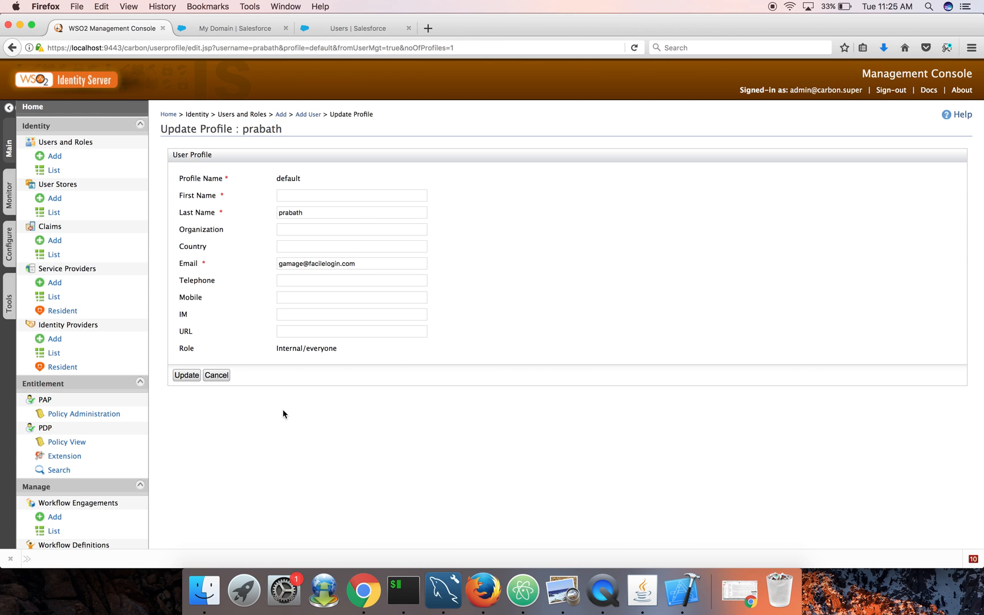
left_click(351, 195)
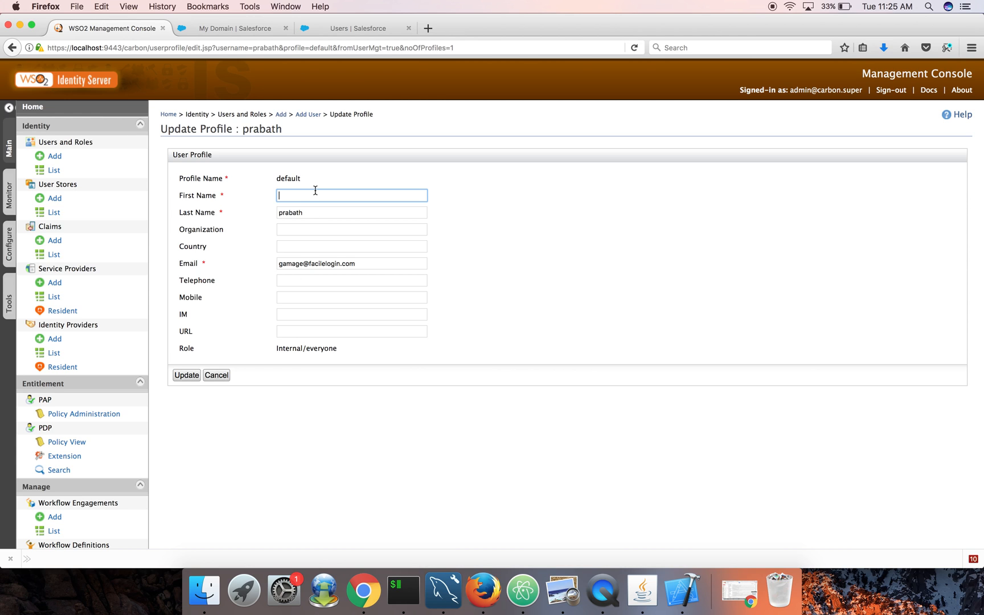
type("prabath")
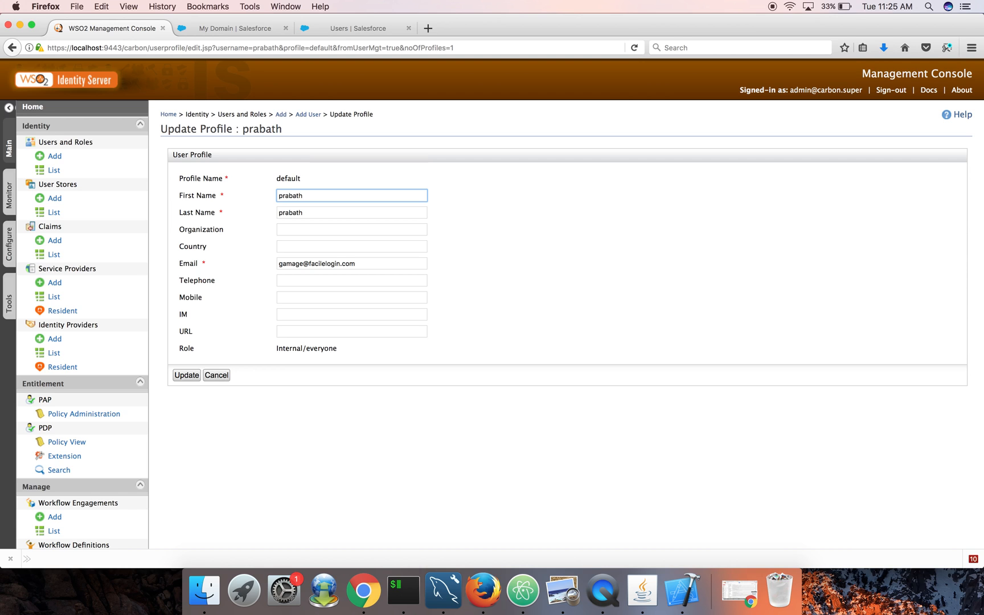
type("siri")
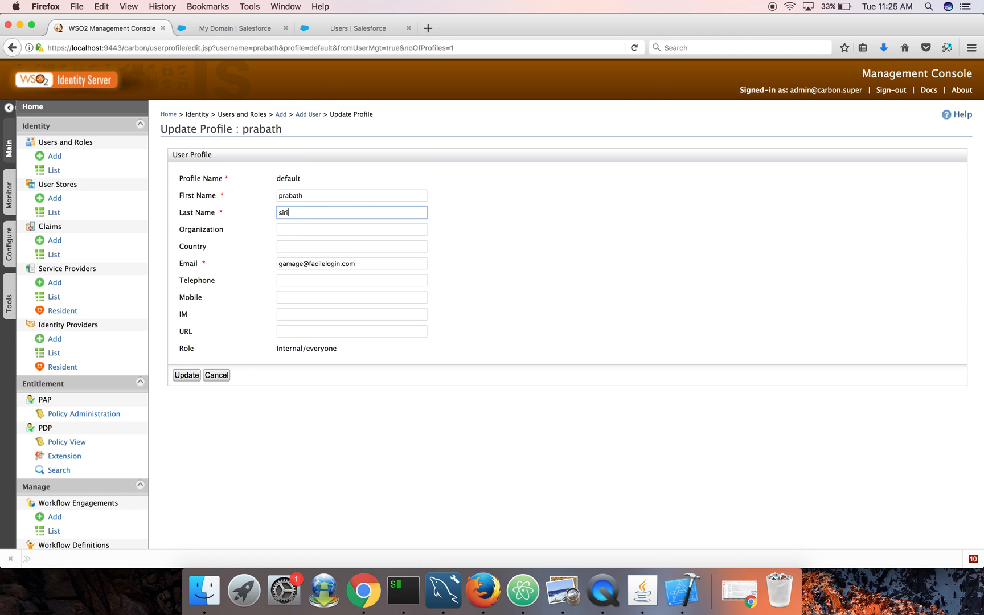
type("wade")
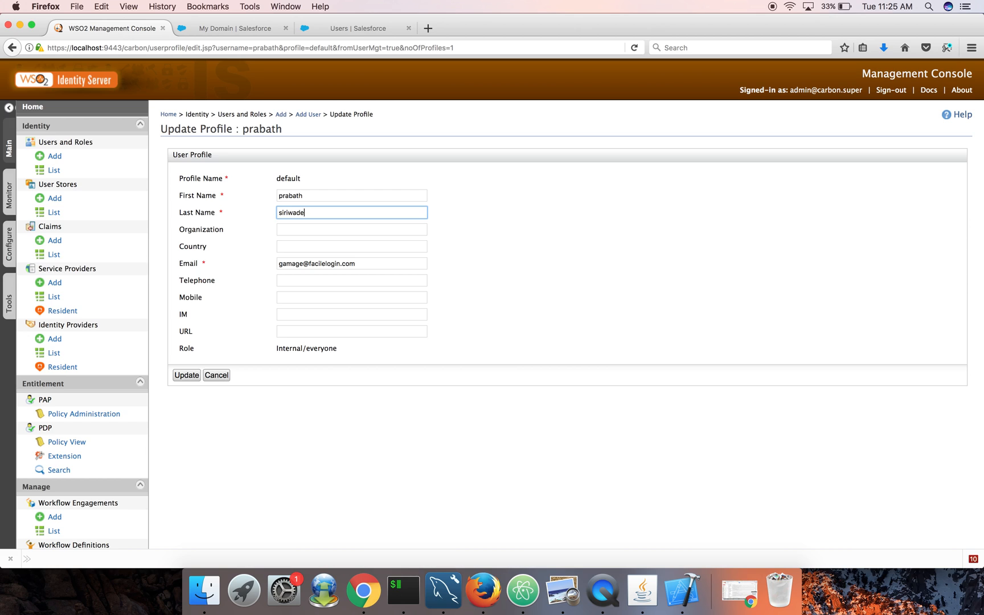
type("na")
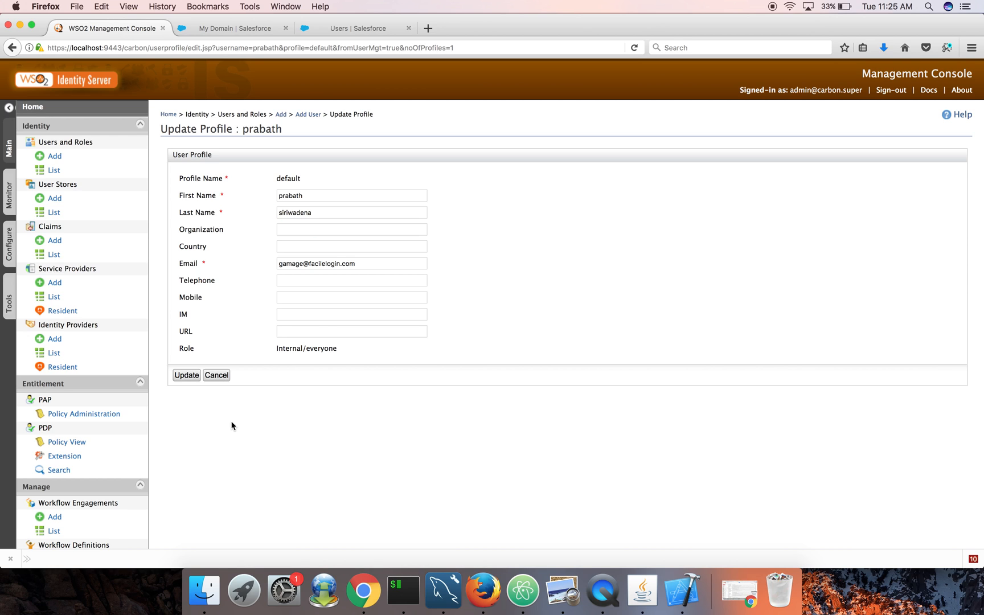
mouse_move(192, 421)
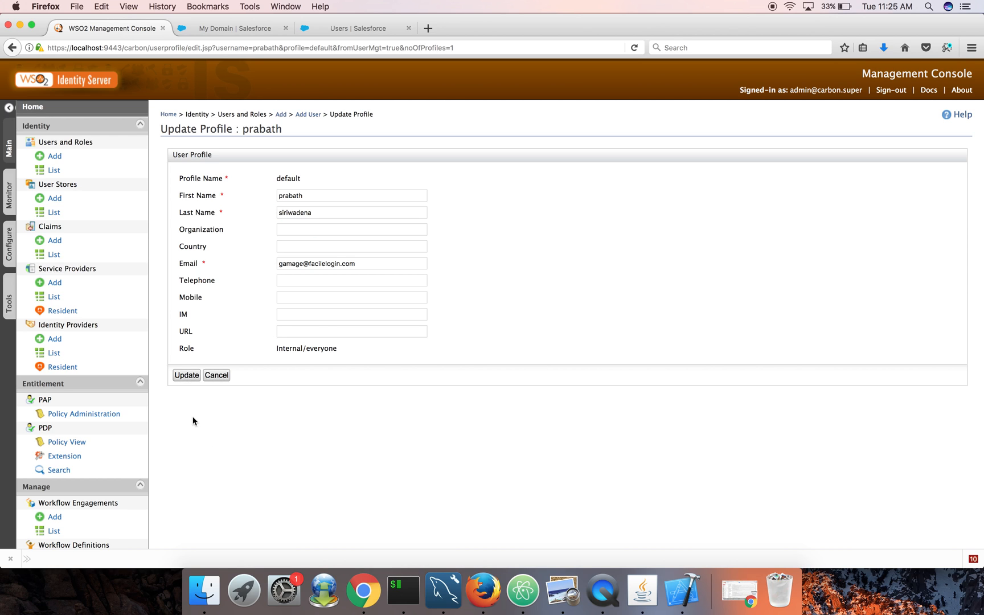
left_click(186, 375)
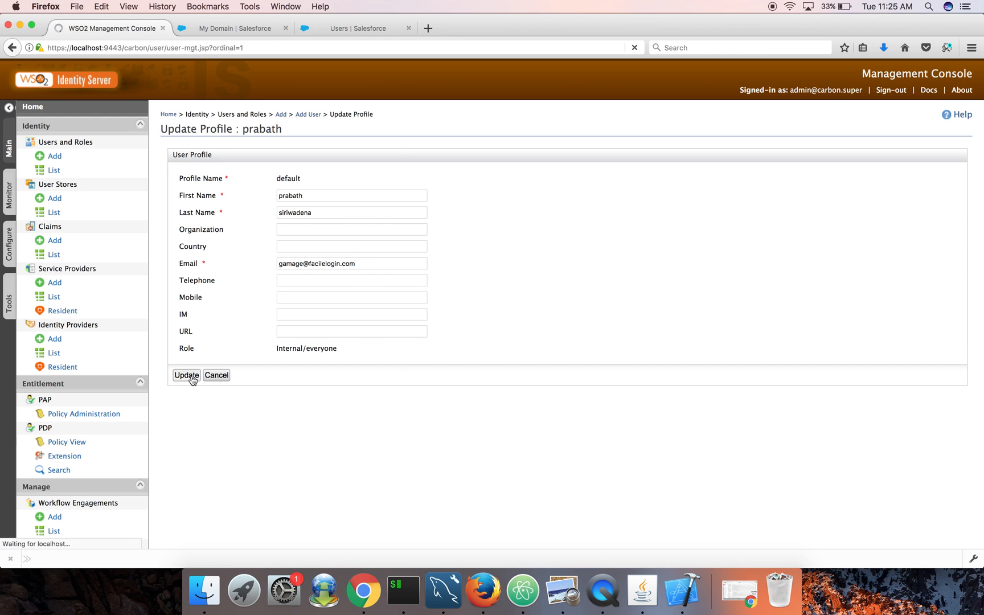
left_click(186, 375)
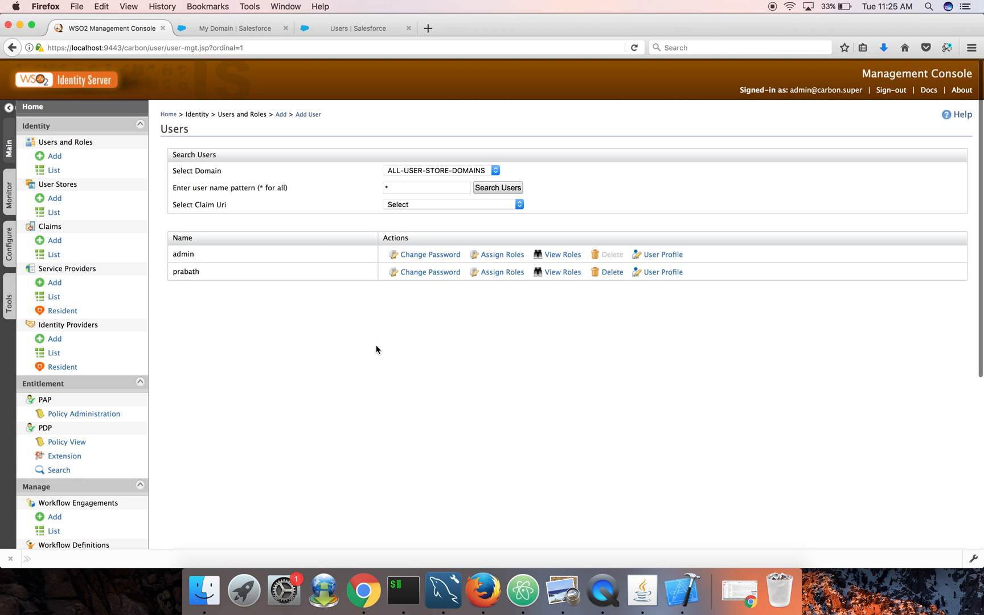
mouse_move(743, 212)
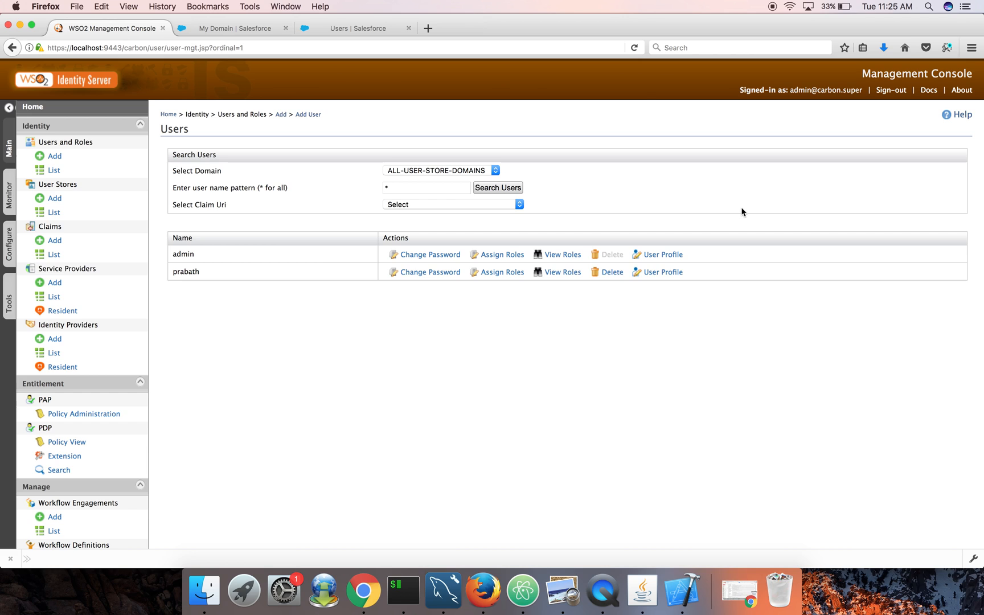
mouse_move(341, 243)
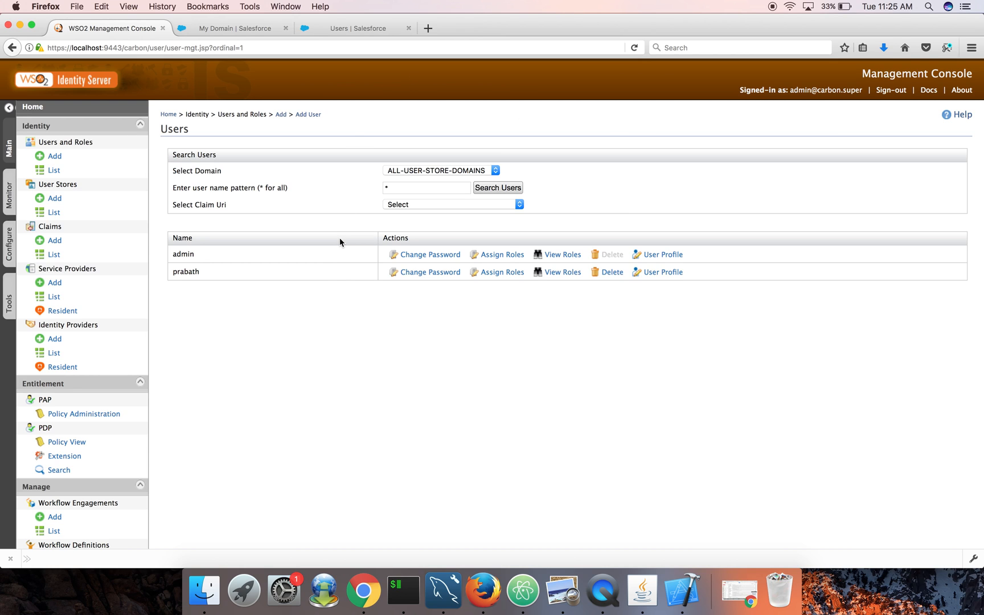
mouse_move(275, 280)
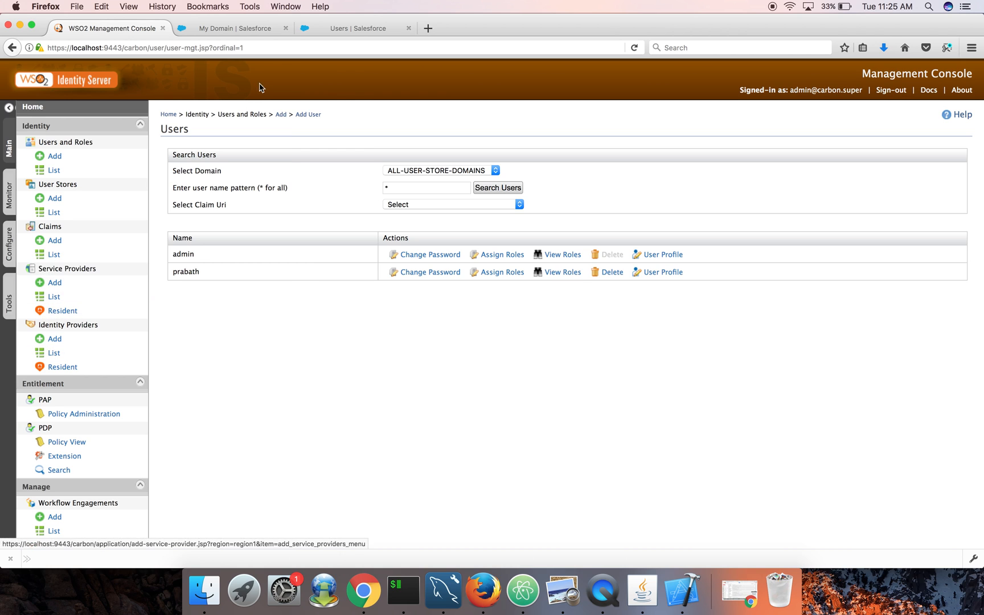
- Reopen the Salesforce My Domain page for gamage-dev-ed.my.salesforce.com via Company Settings
left_click(230, 27)
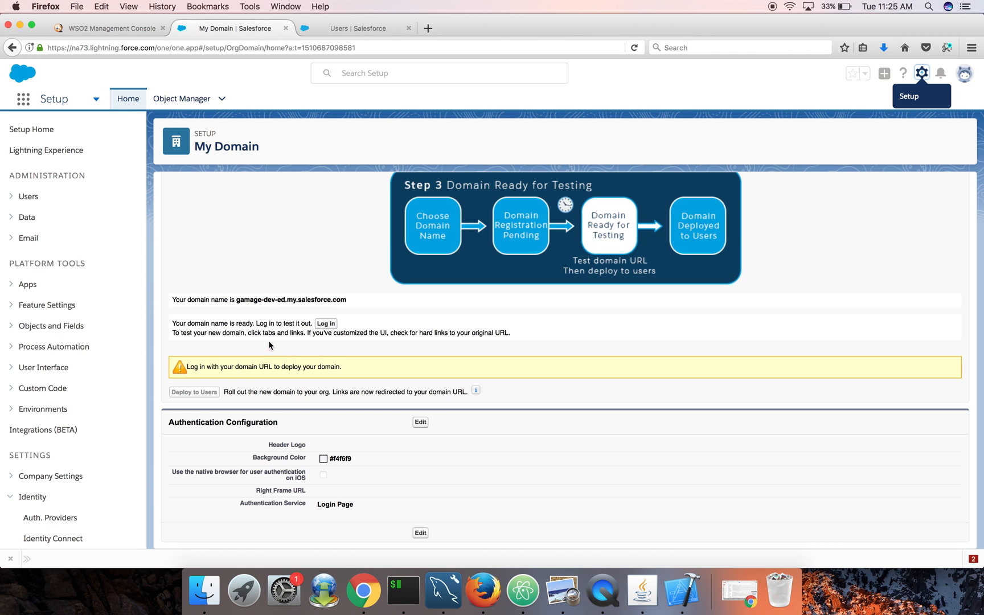
double_click(292, 300)
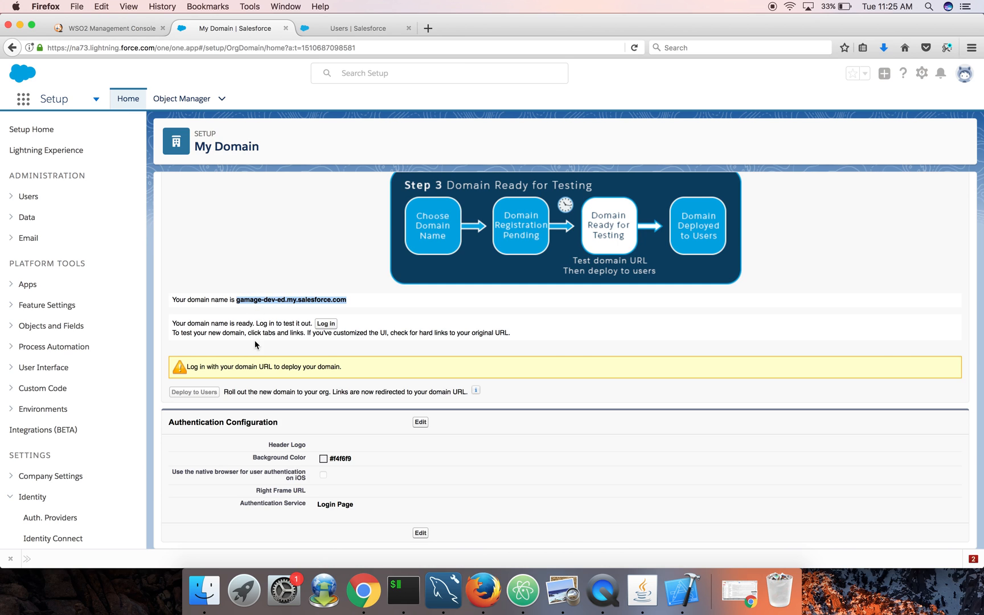
mouse_move(155, 440)
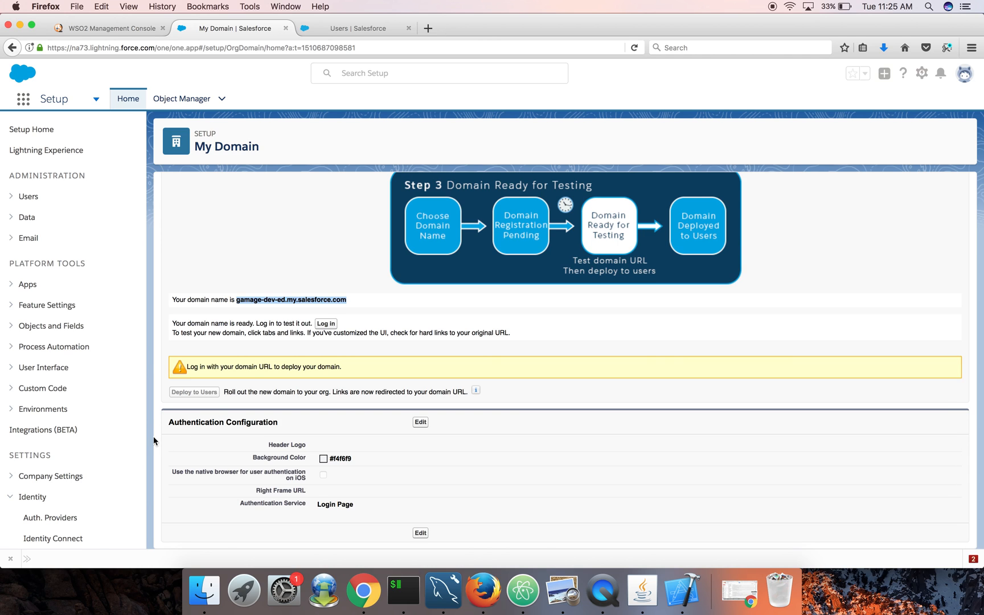
scroll("down", 3)
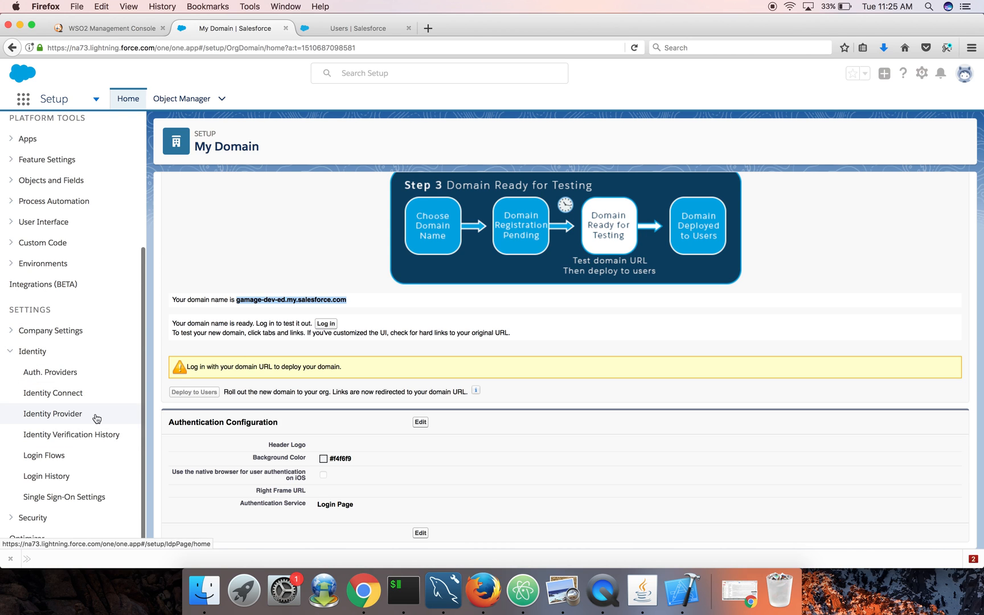
left_click(51, 330)
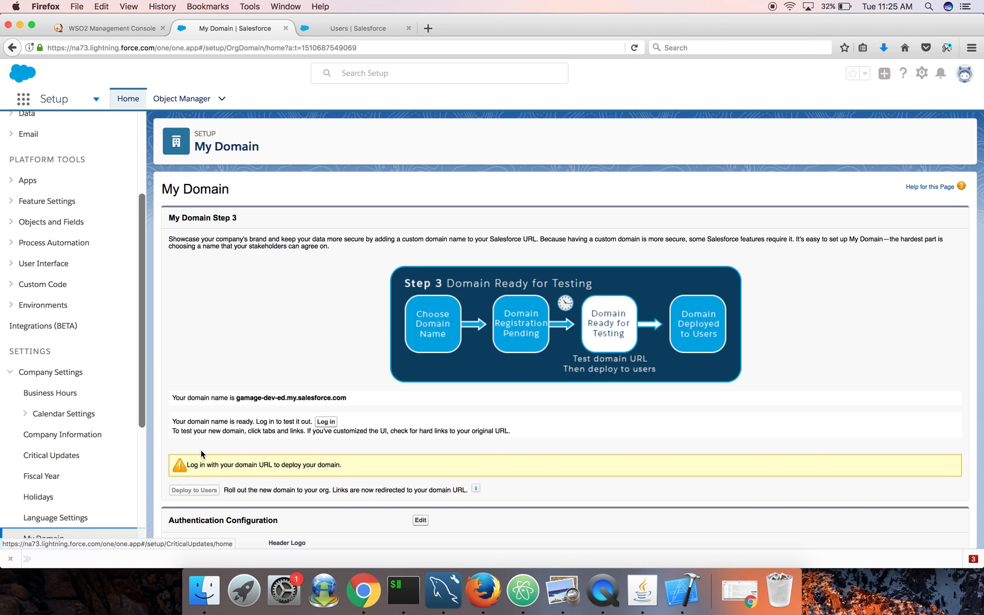
scroll("down", 3)
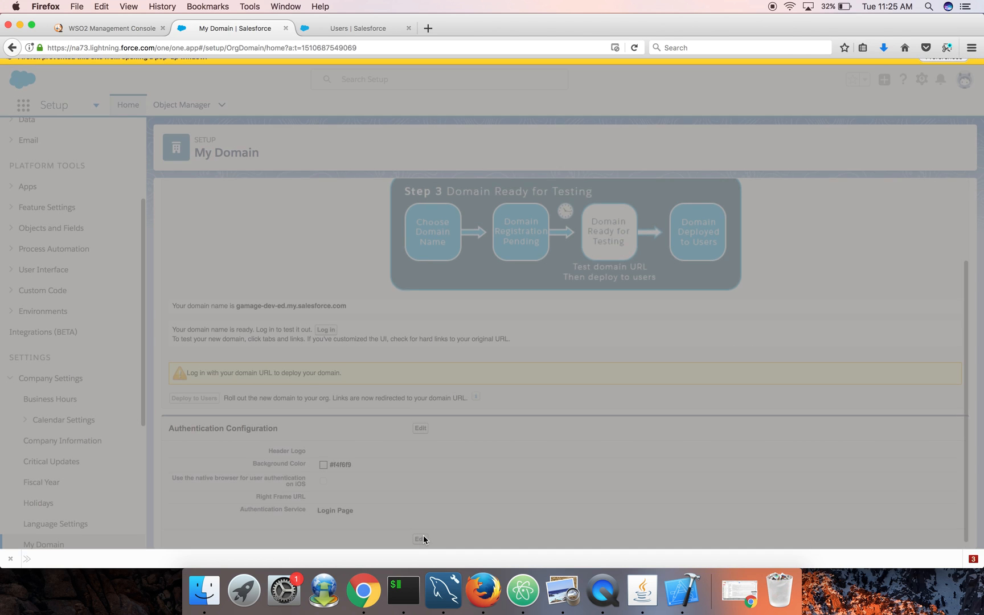
- Enable localhost as the authentication service and turn off the standard Login Page, then save
left_click(419, 539)
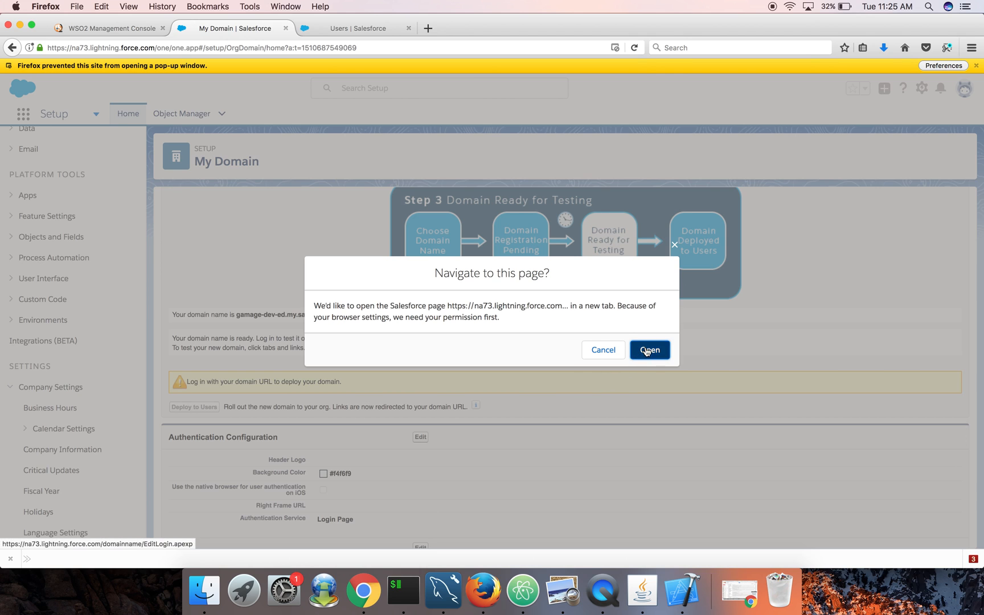
left_click(649, 350)
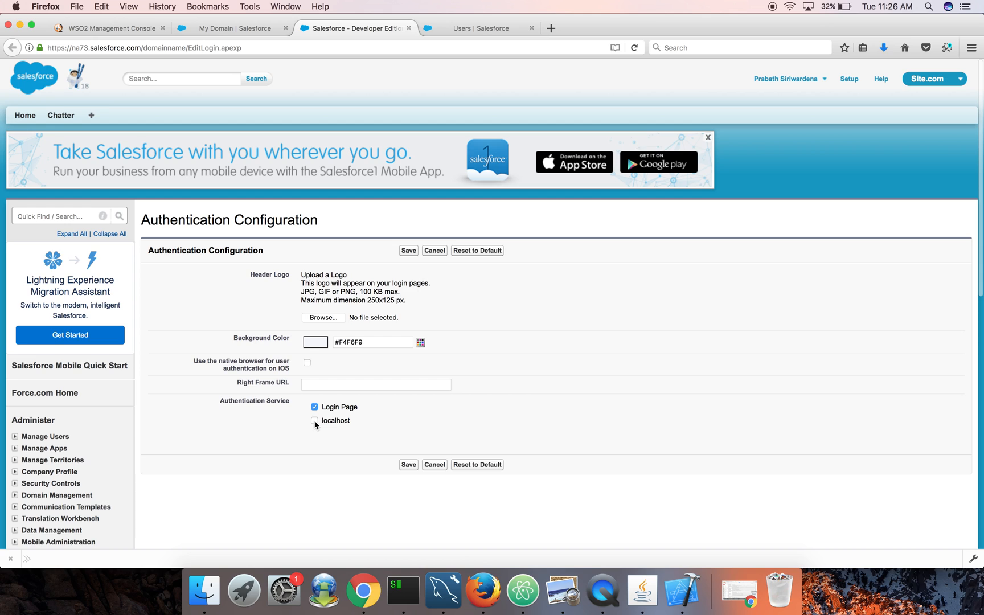
left_click(315, 421)
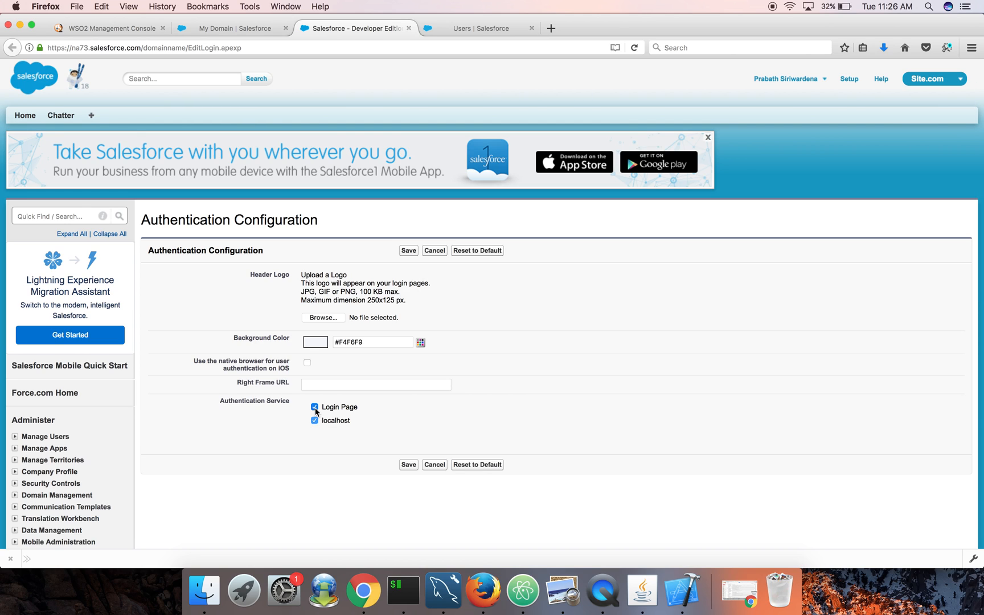
left_click(315, 407)
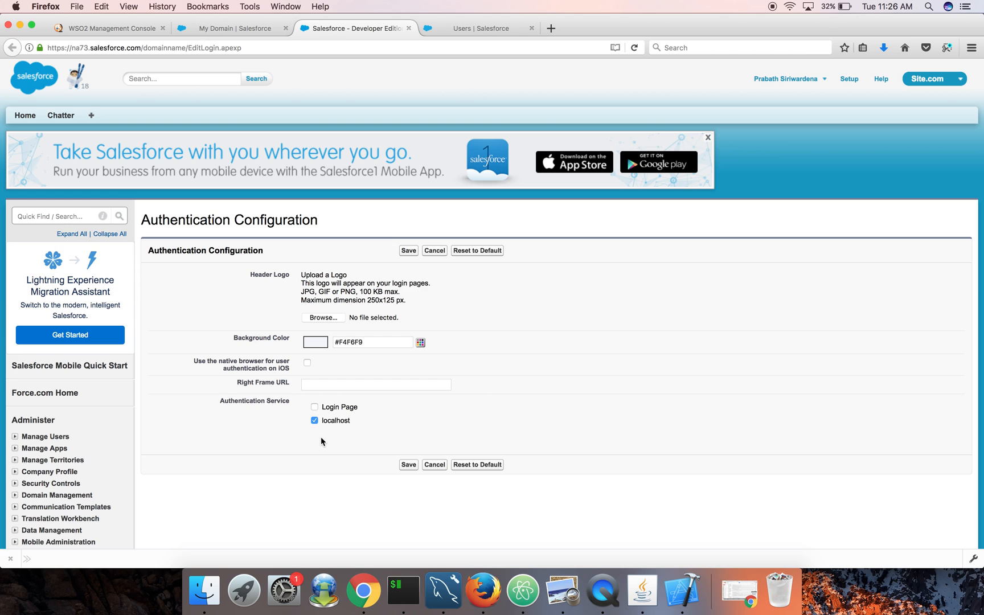
mouse_move(321, 445)
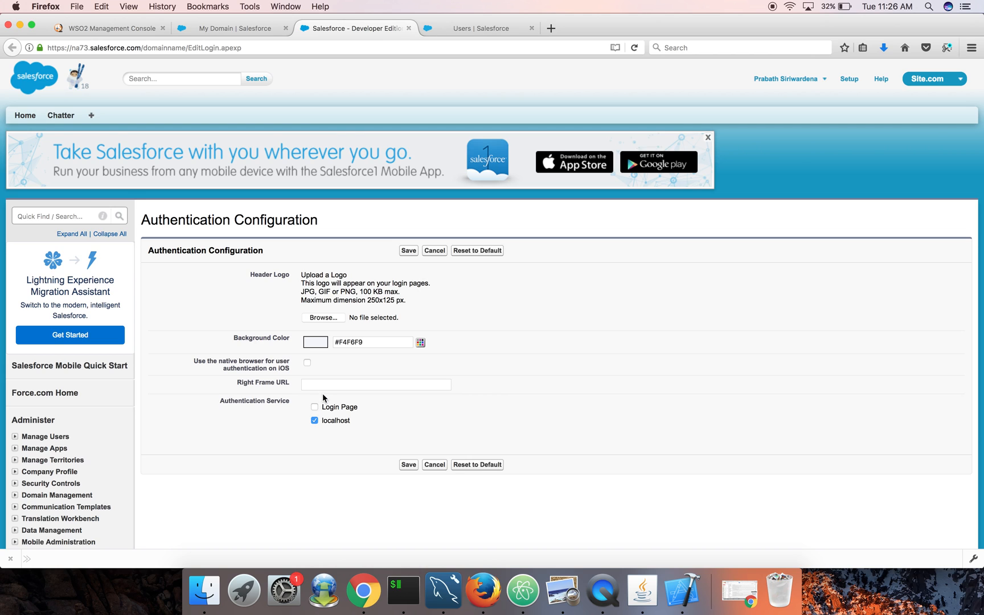
mouse_move(315, 432)
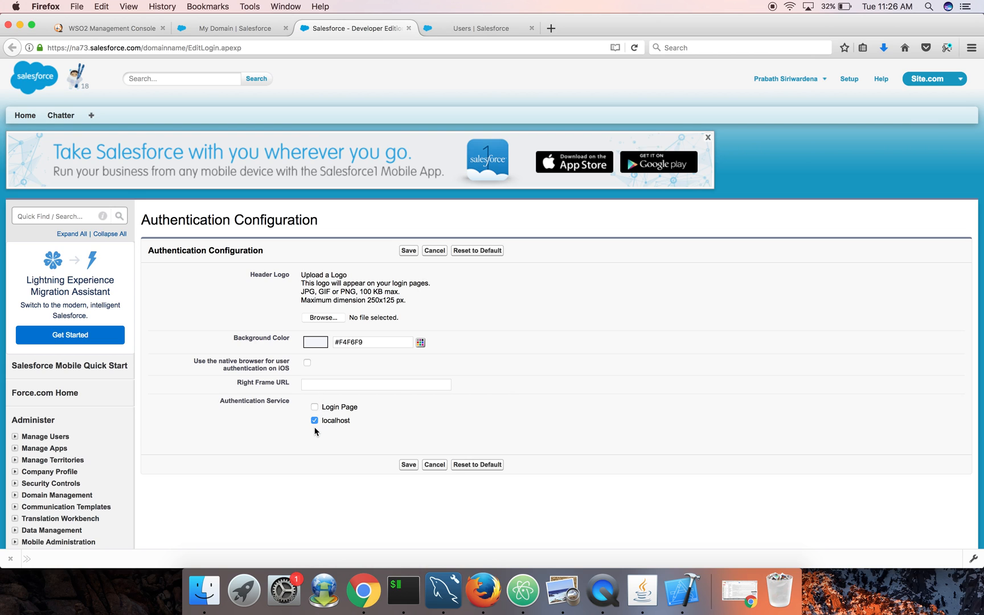
mouse_move(324, 434)
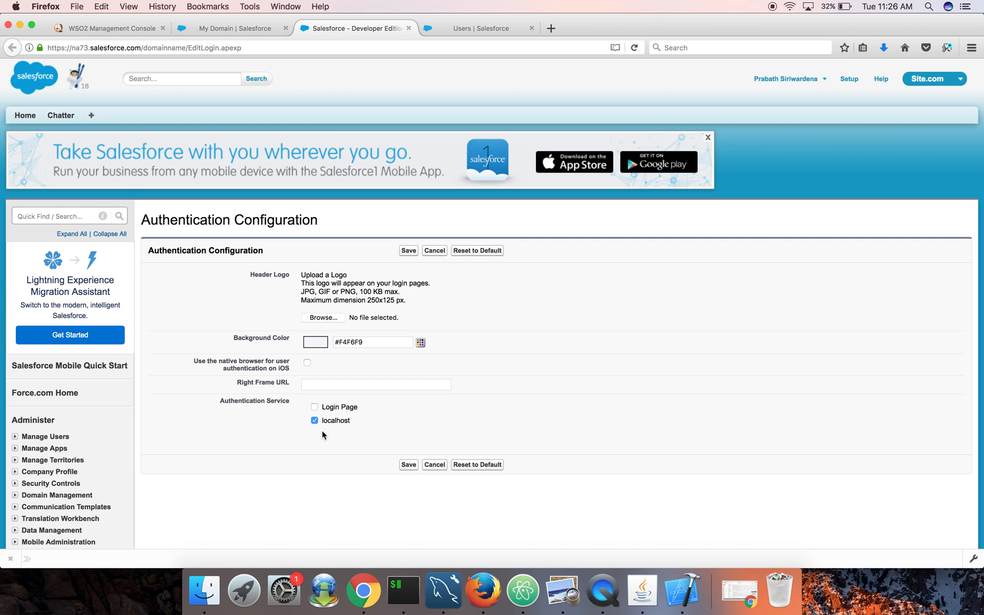
mouse_move(368, 453)
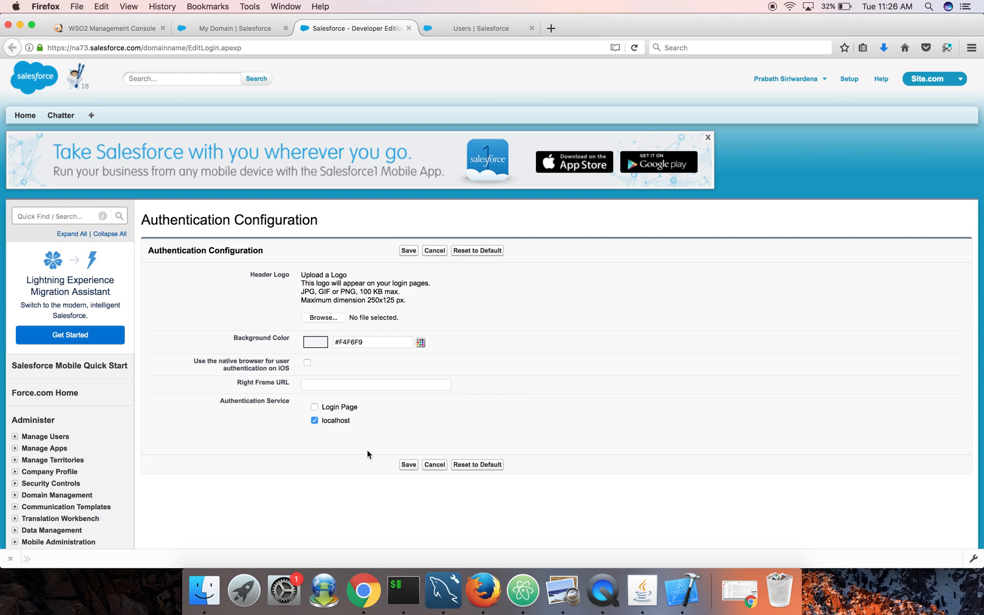
mouse_move(377, 455)
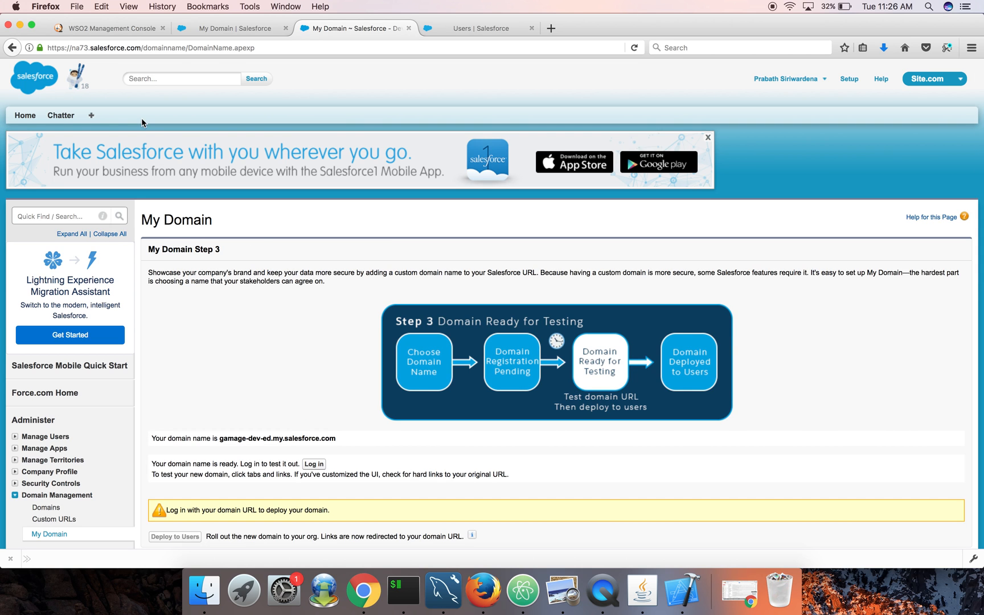
left_click(8, 24)
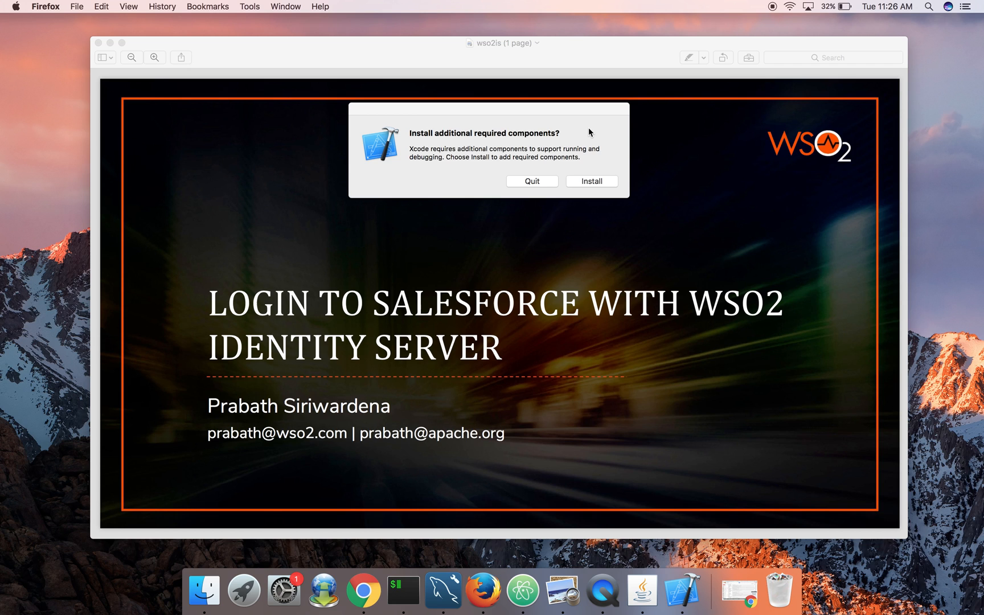
mouse_move(527, 201)
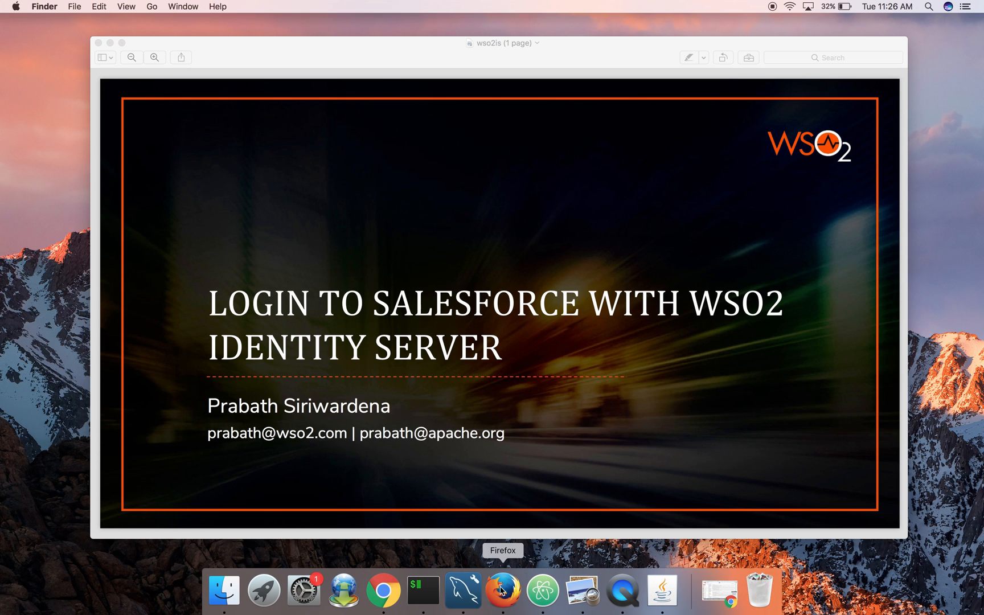
- Launch a new private Firefox window from the Dock's Firefox icon
right_click(503, 590)
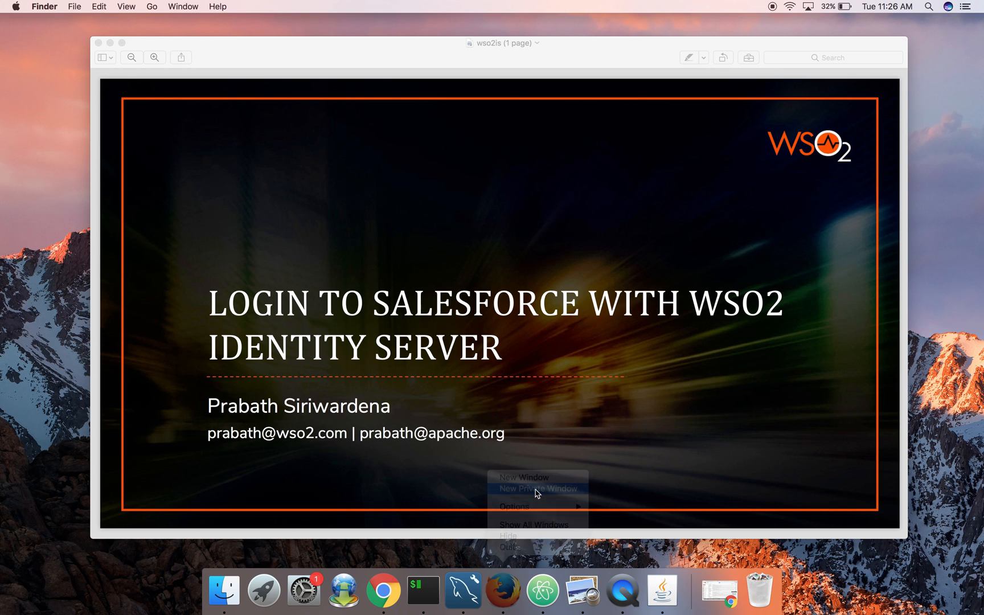
left_click(537, 489)
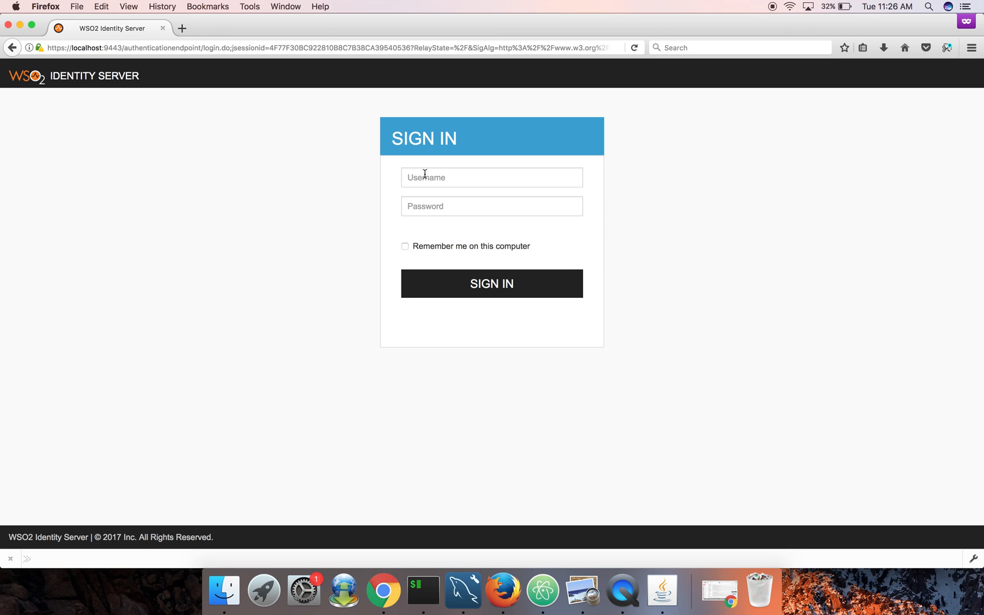
- Sign in on the WSO2 page as prabath and submit to redirect back to Salesforce
type("prabath")
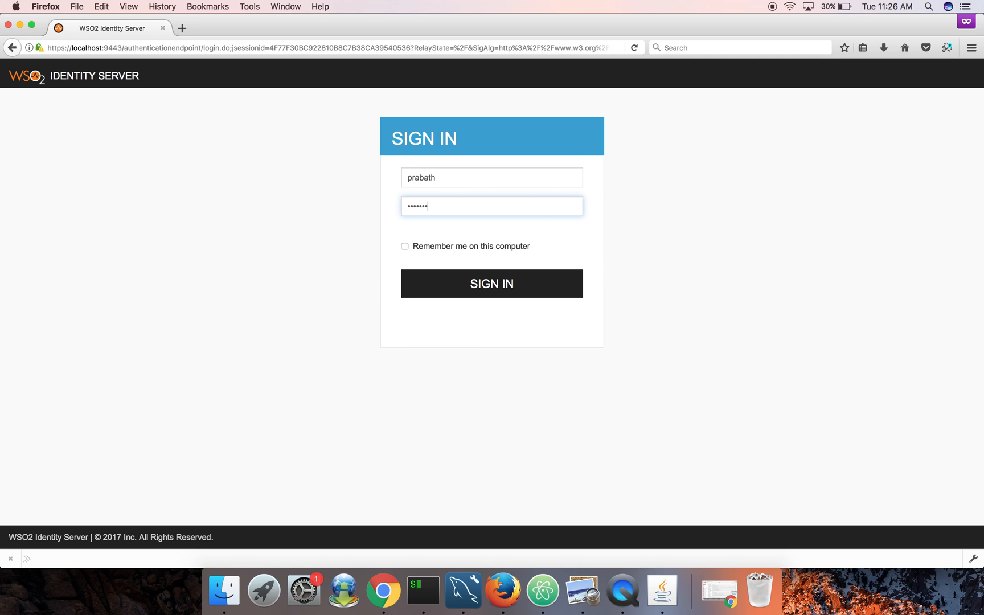
left_click(491, 283)
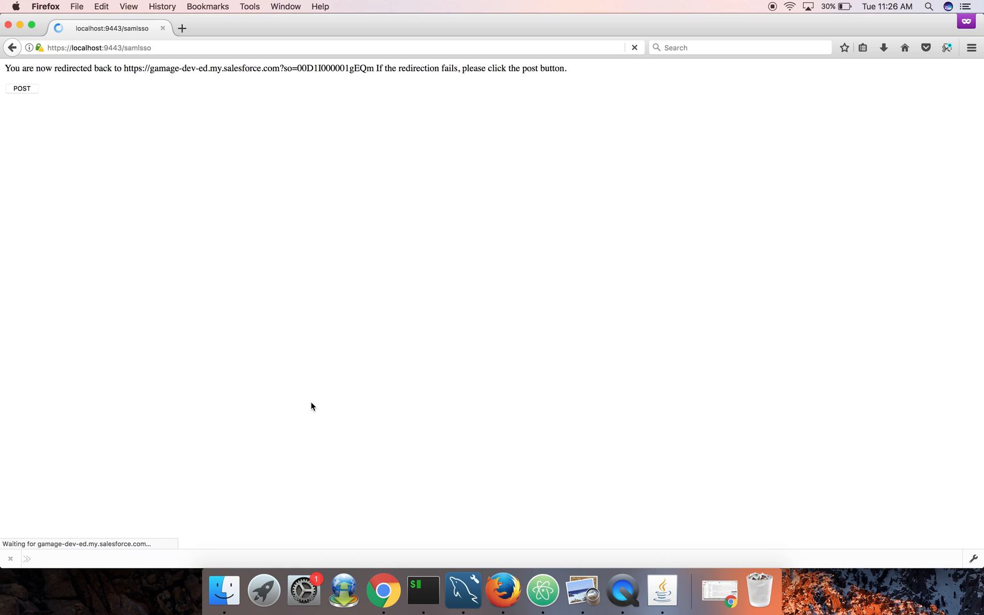